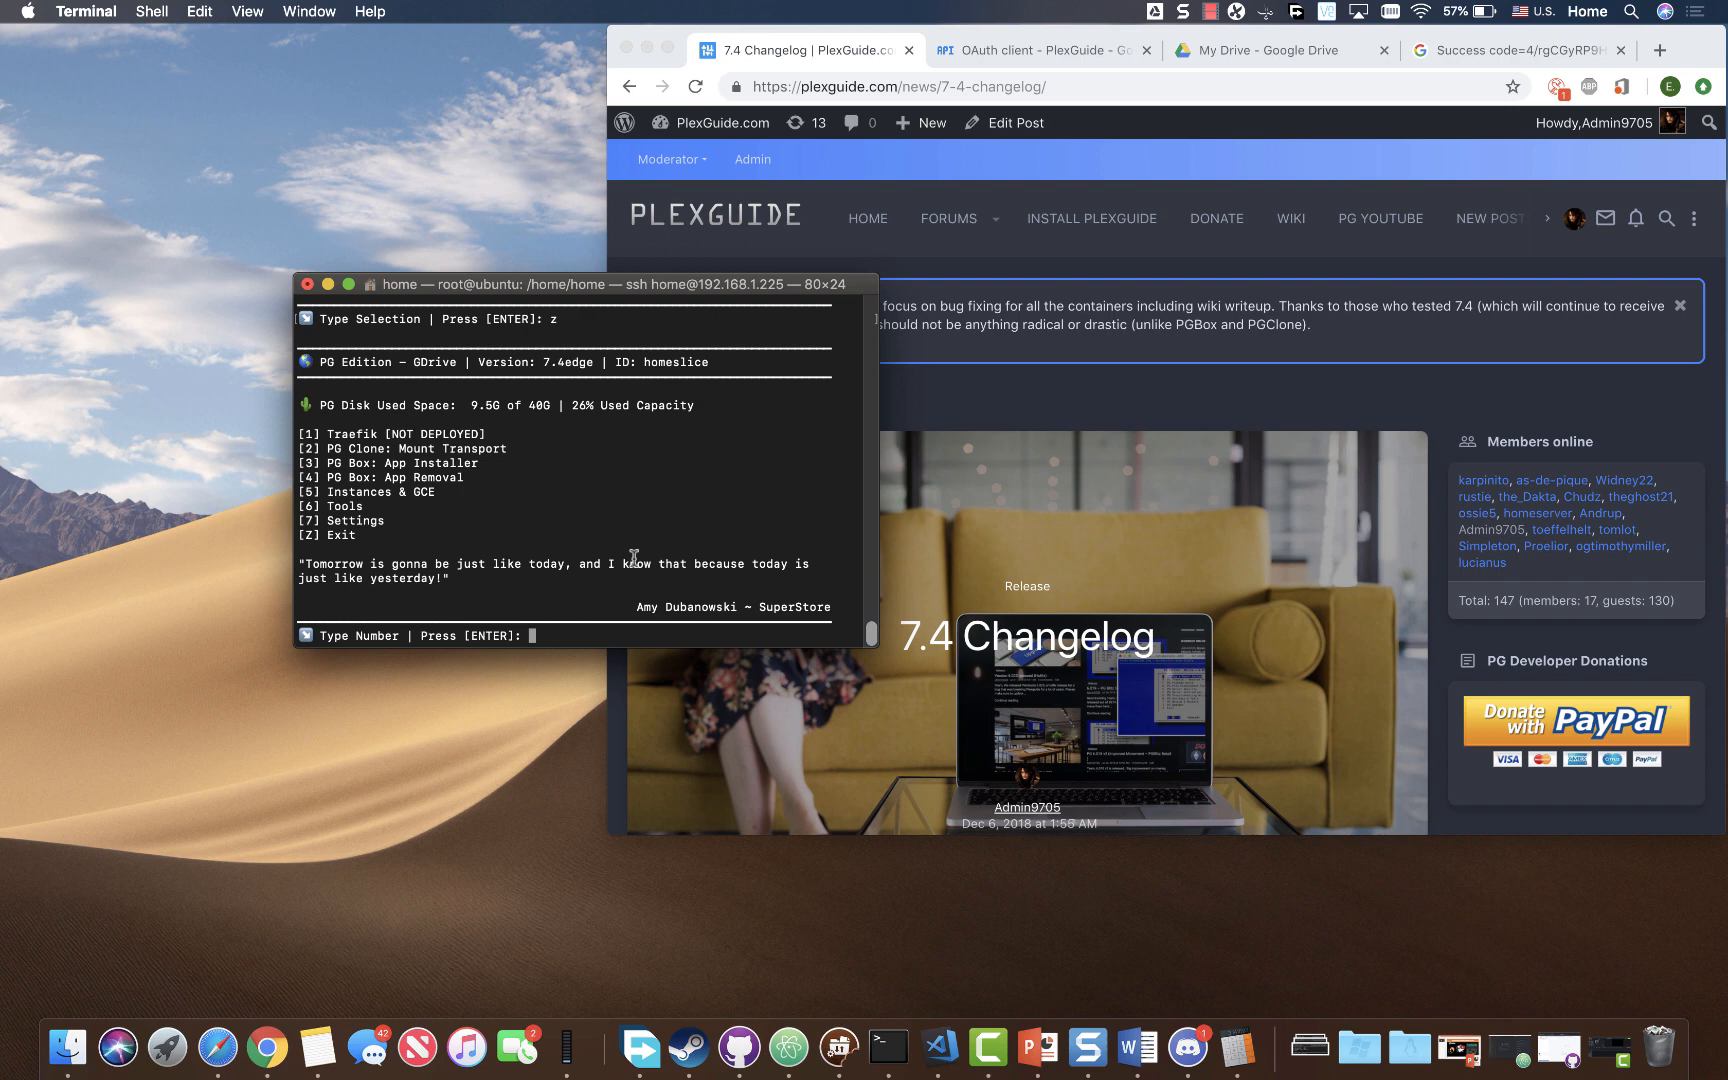
mouse_move(418, 449)
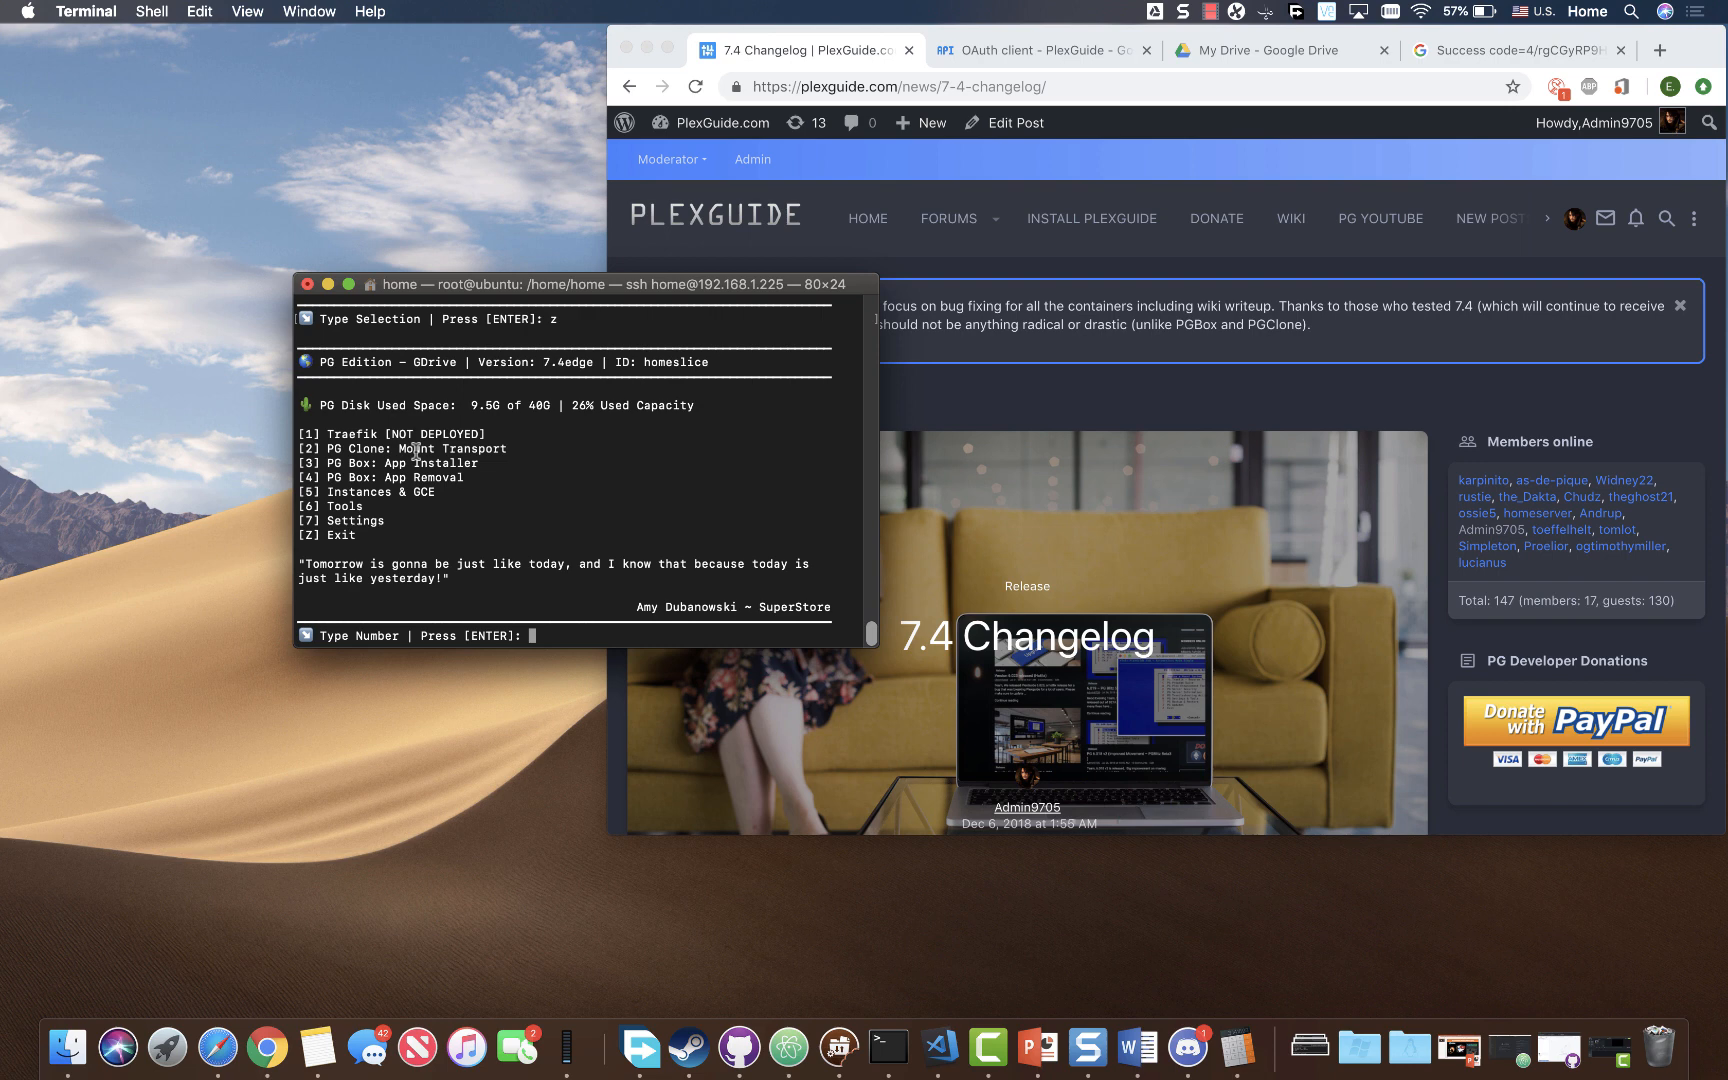
mouse_move(528, 506)
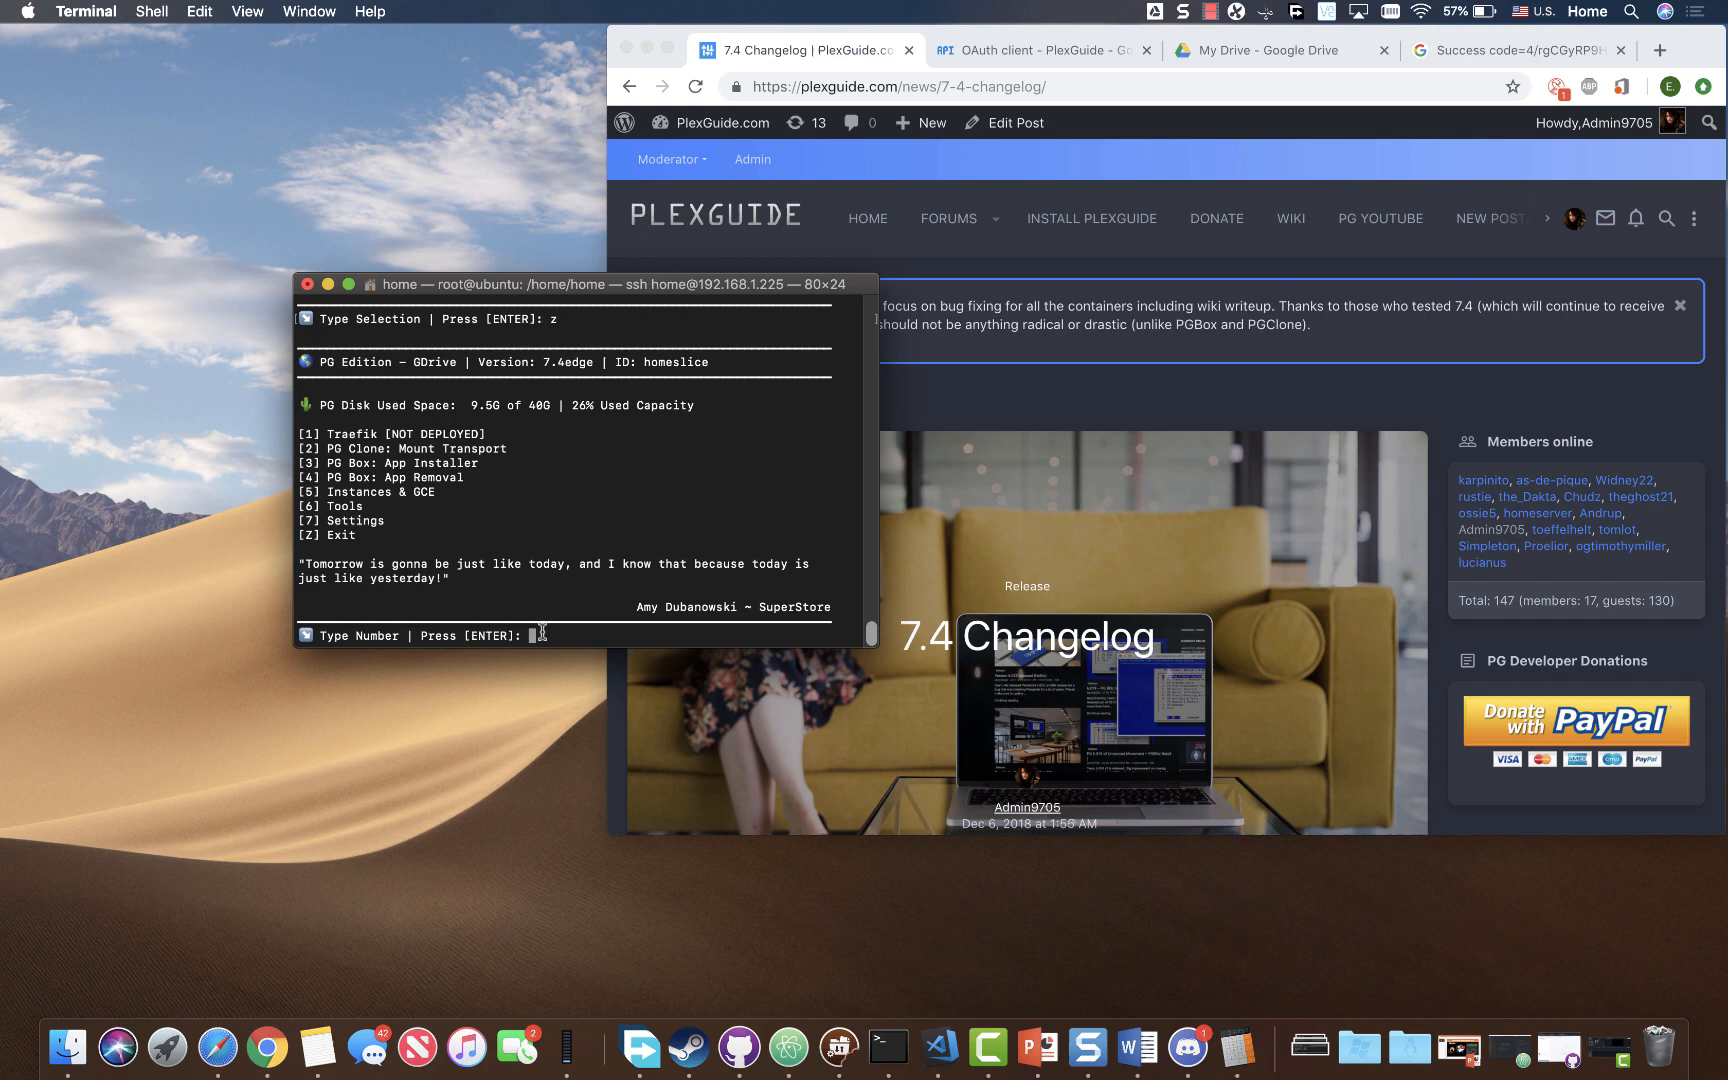
- Set PG Clone's data transport mode to PG Move with no encryption
text(2)
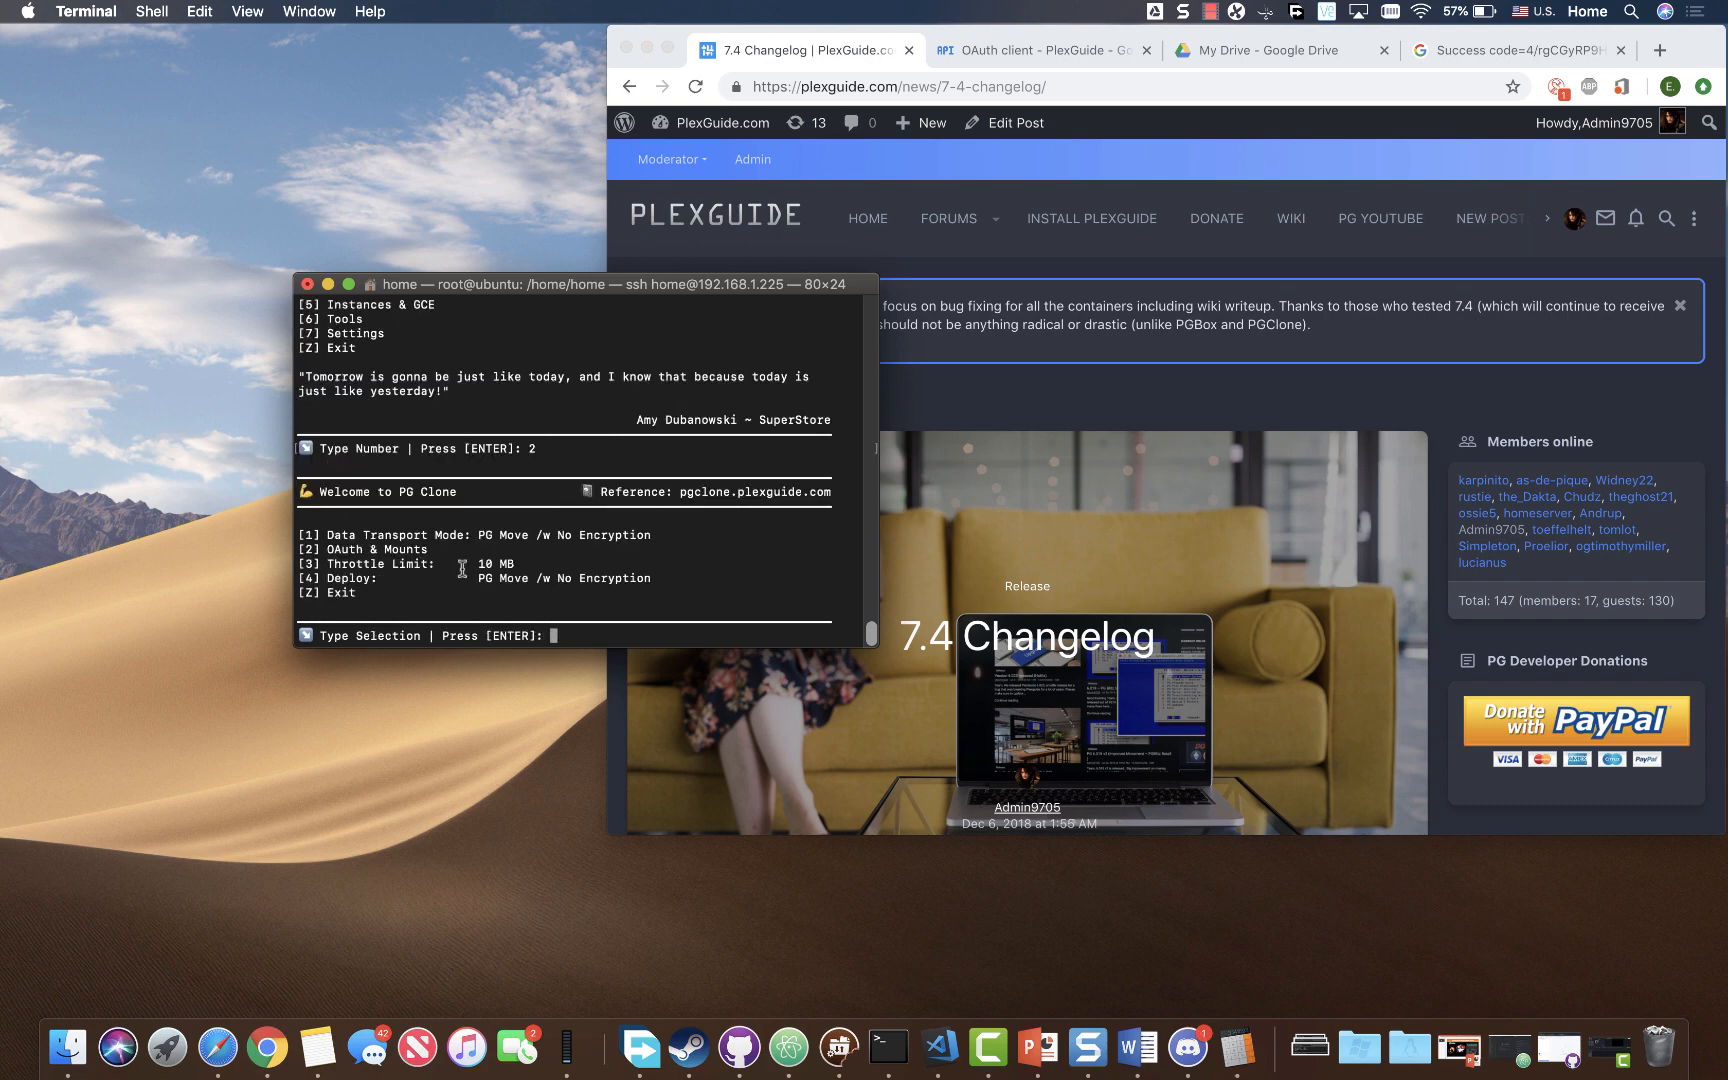
text(1)
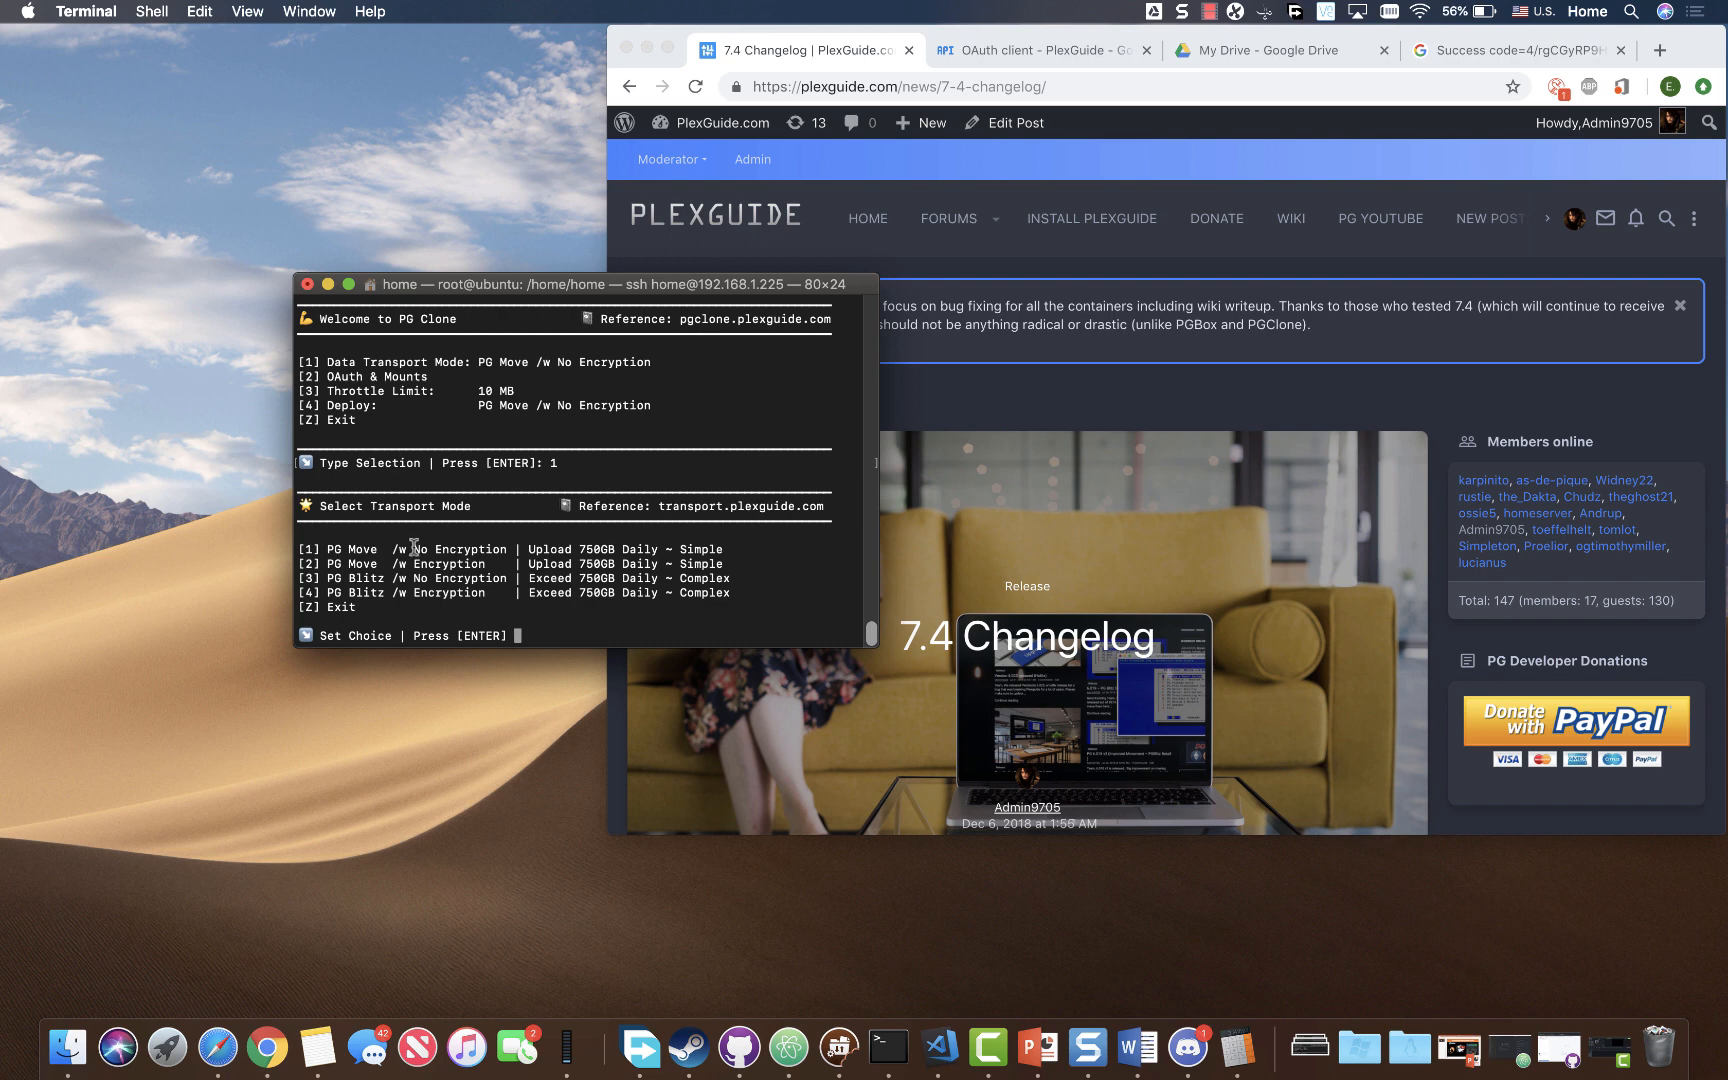
mouse_move(521, 606)
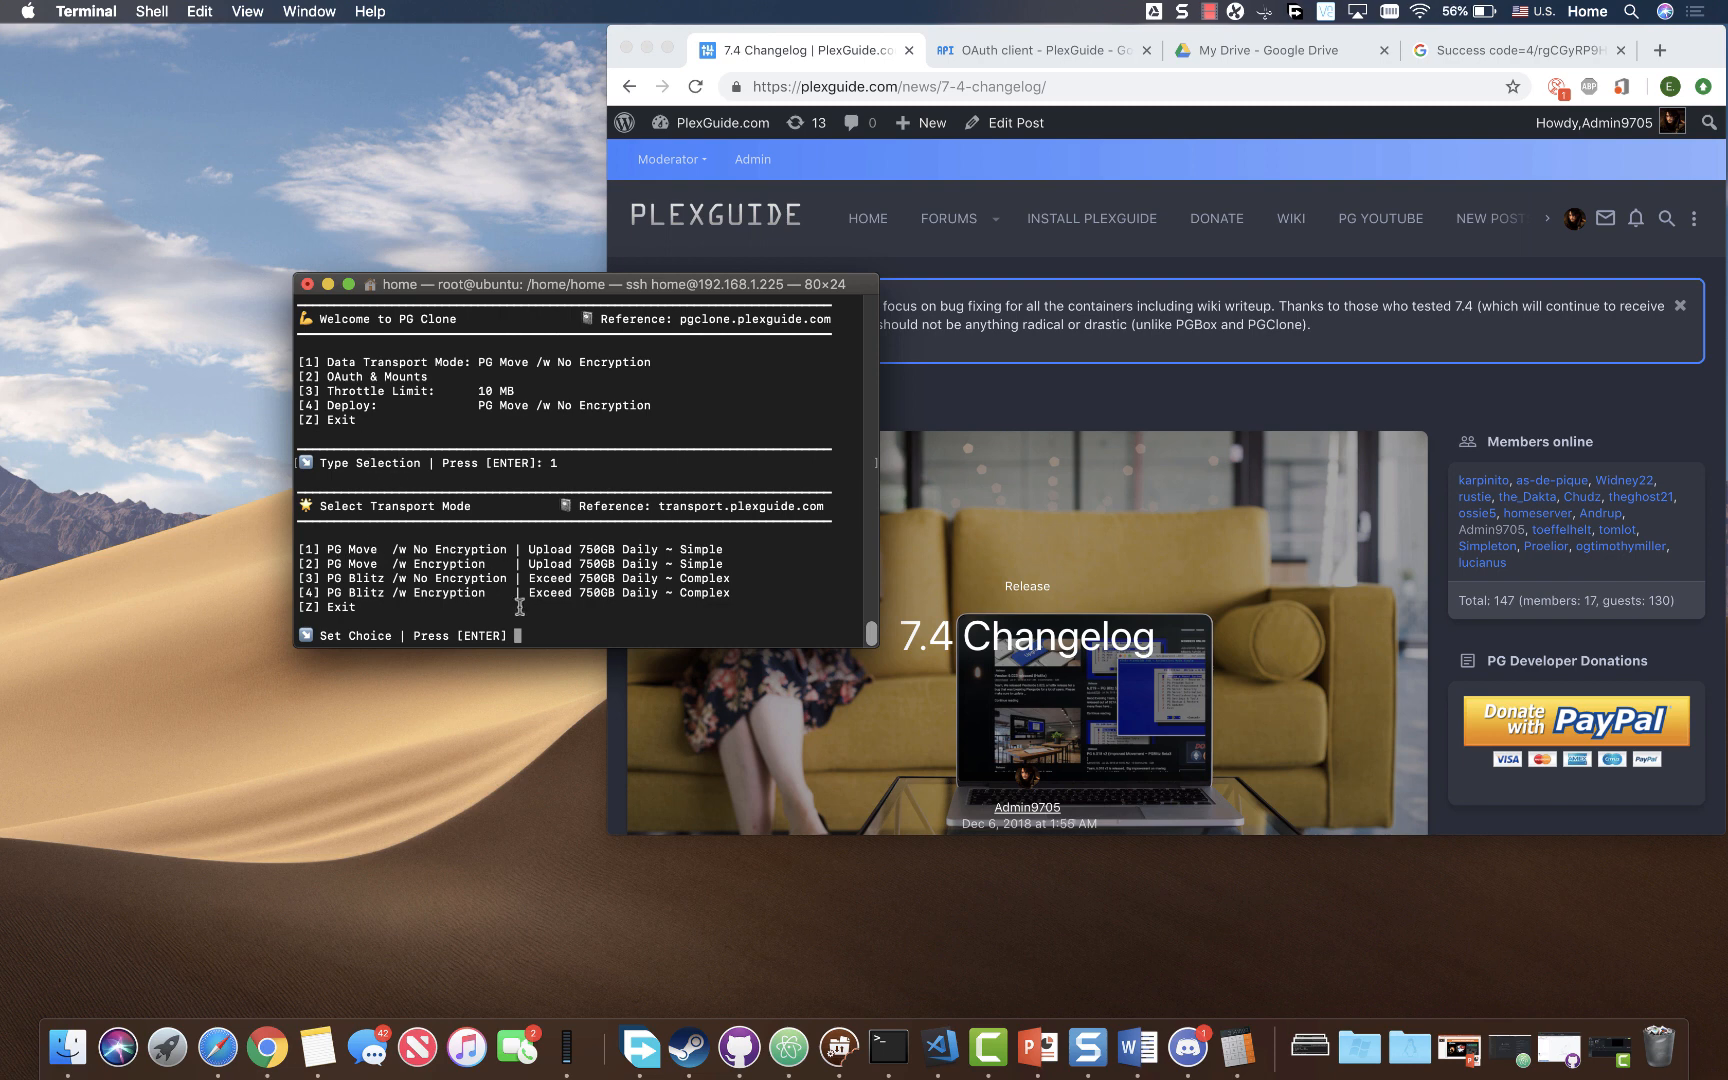
mouse_move(540, 631)
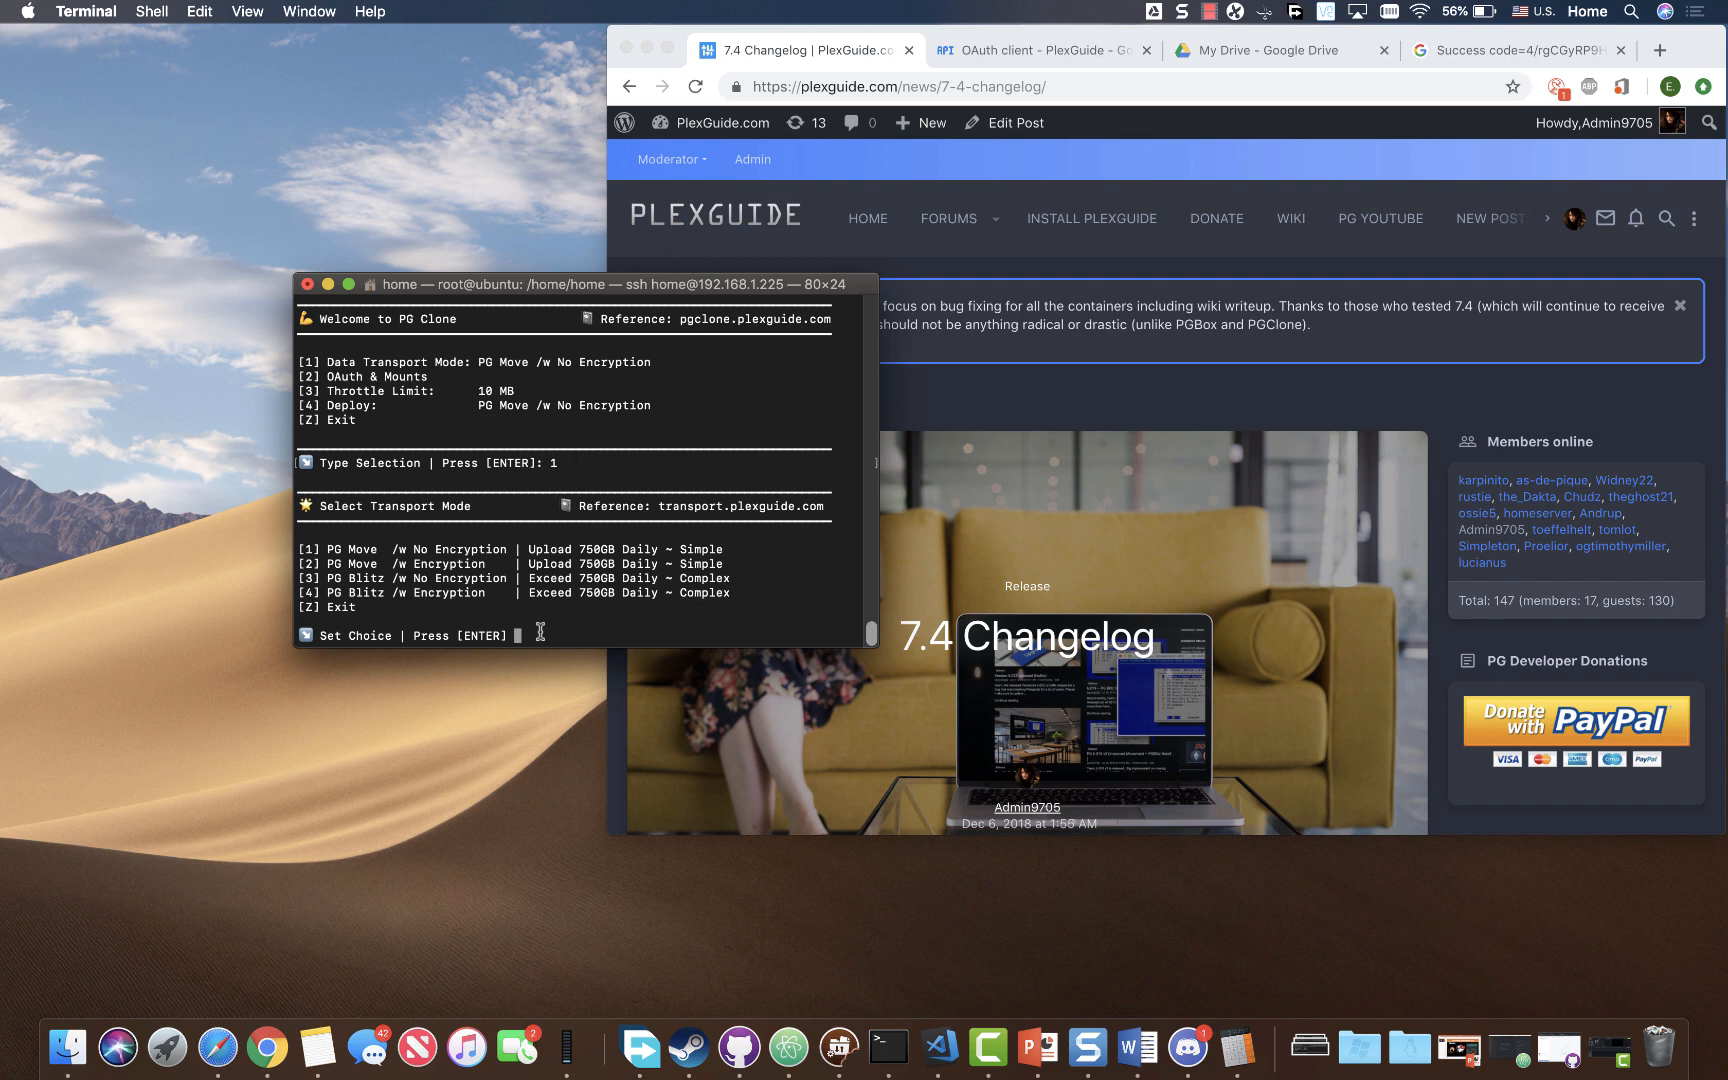
text(1)
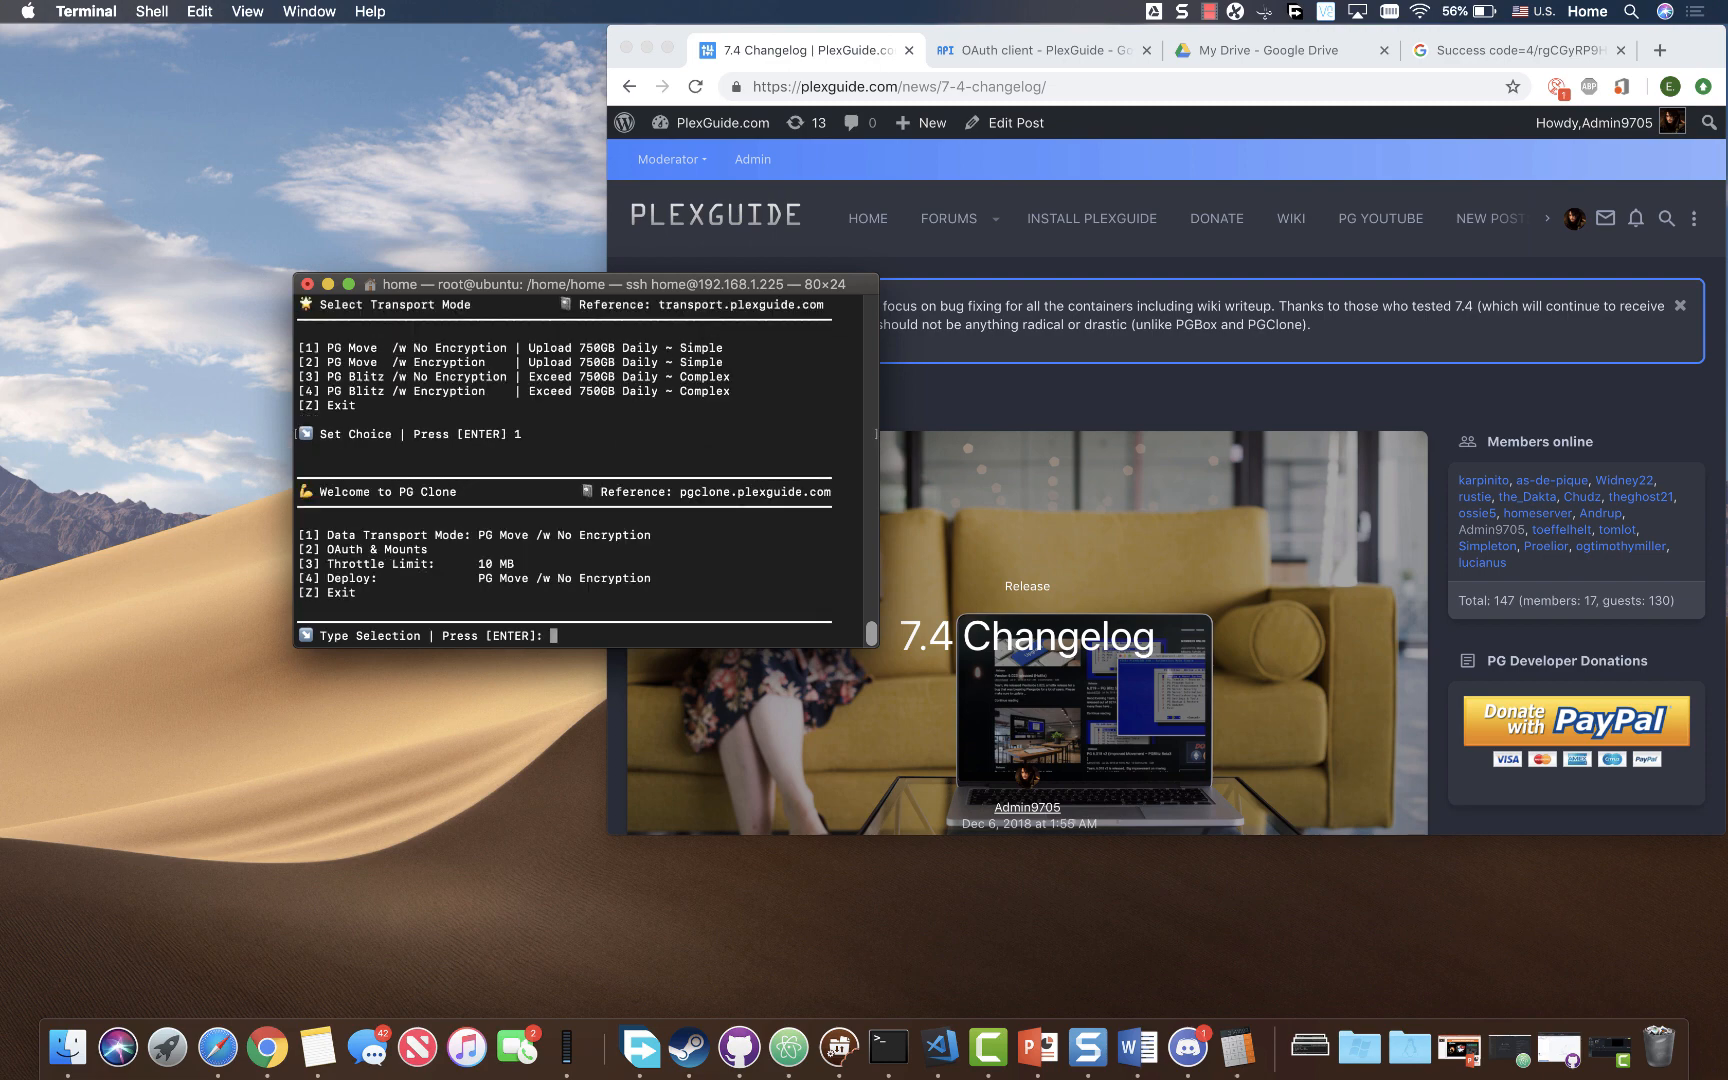
- Choose option 2 to show OAuth & Mounts with Client ID, Secret ID and gdrive status
text(2)
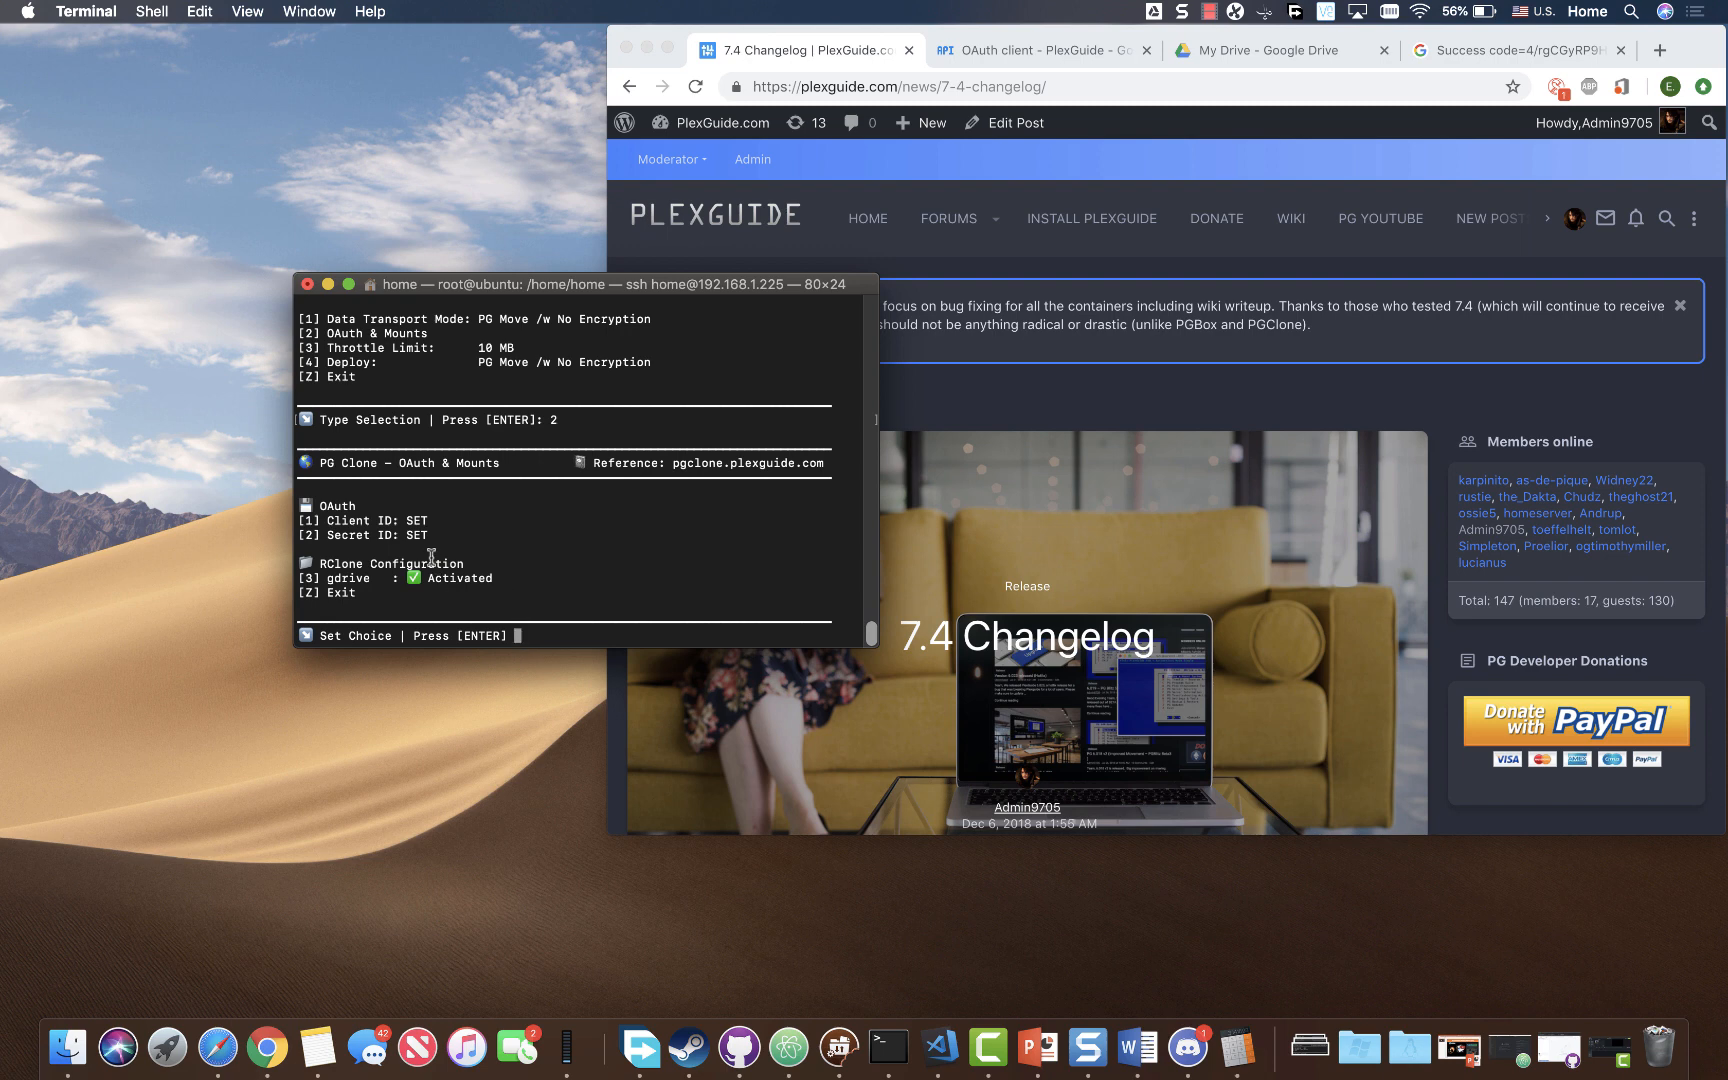
mouse_move(398, 521)
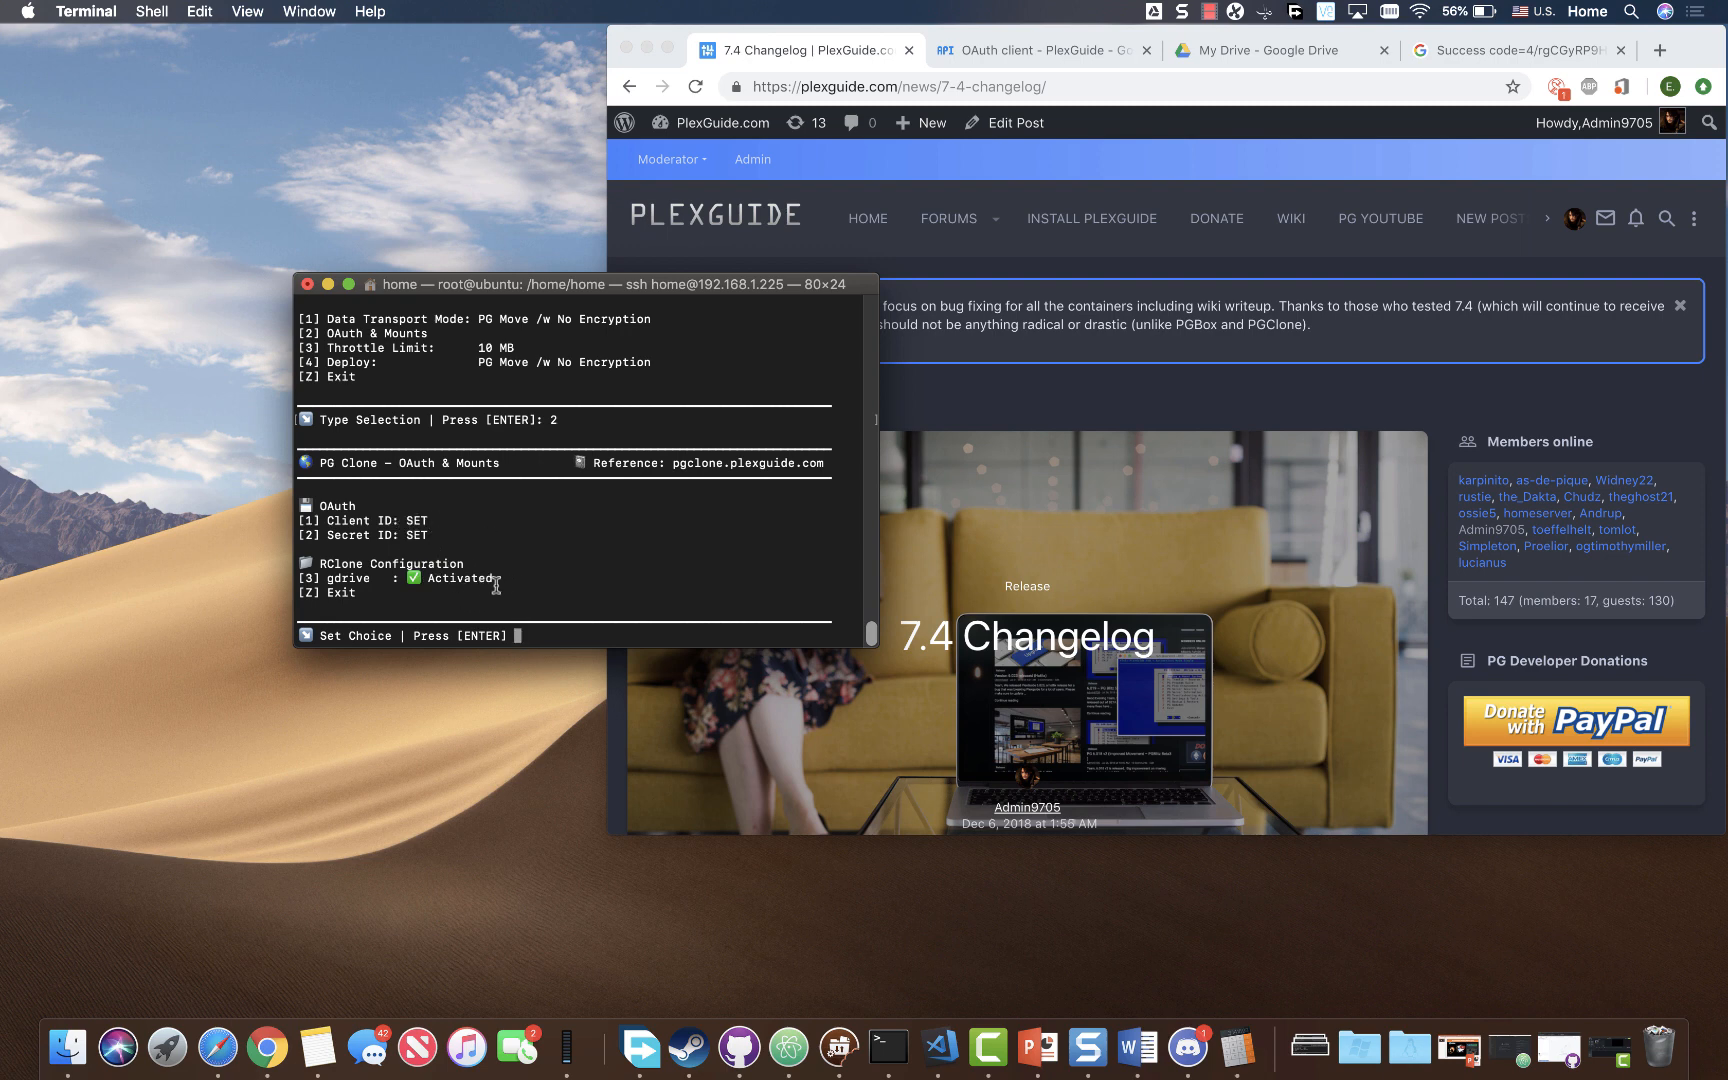
mouse_move(521, 635)
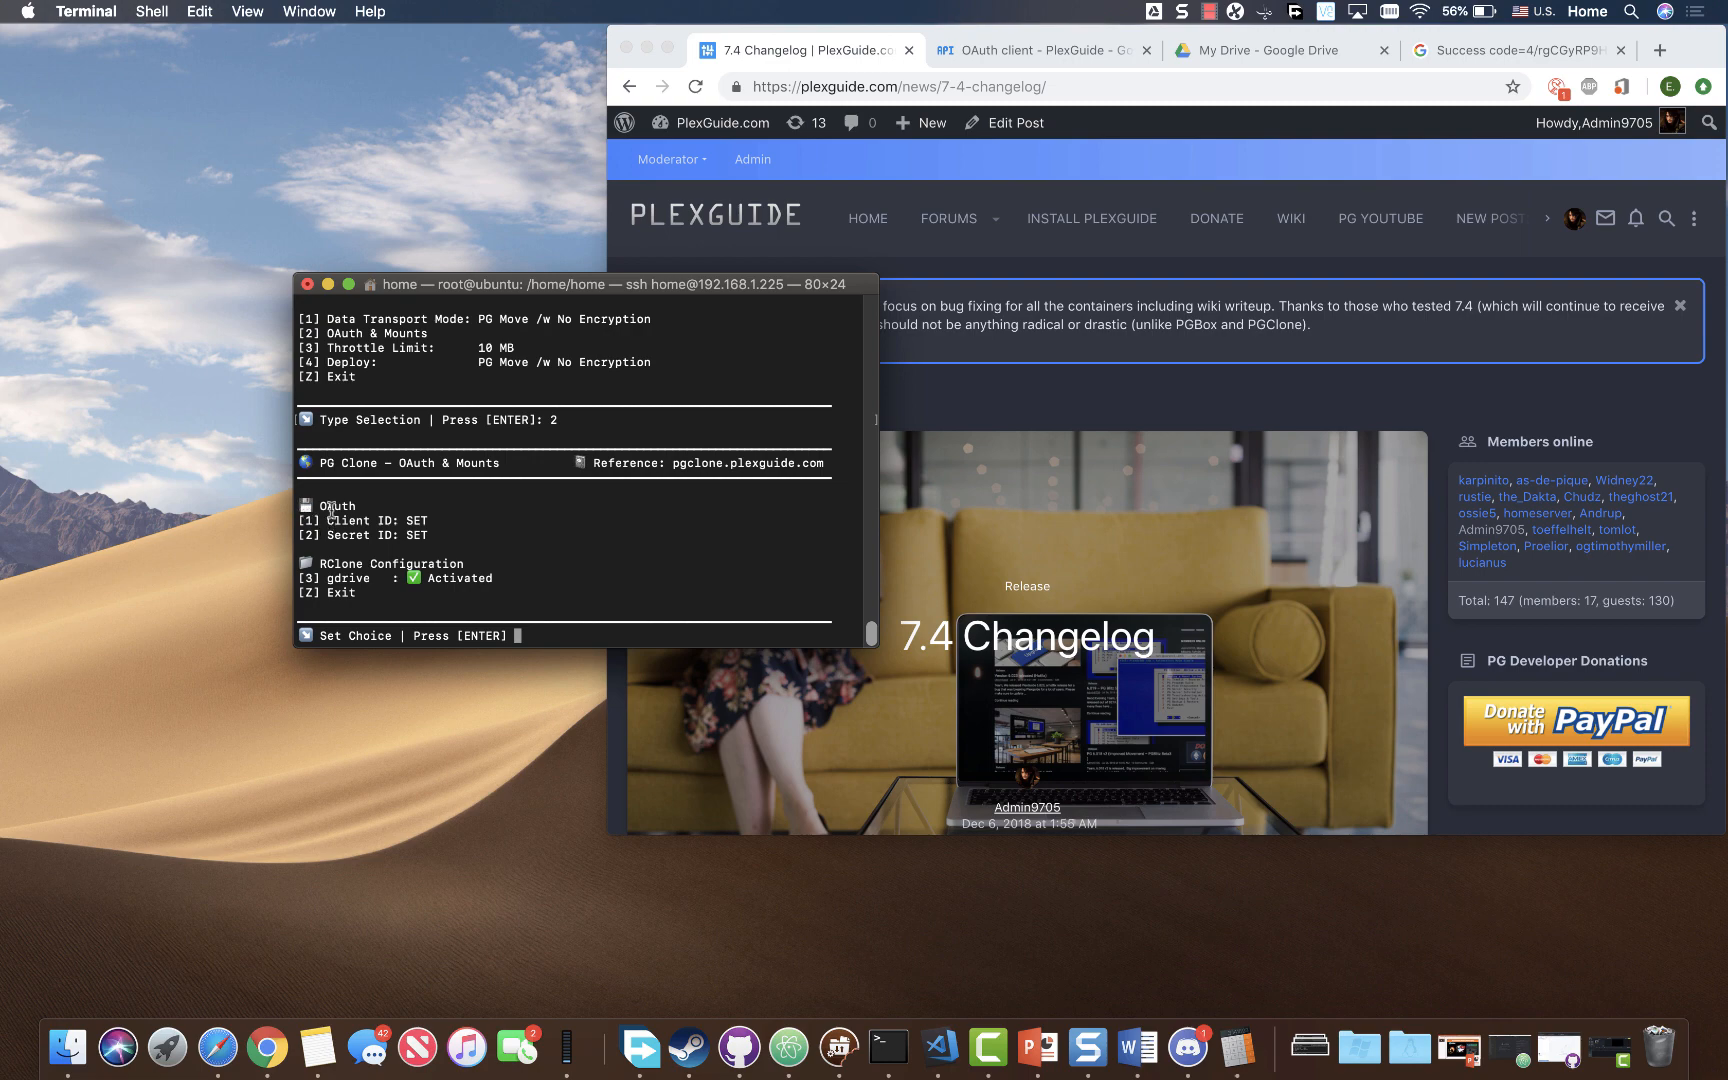
- Bring up the PlexGuide project's OAuth client TEST details in Google Cloud Platform
click(1050, 49)
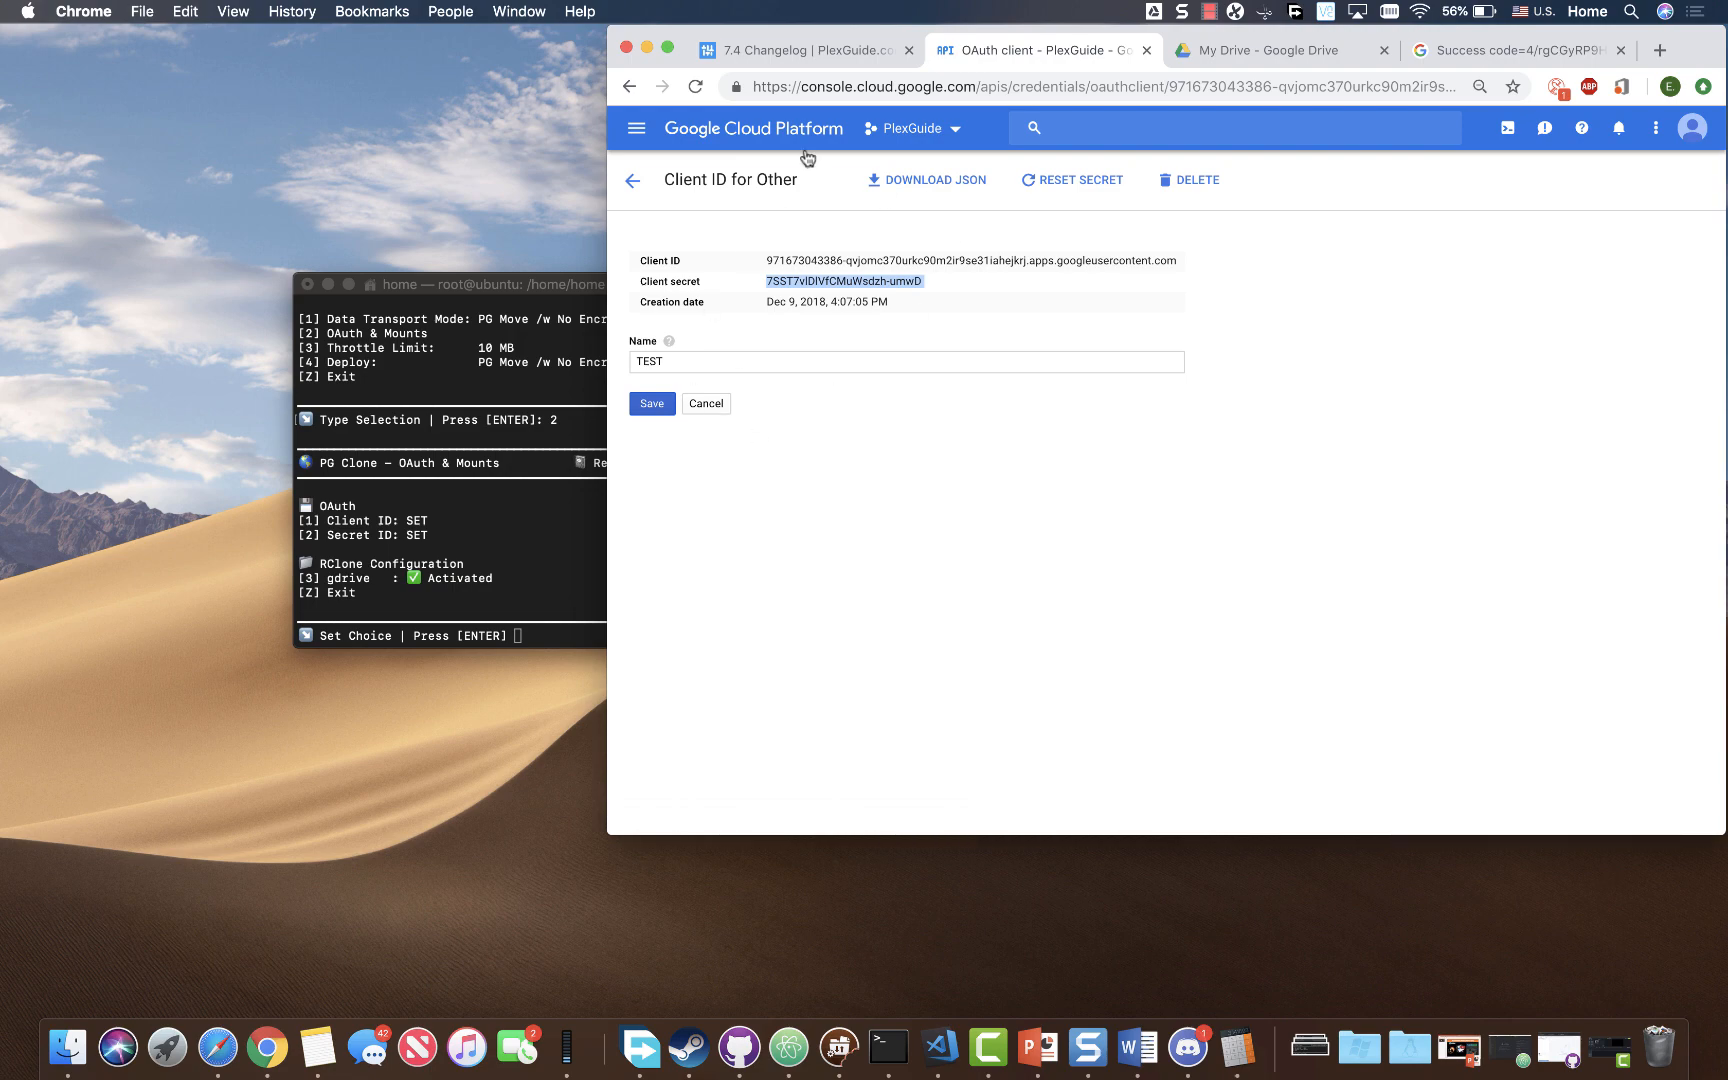
mouse_move(742, 419)
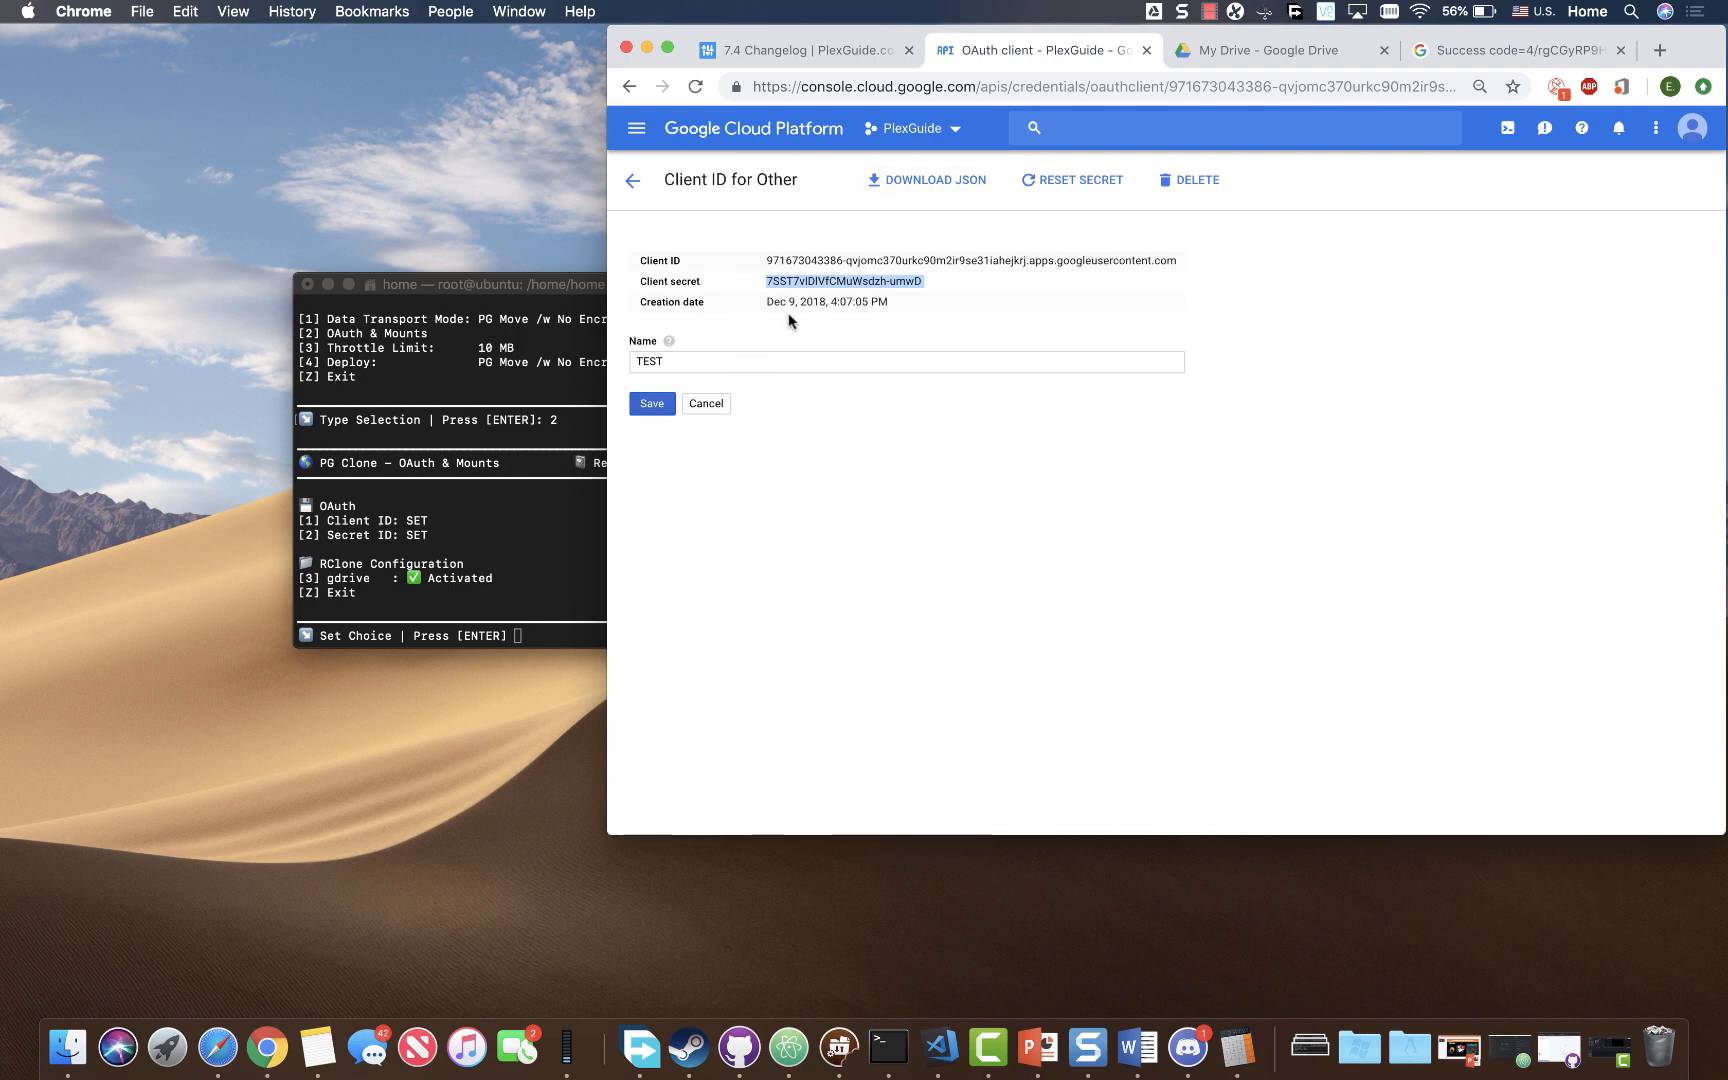
mouse_move(813, 285)
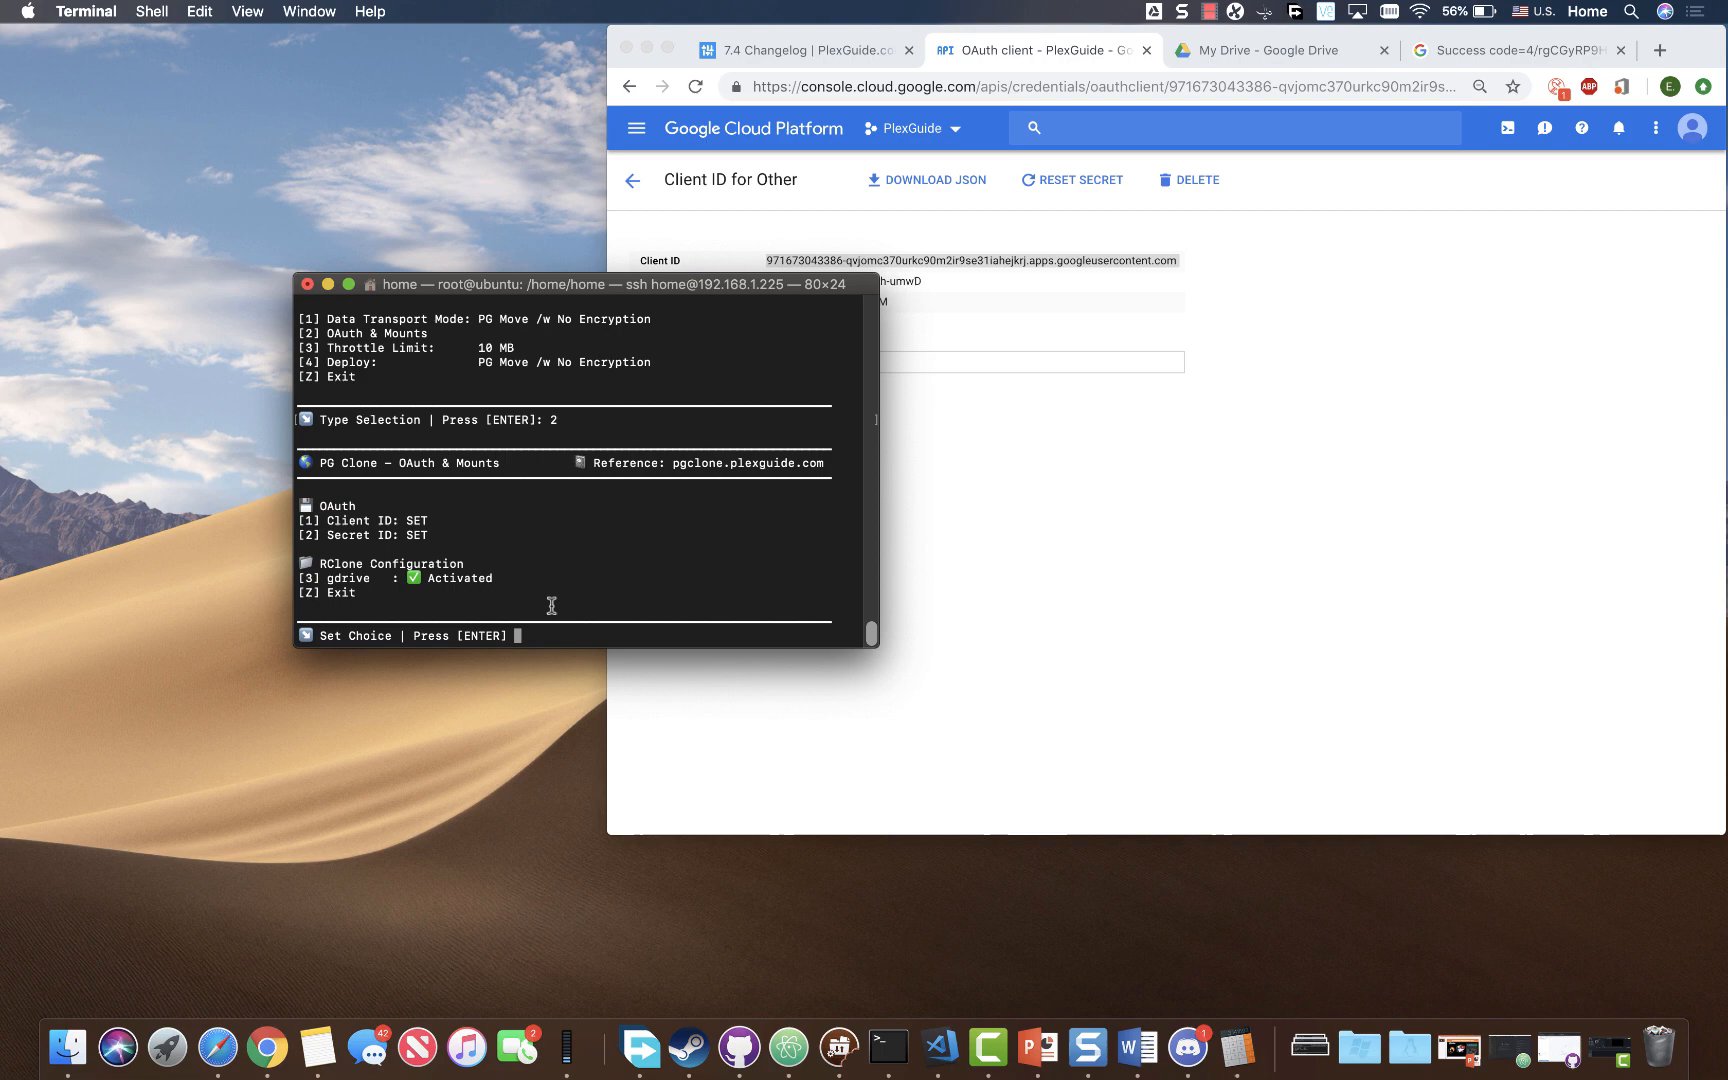
- Paste the copied Client ID at PG Clone's option 1 prompt and confirm it
text(1)
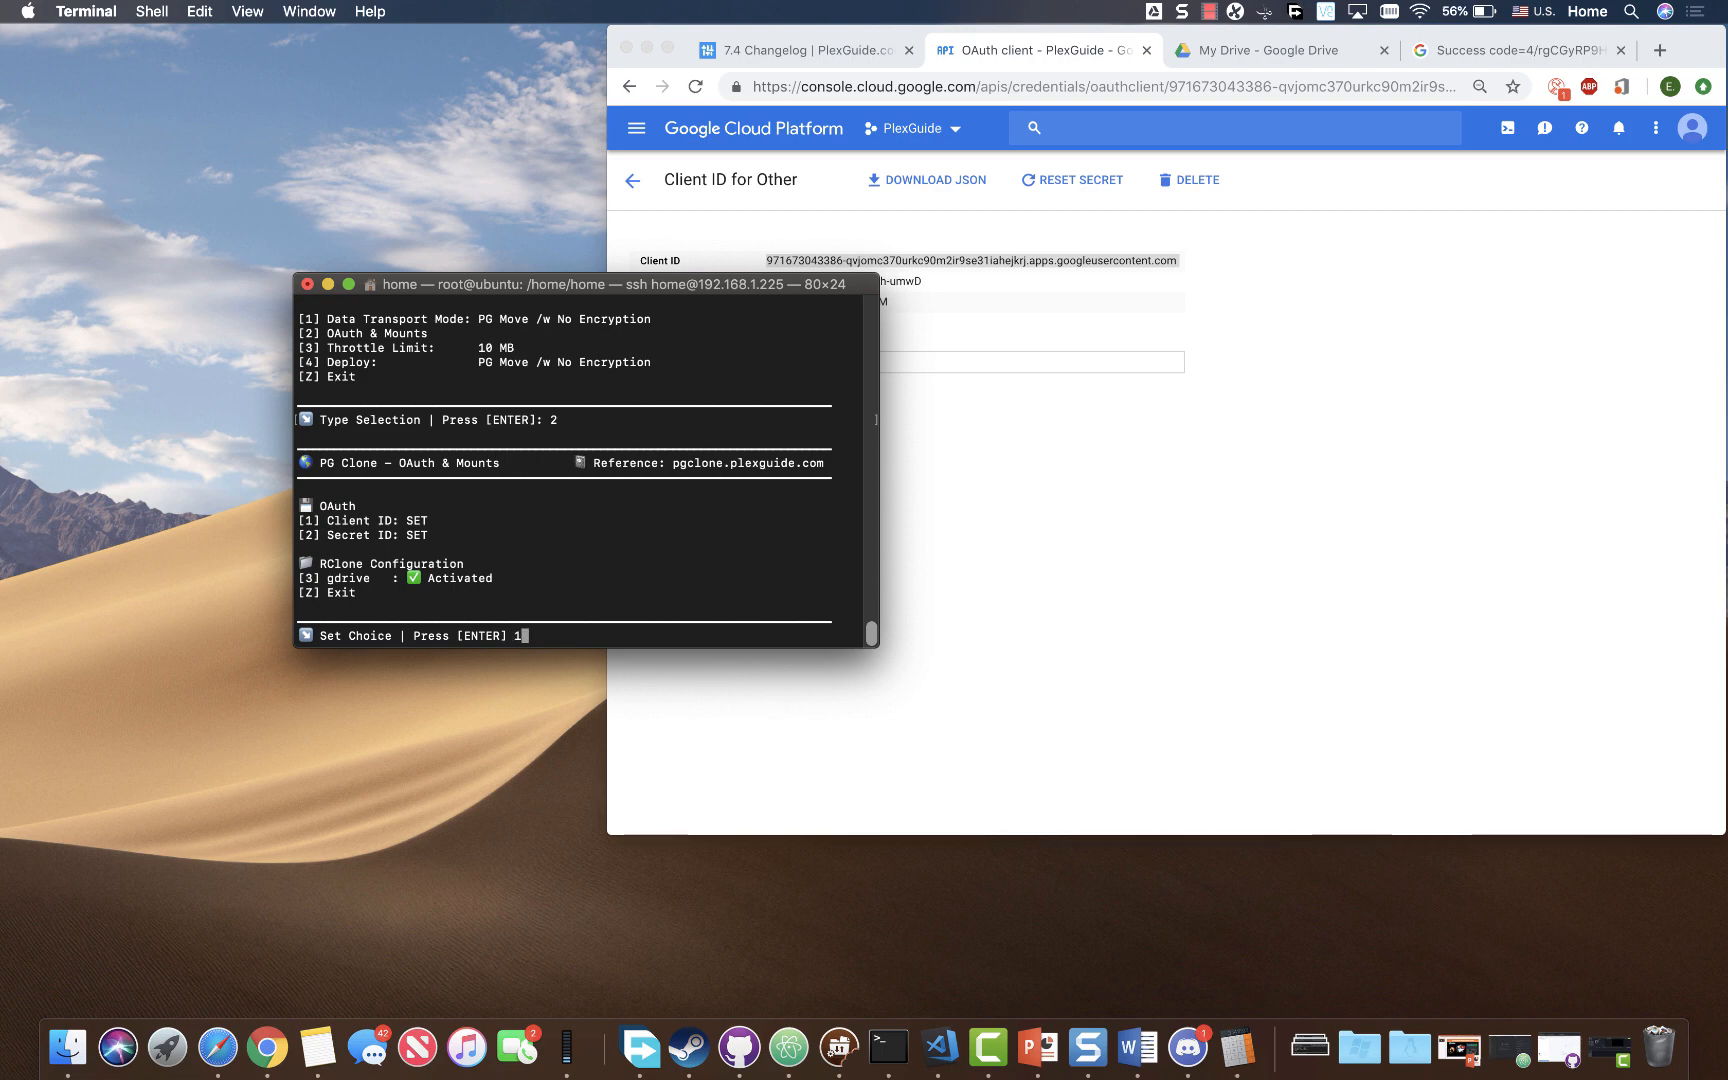
right_click(535, 636)
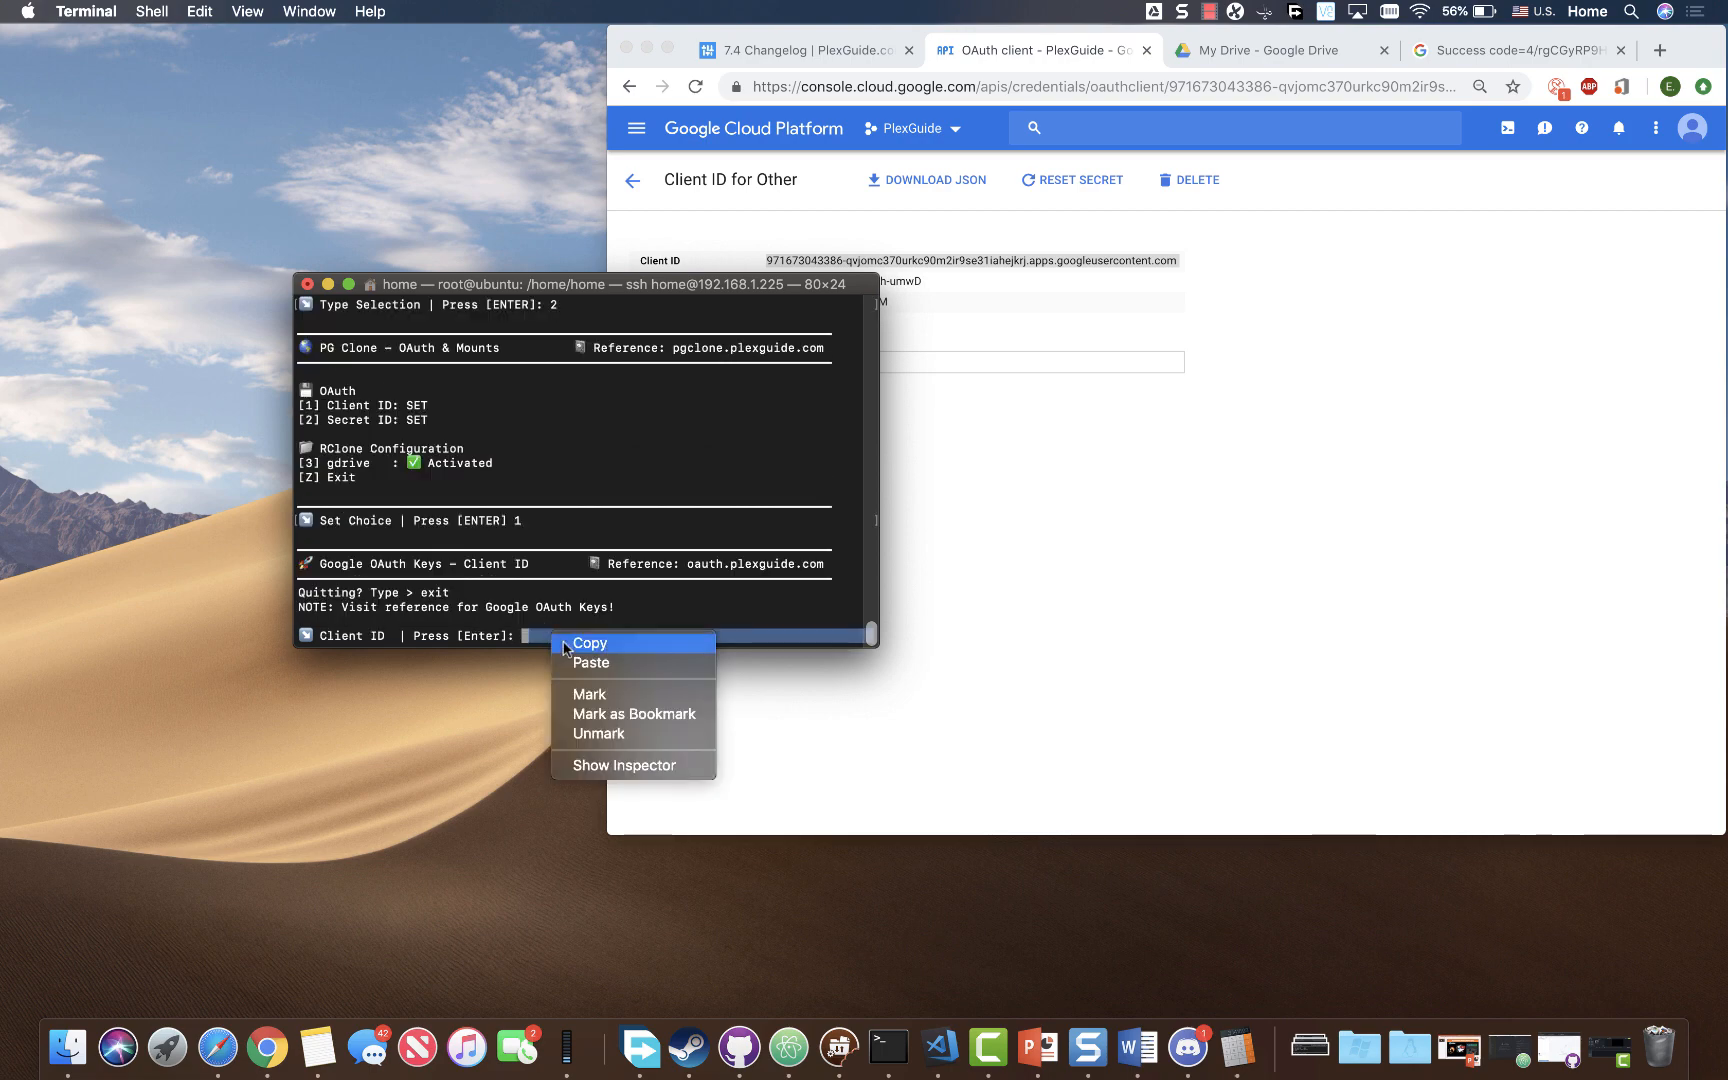
click(590, 662)
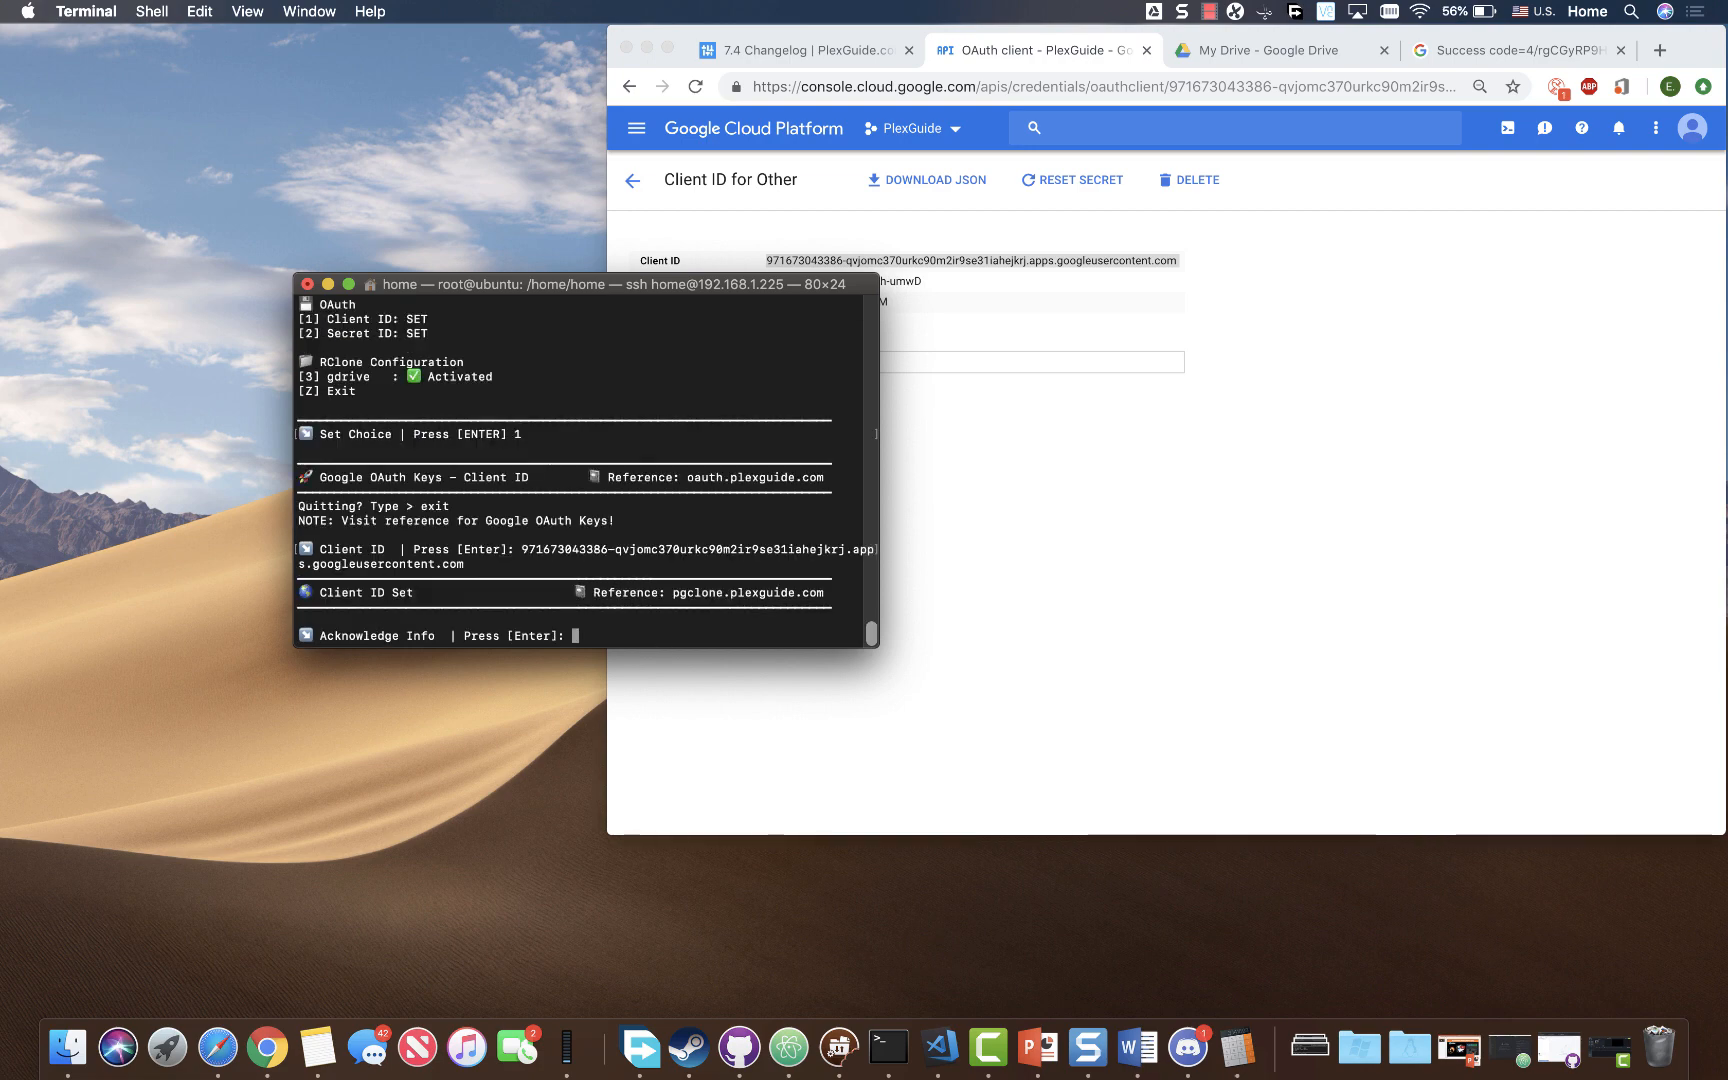
key(enter)
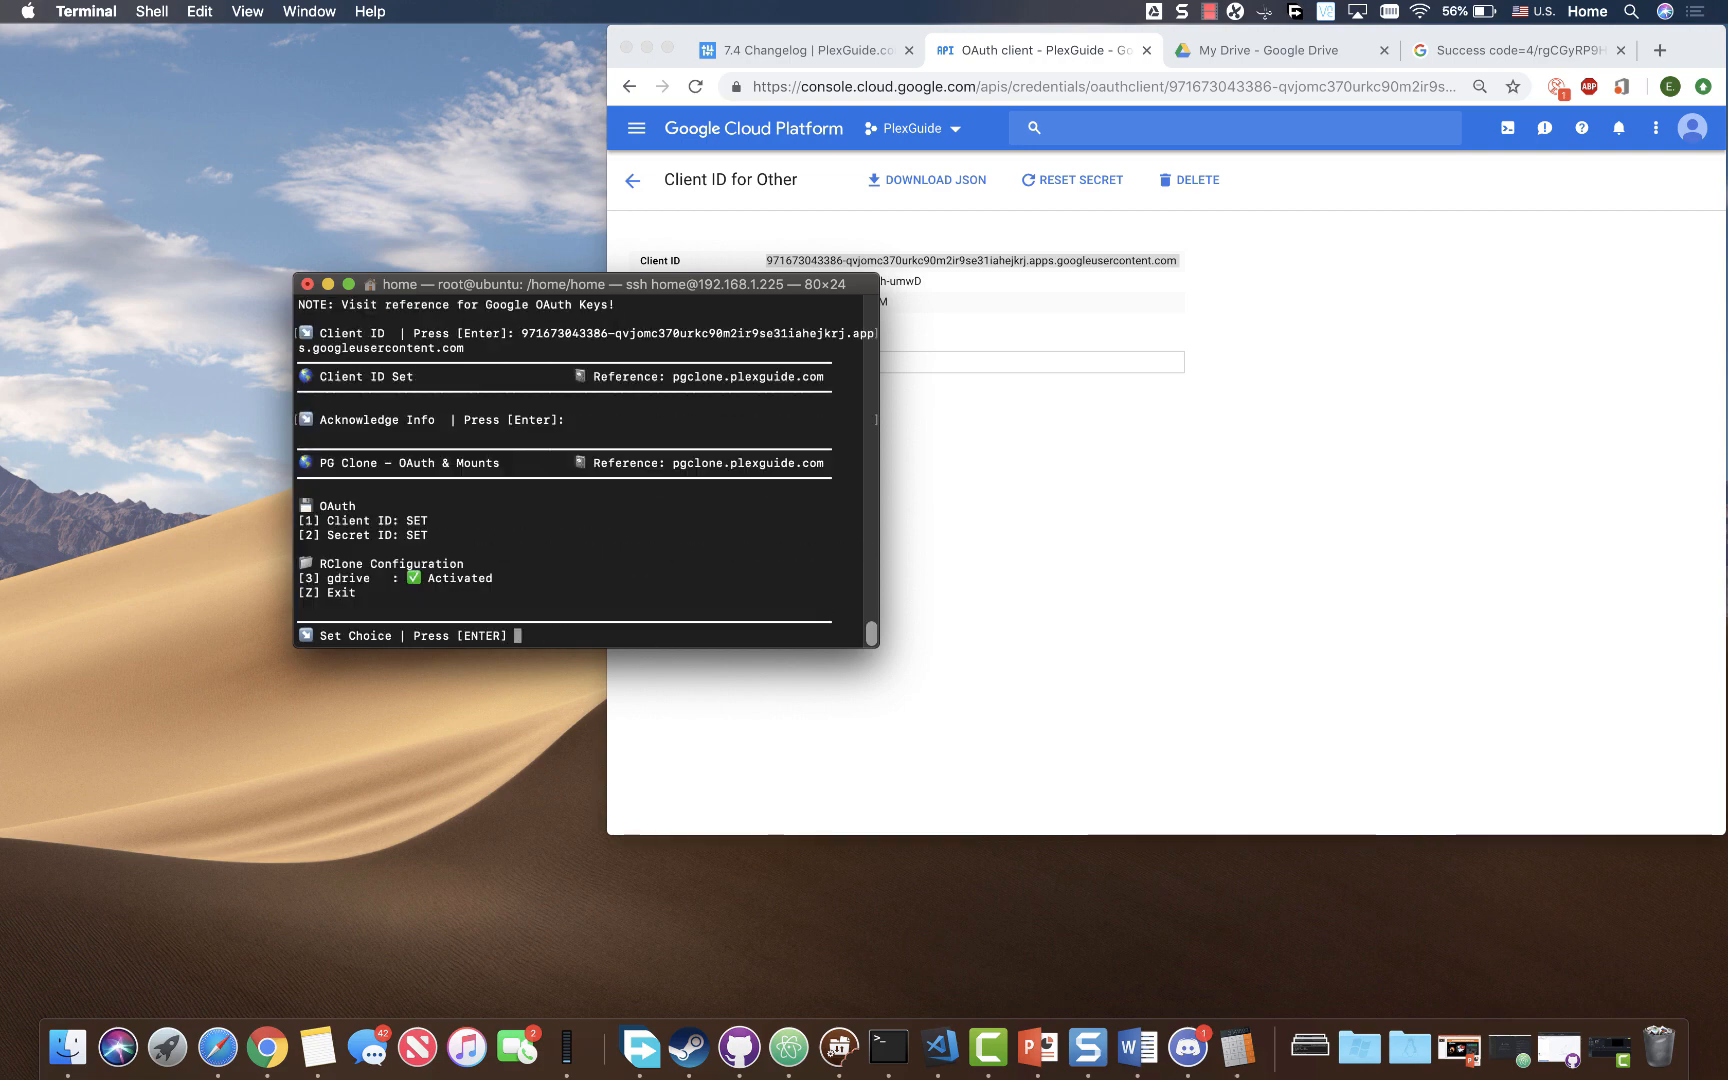
- Copy the GCP client secret and paste it at PG Clone's option 2 Secret Key prompt
text(2)
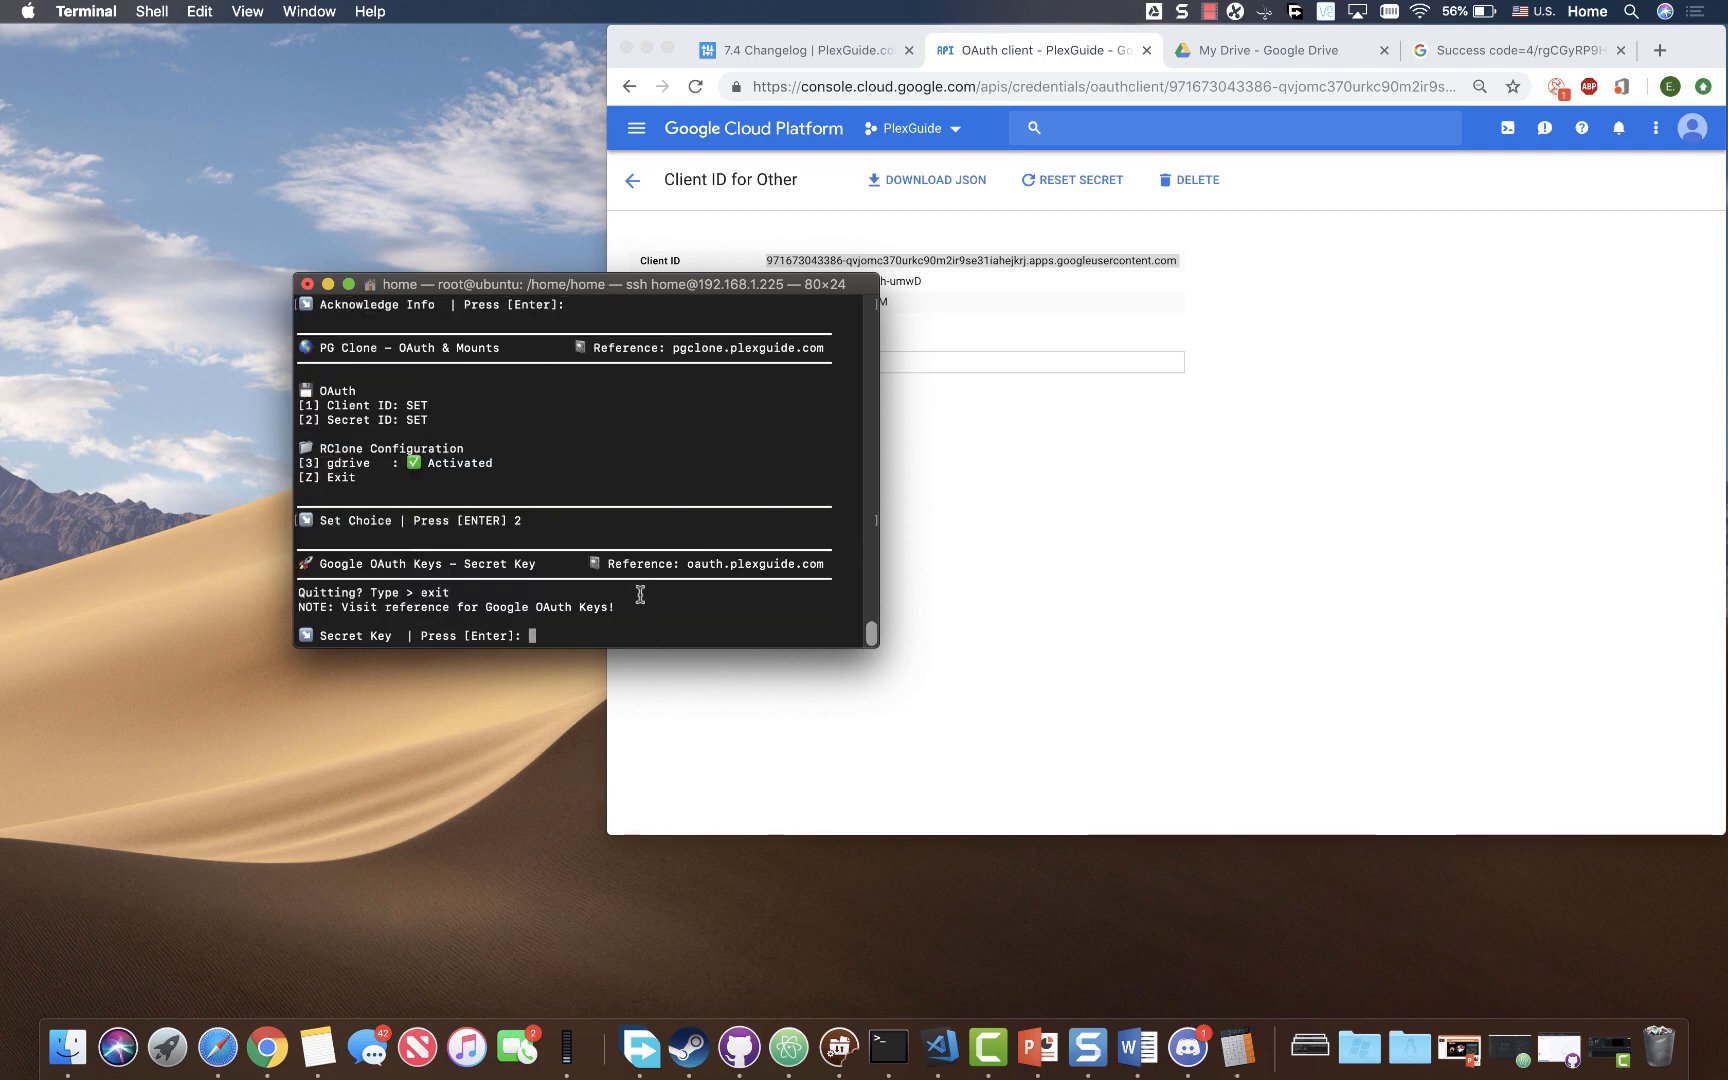
right_click(824, 281)
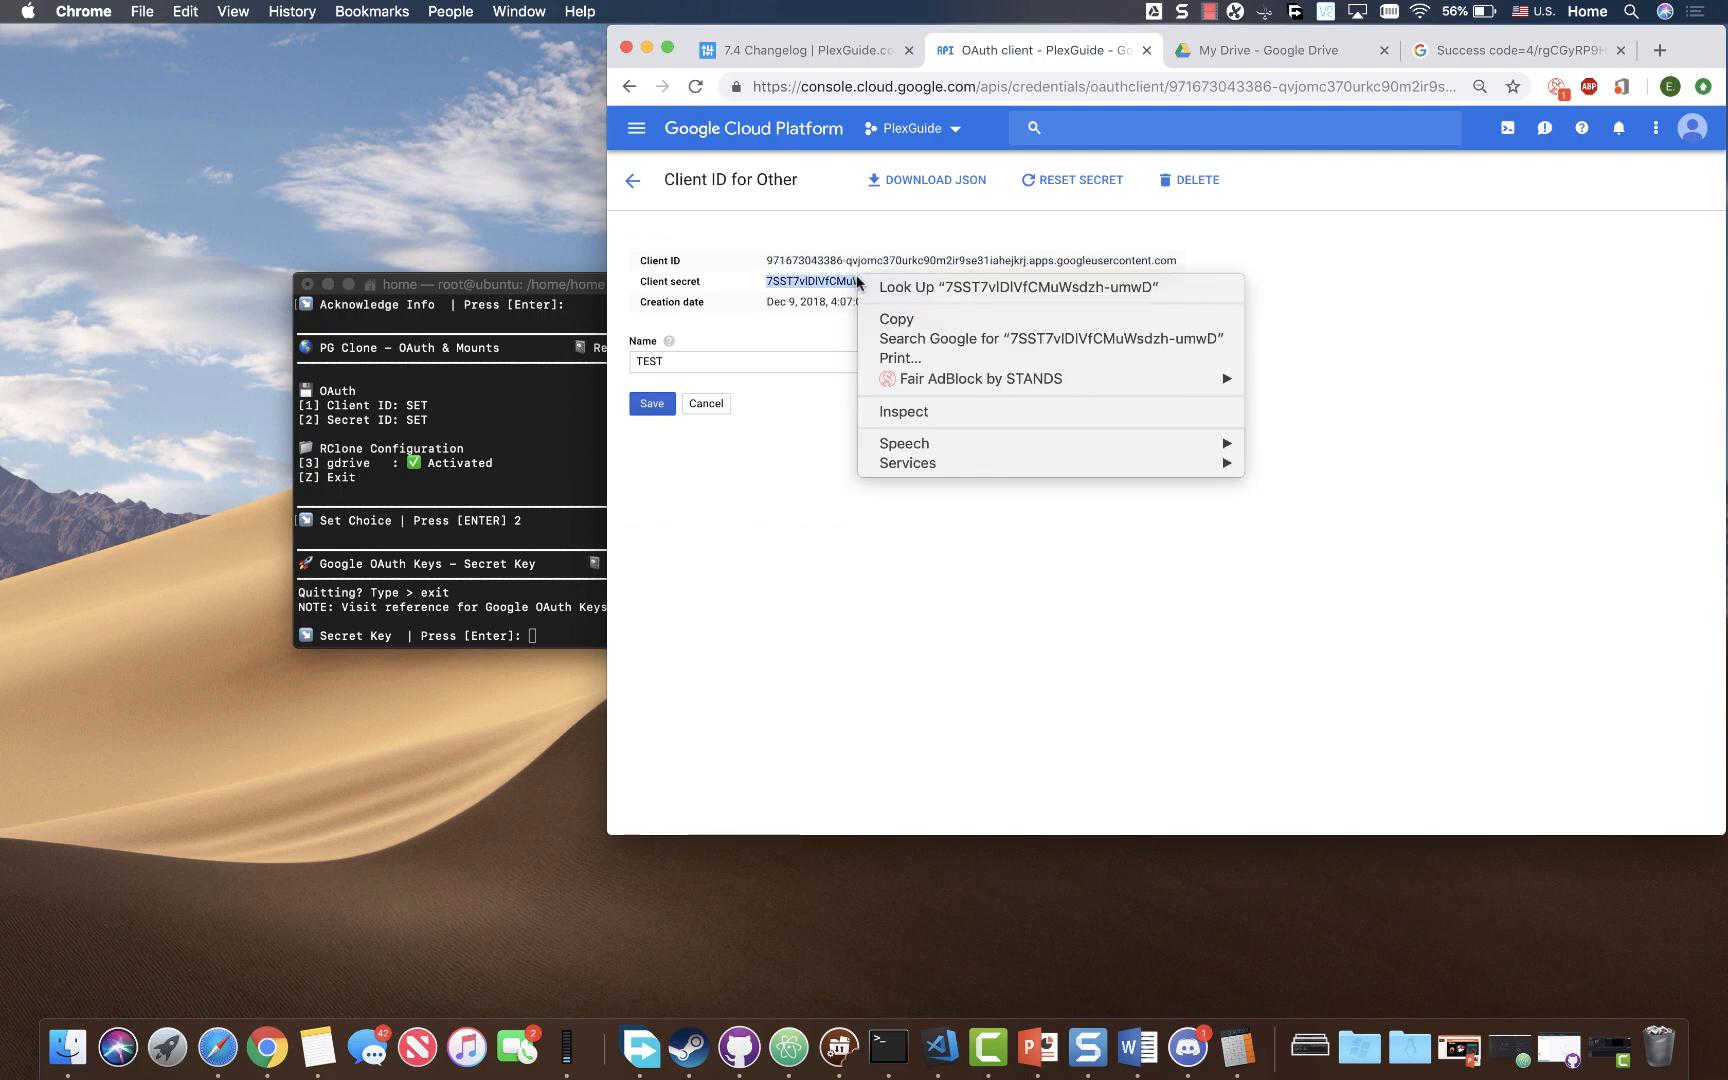
right_click(565, 635)
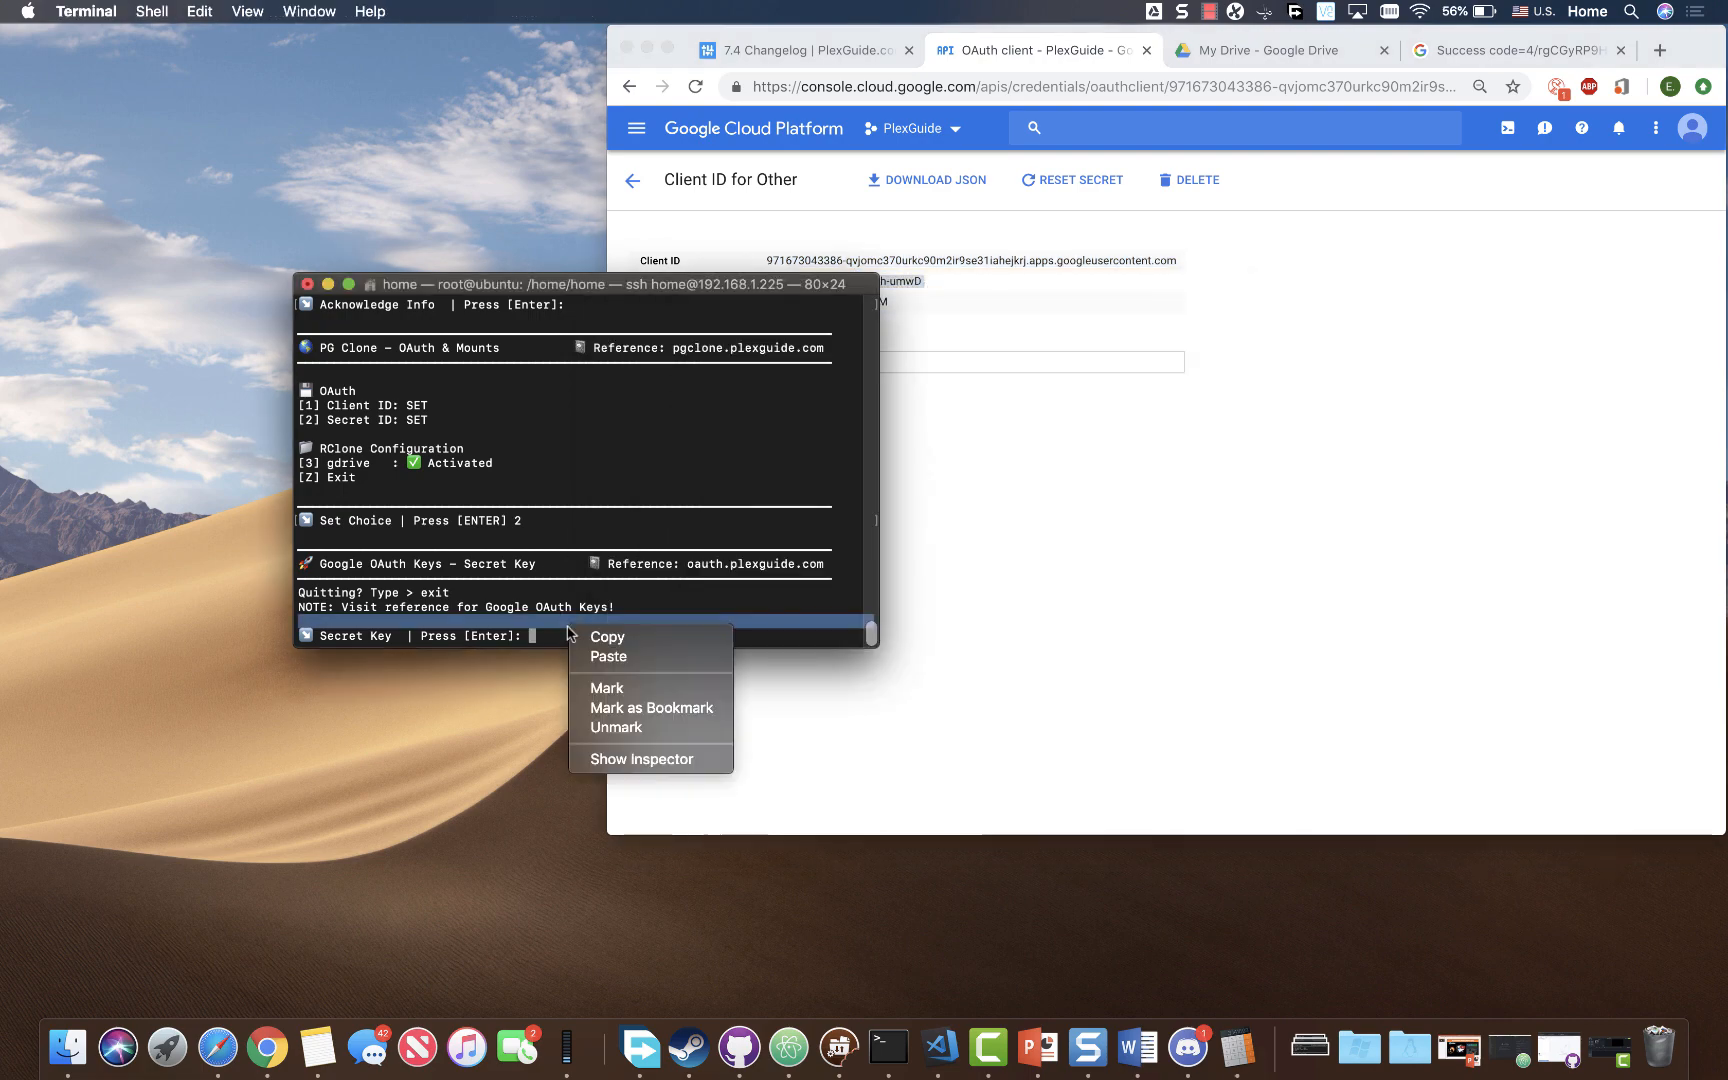
click(608, 656)
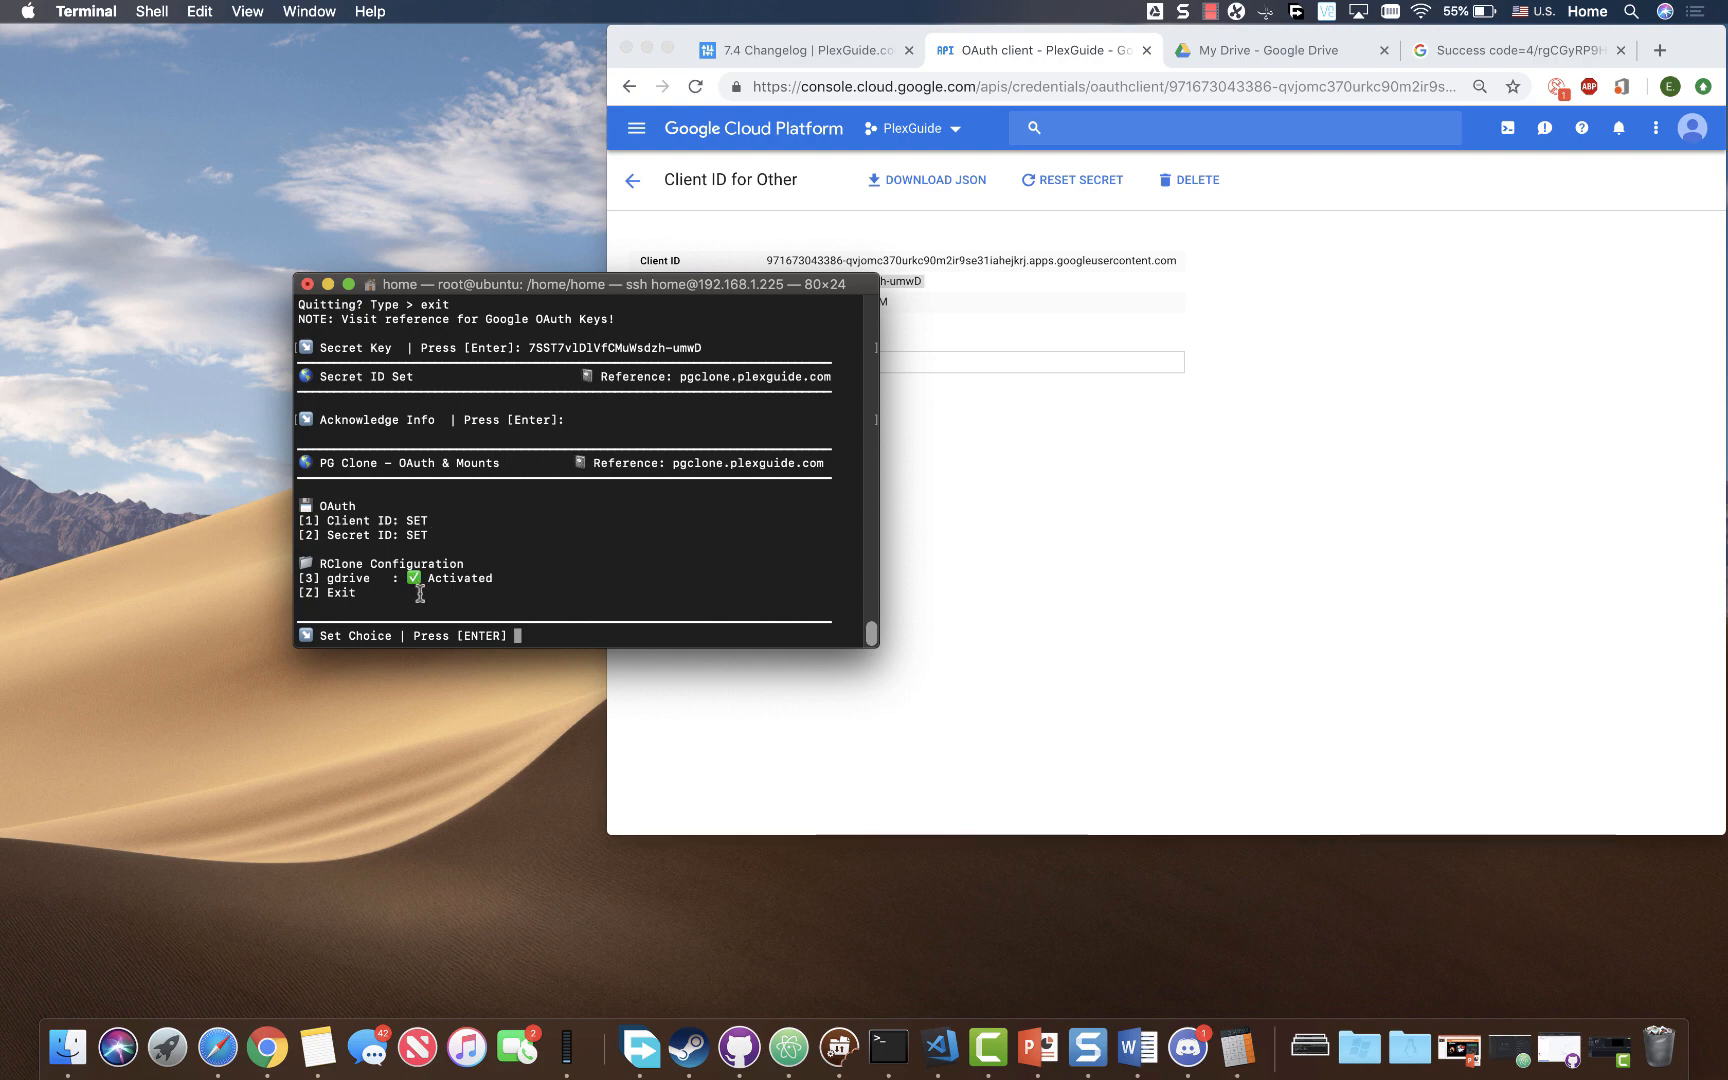
- Choose gdrive option 3 and answer y to proceed despite the existing gdrive
text(3)
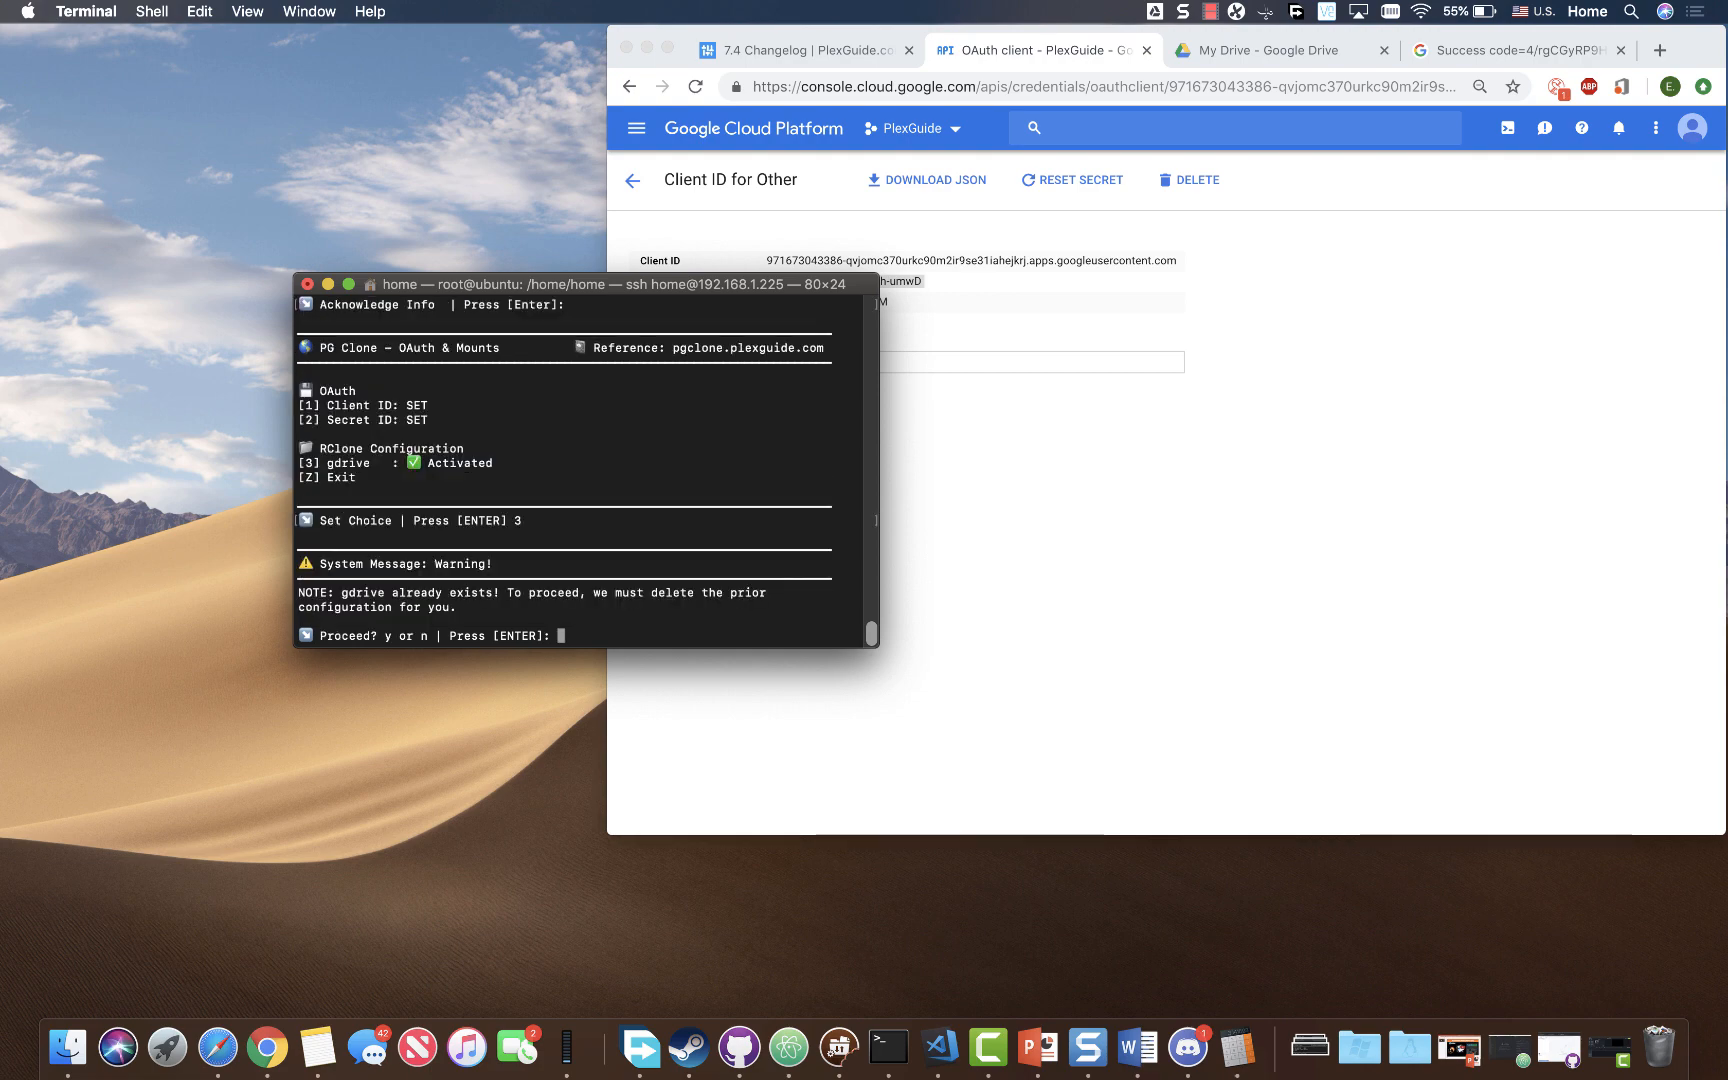
mouse_move(511, 719)
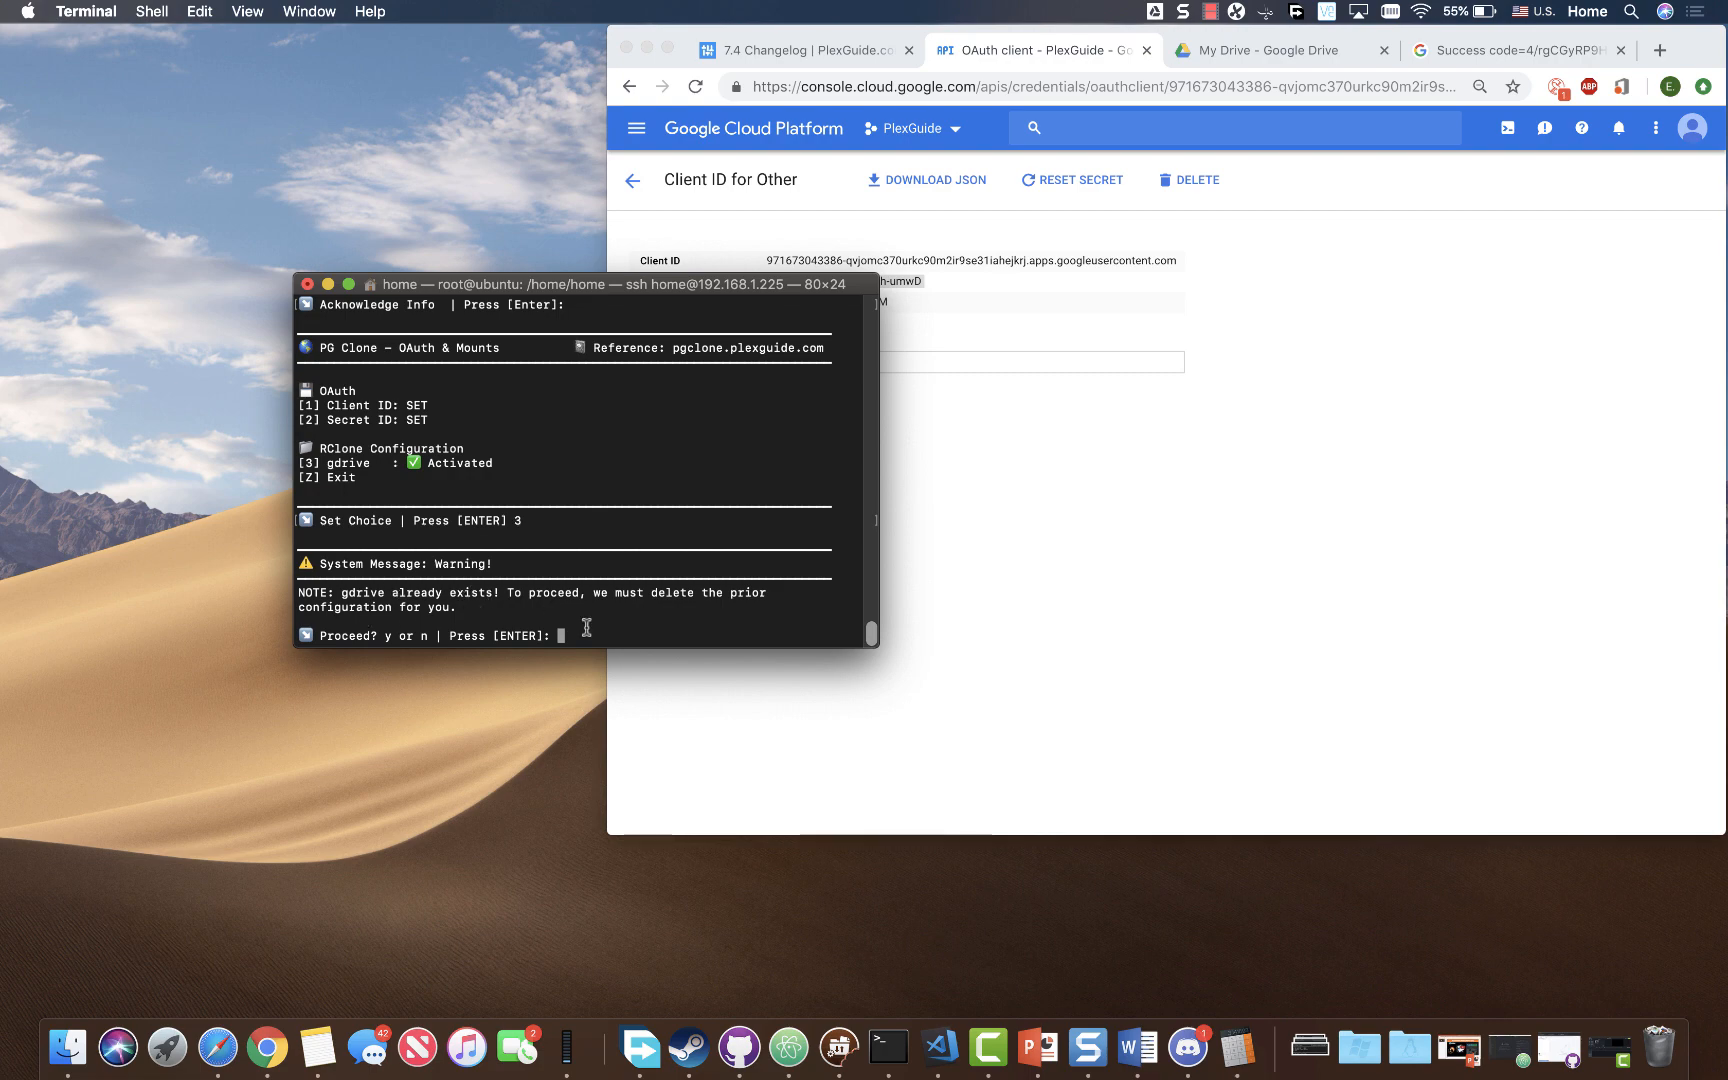
text(y)
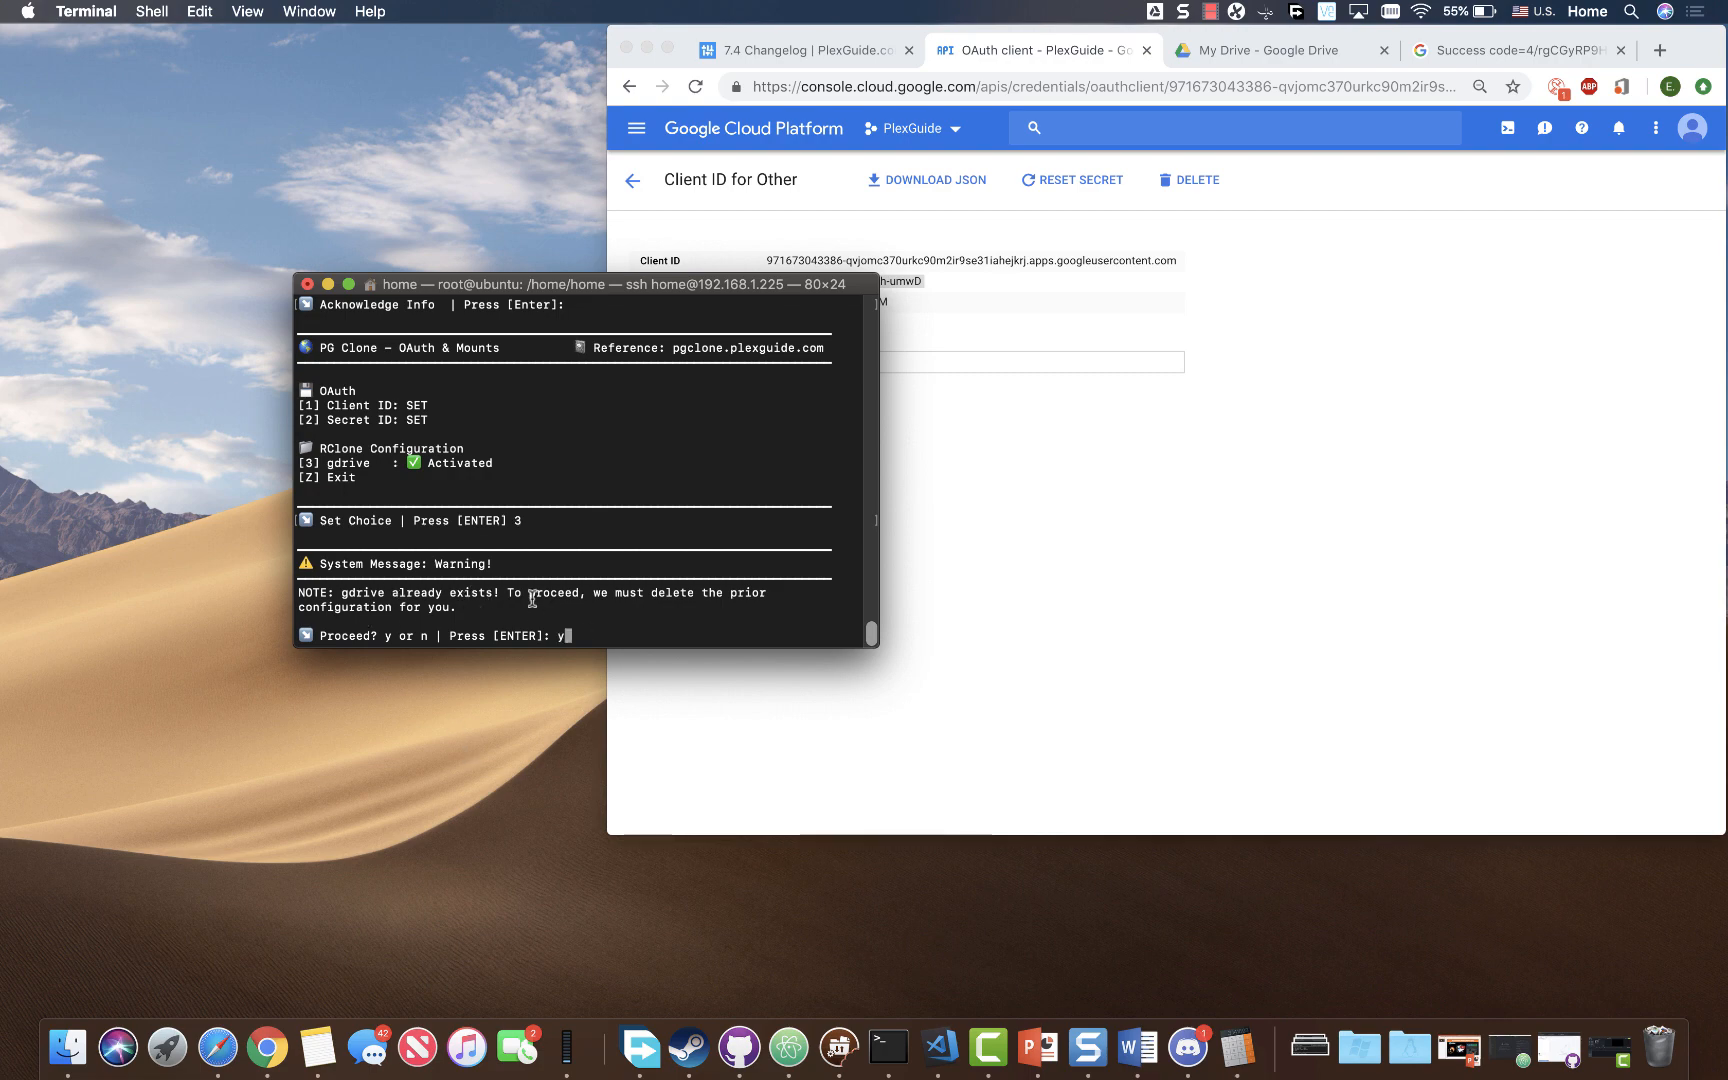
mouse_move(614, 635)
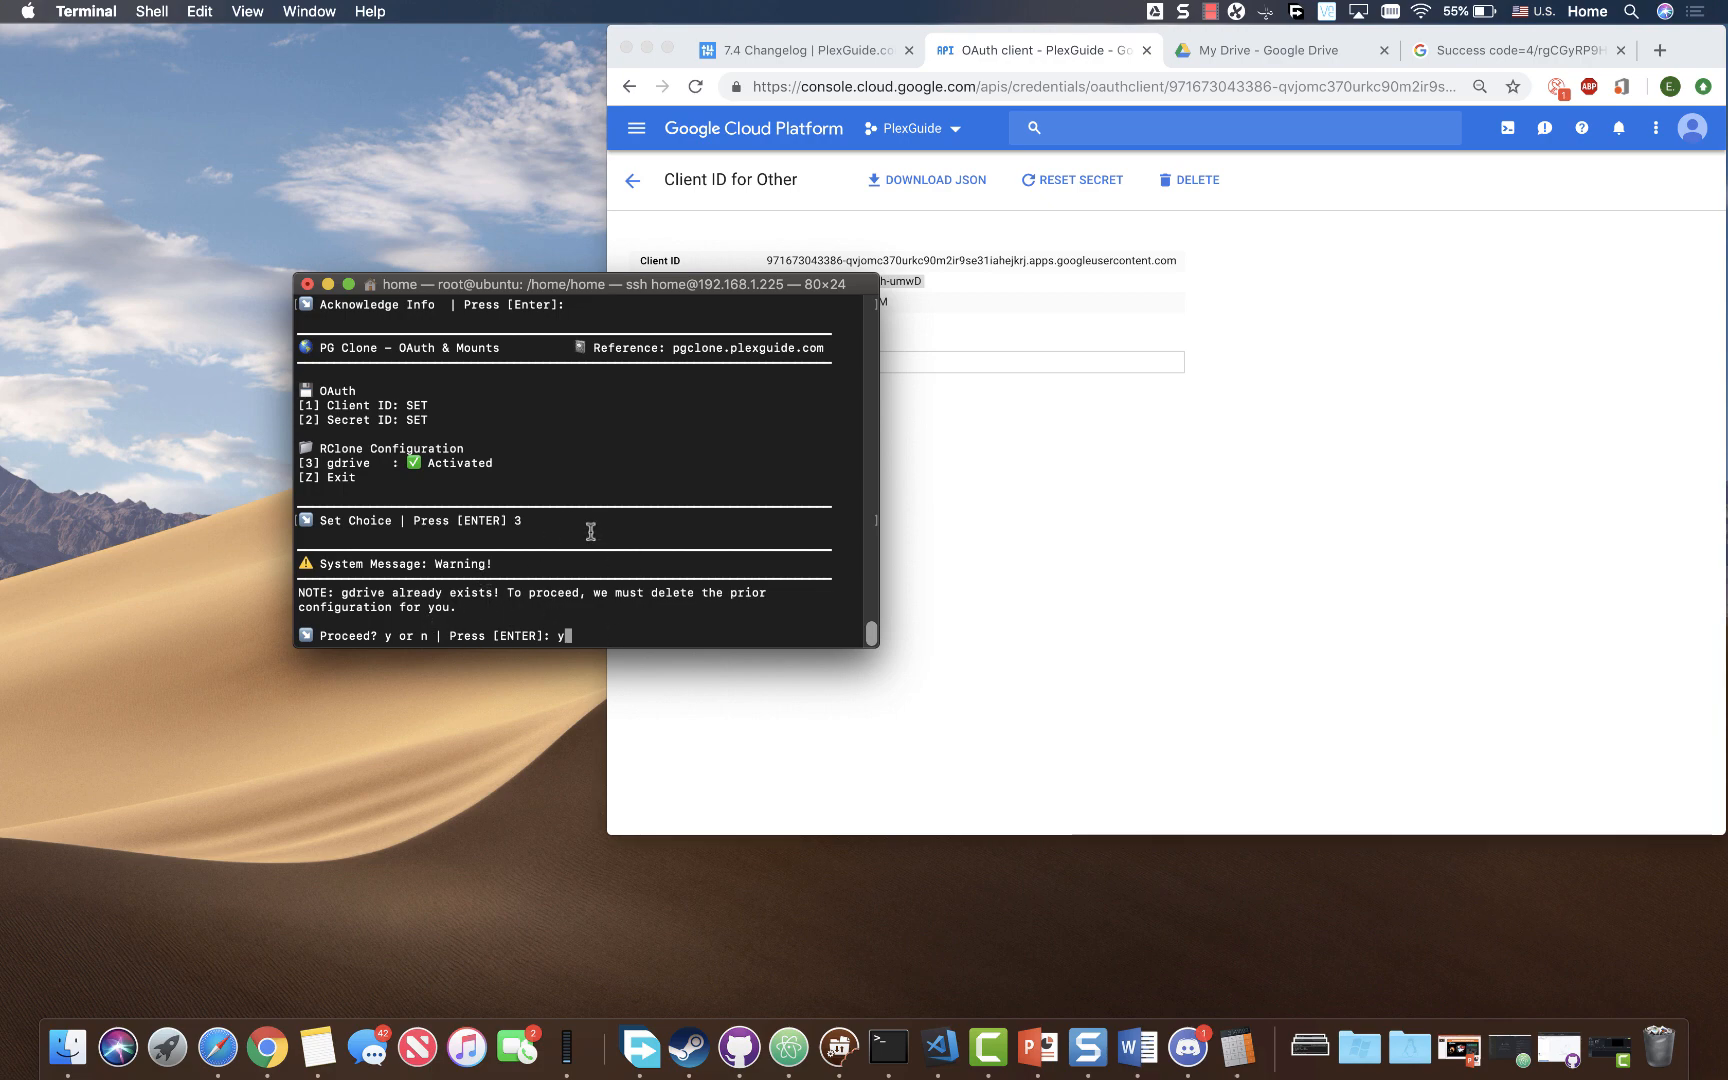
mouse_move(597, 585)
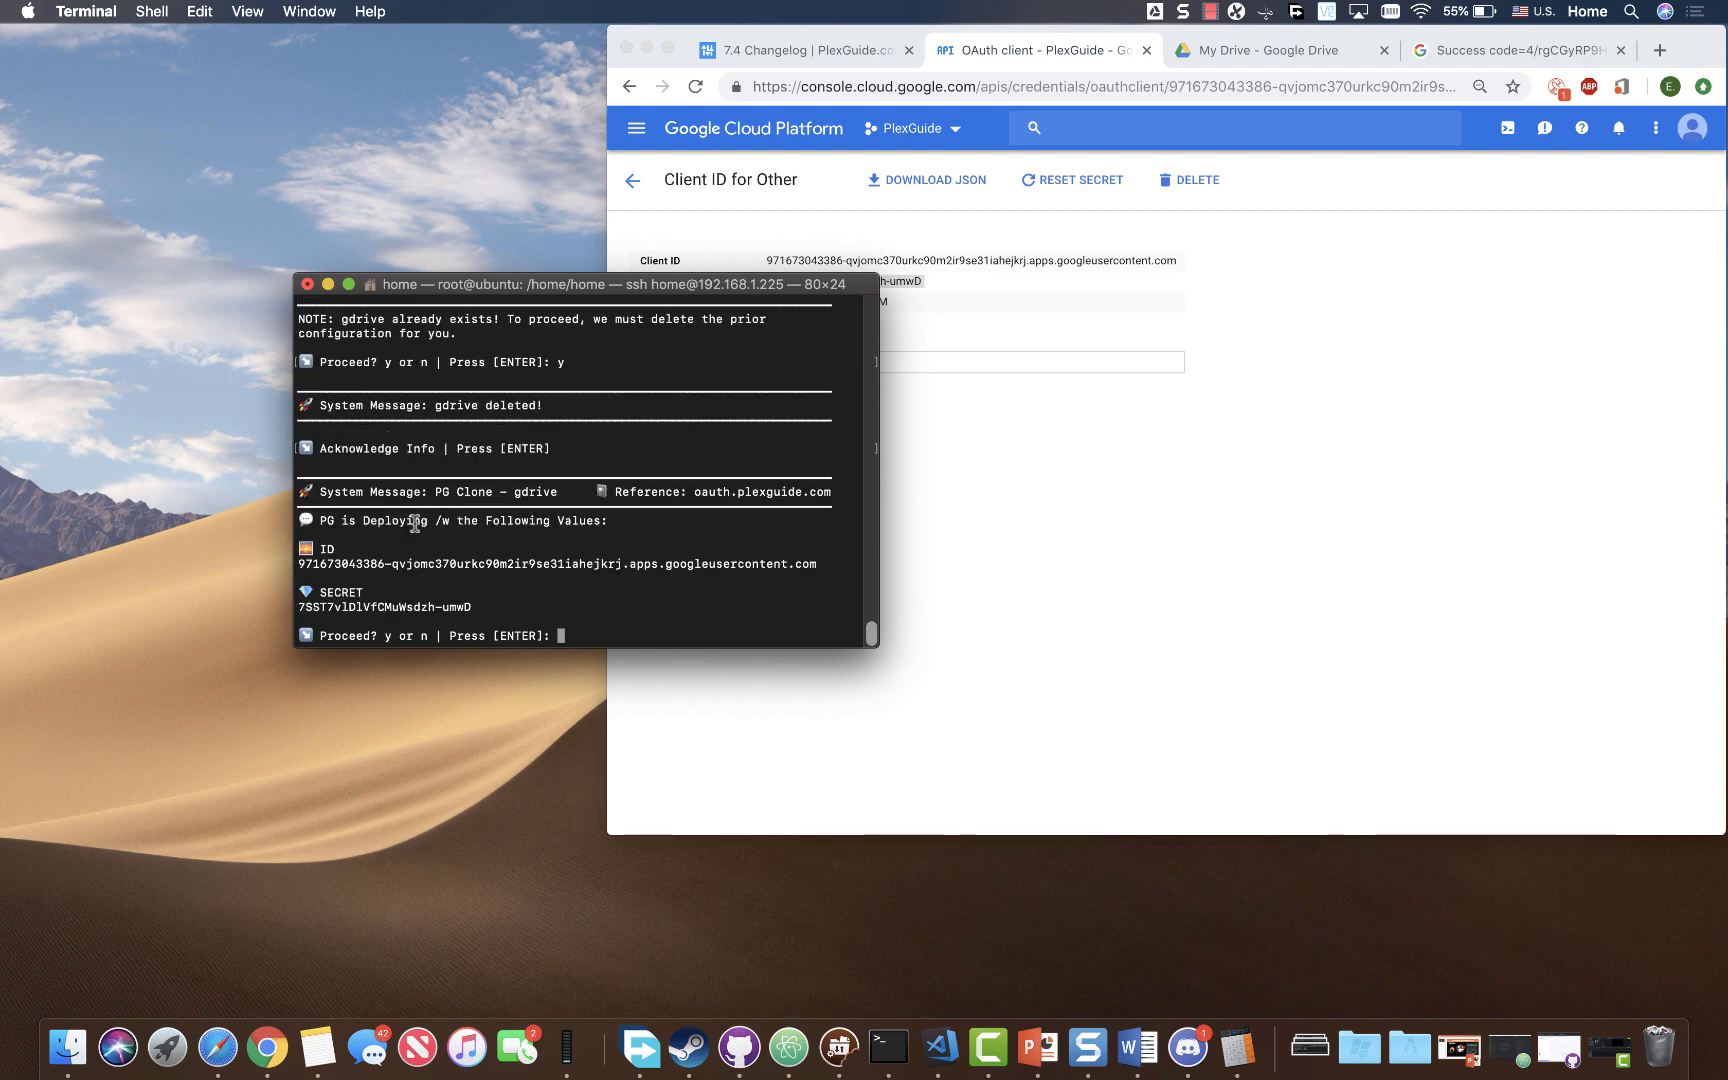
mouse_move(342, 590)
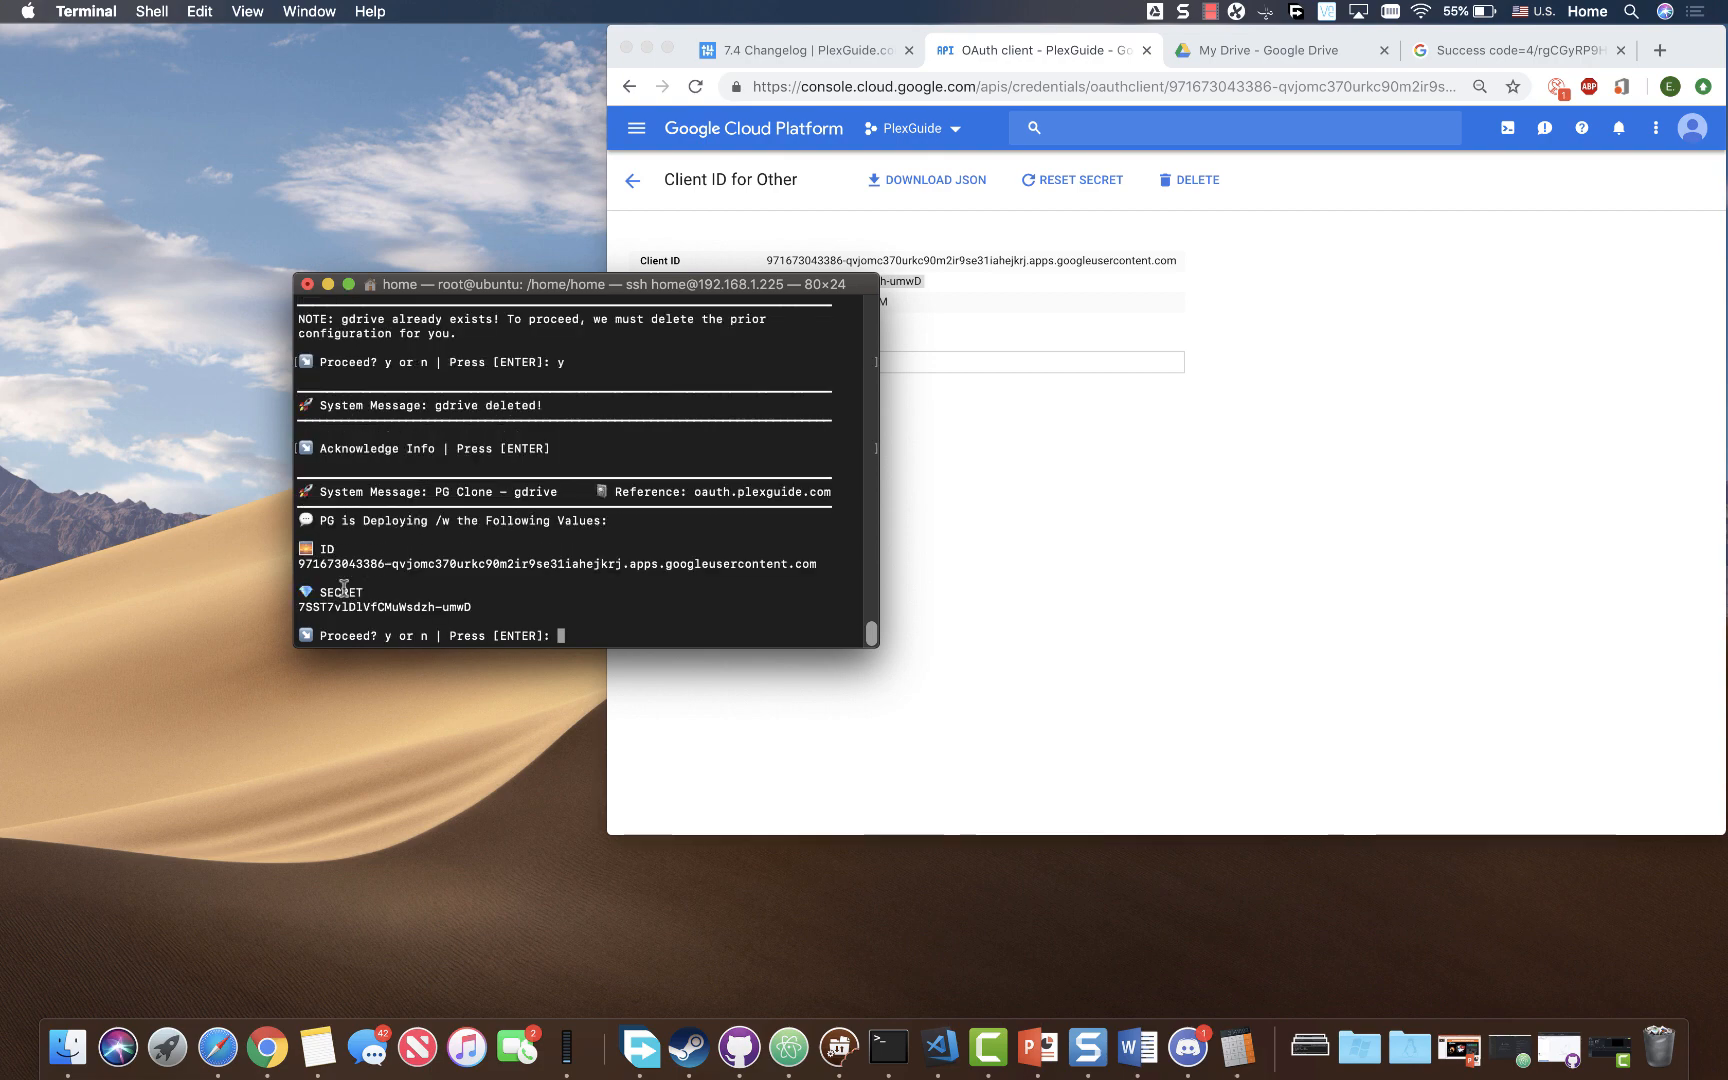
mouse_move(837, 298)
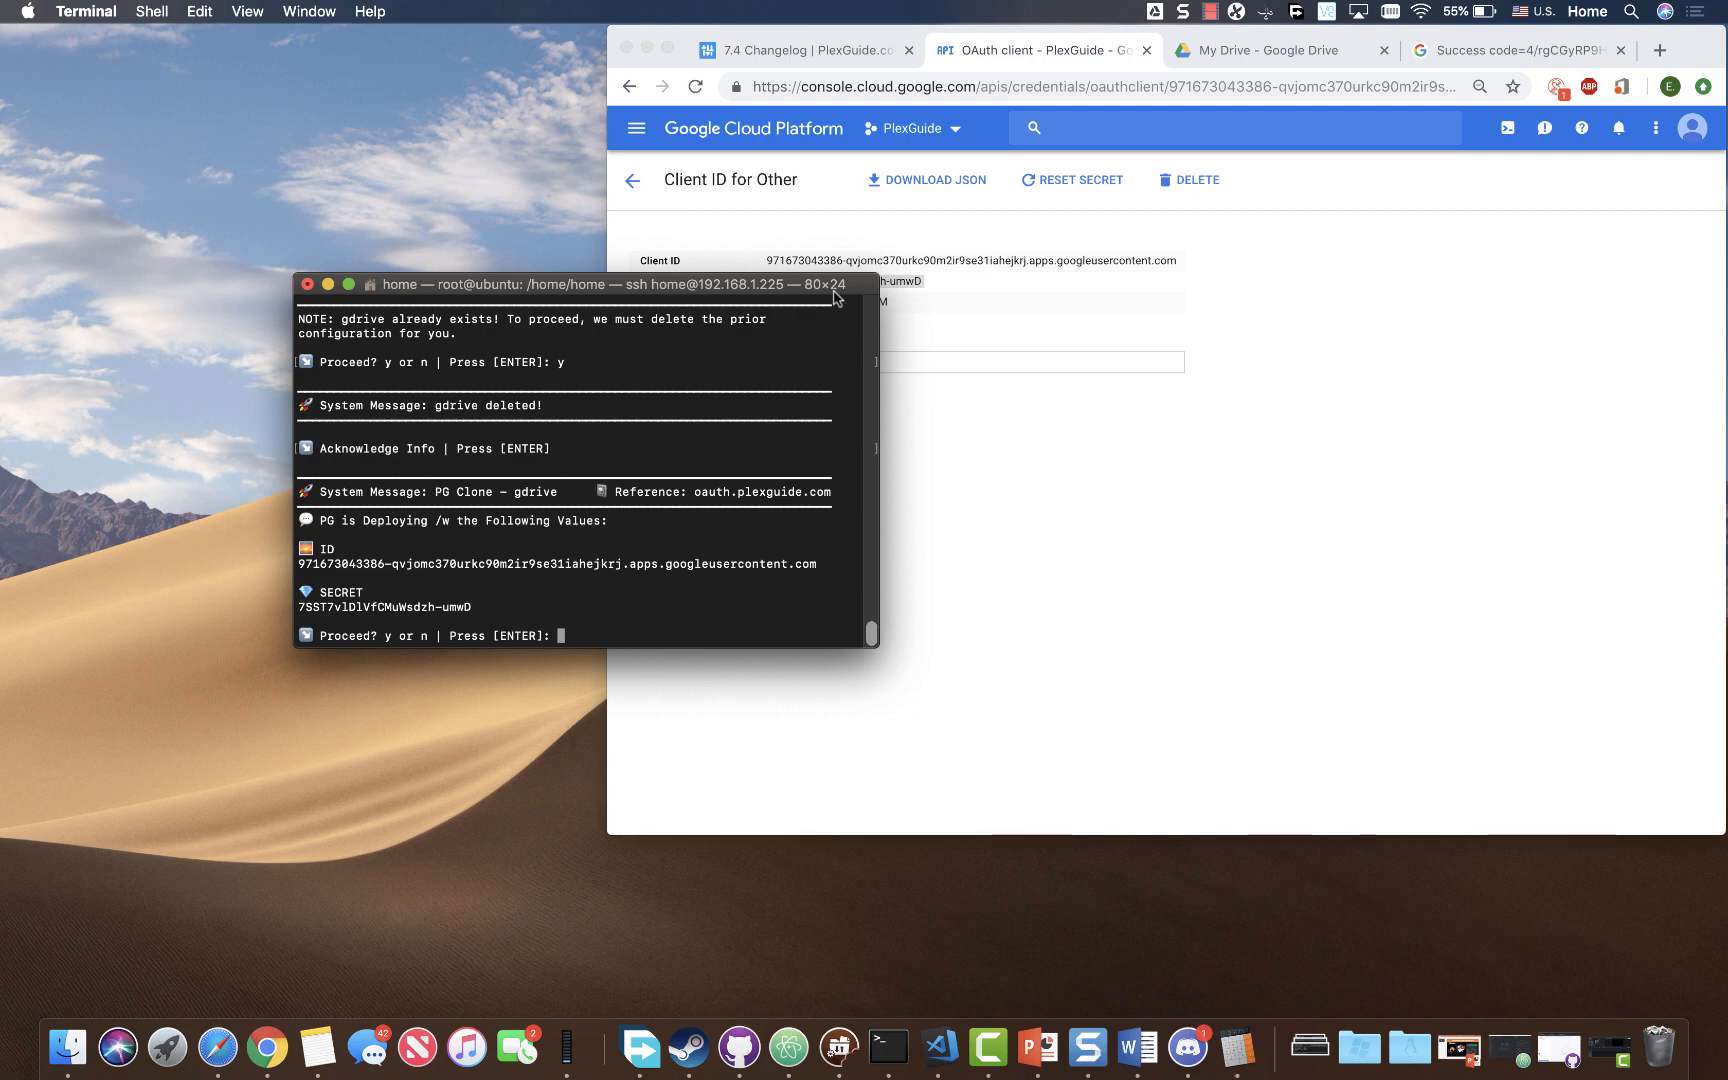
mouse_move(440, 569)
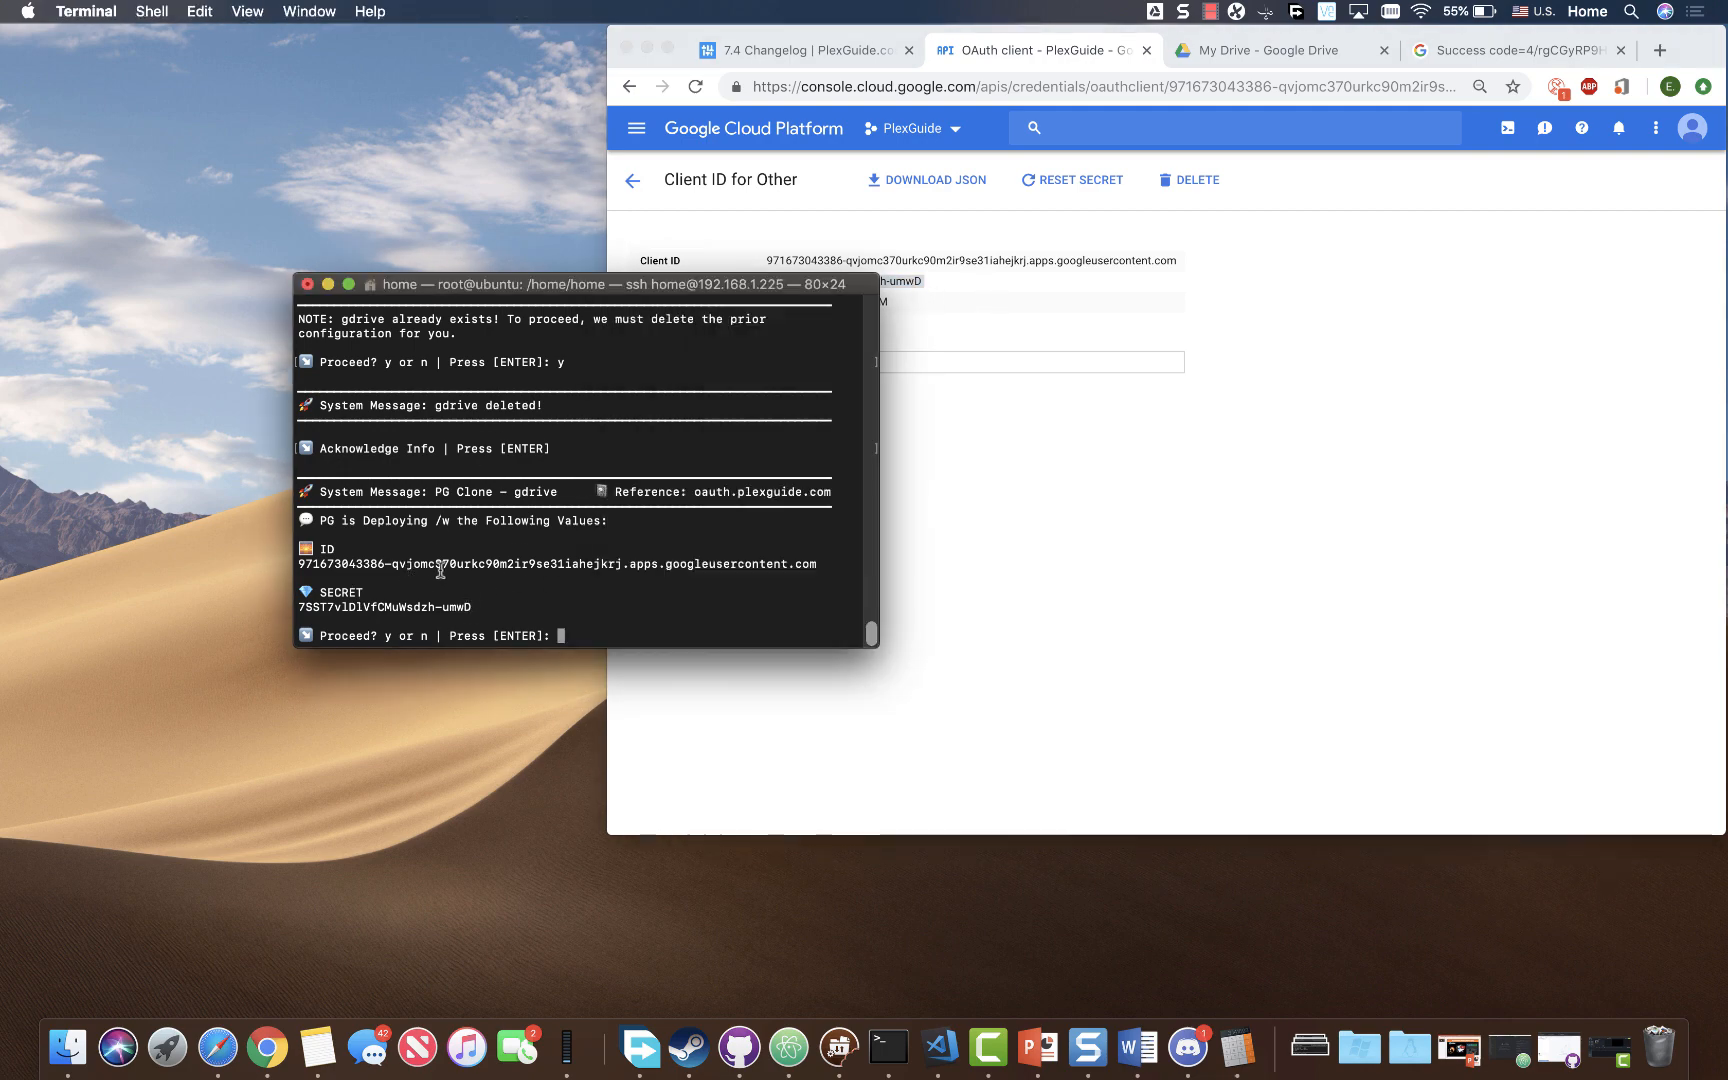
mouse_move(588, 637)
text(y)
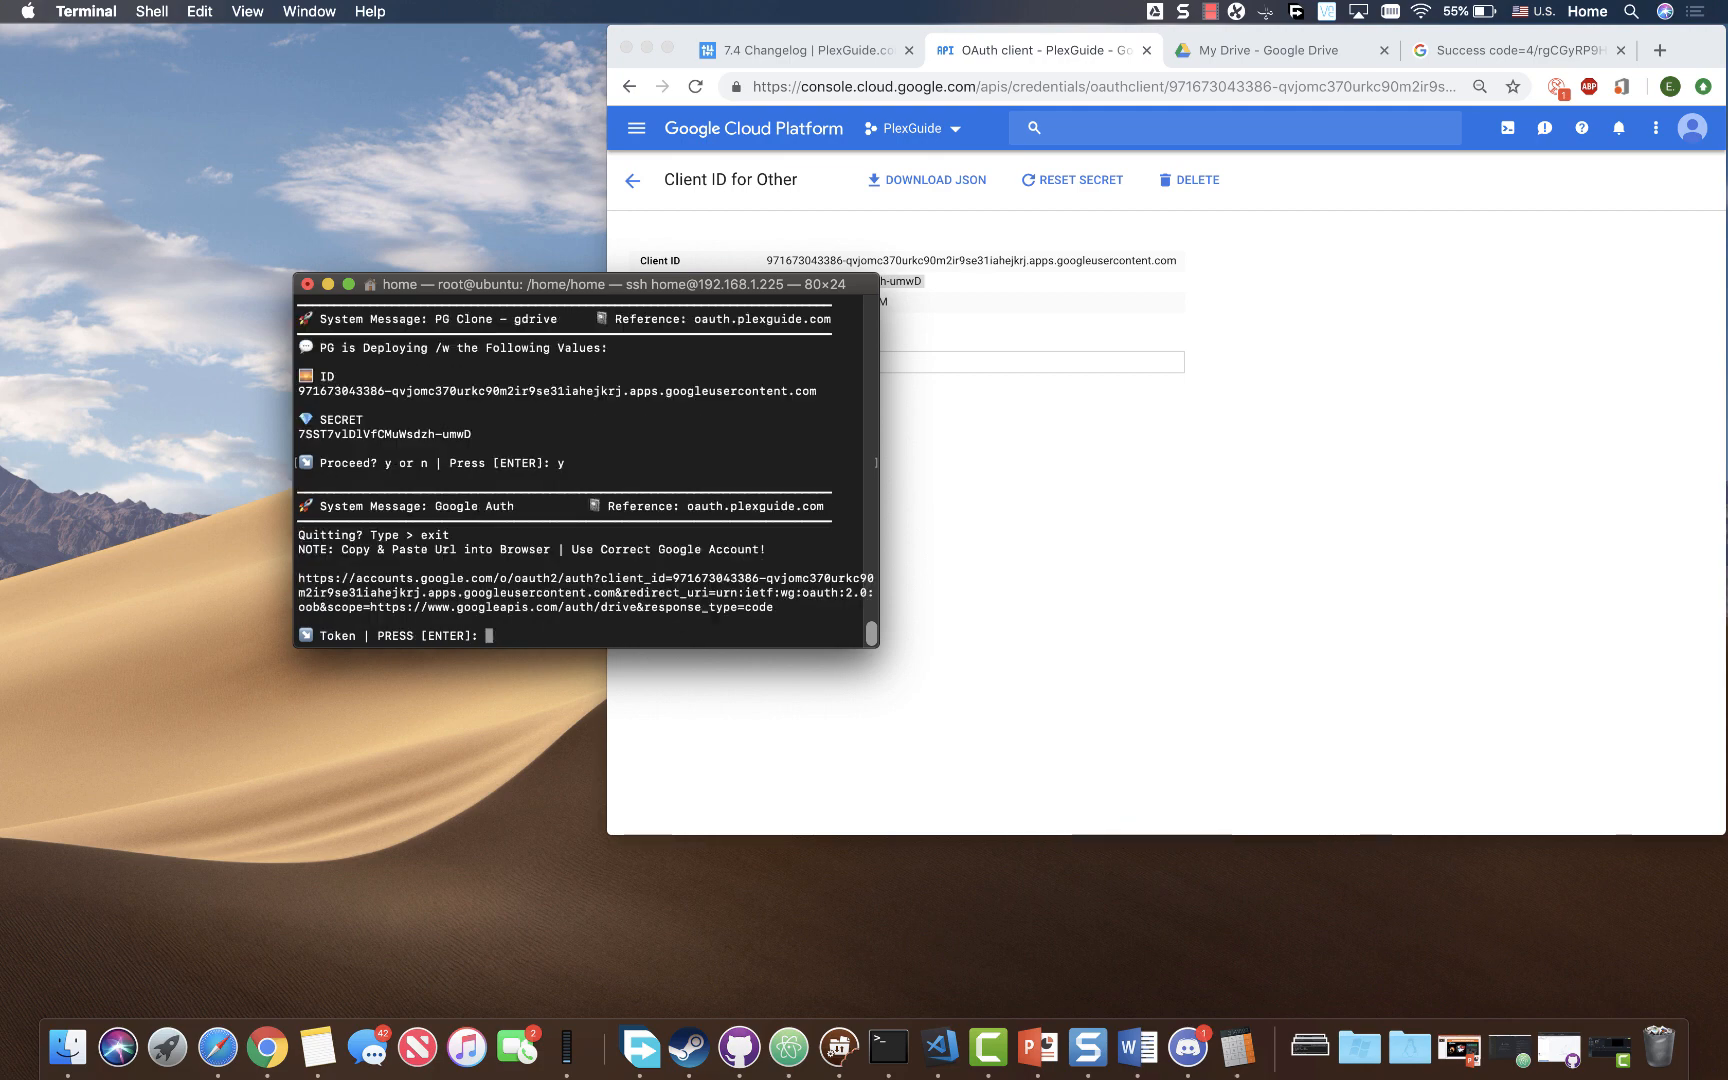
mouse_move(790, 607)
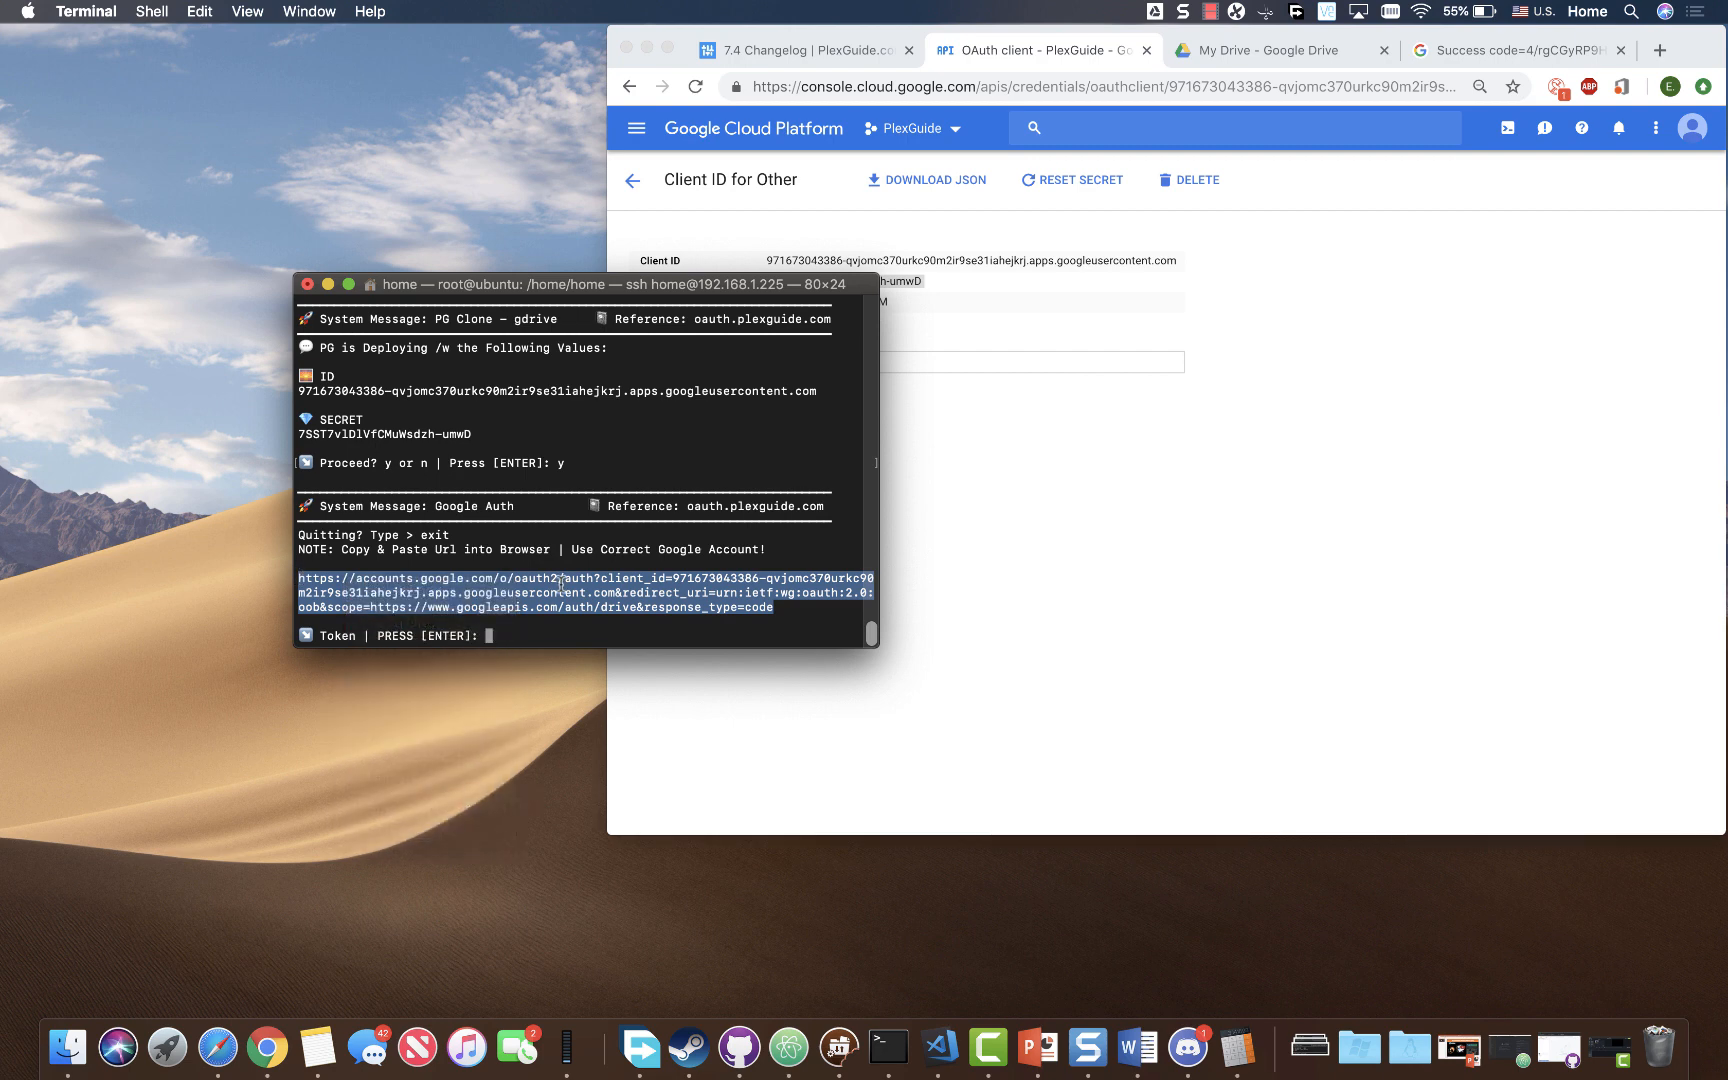
- Paste the Google authorization token at the Token prompt so gdrive validates and activates
click(1202, 11)
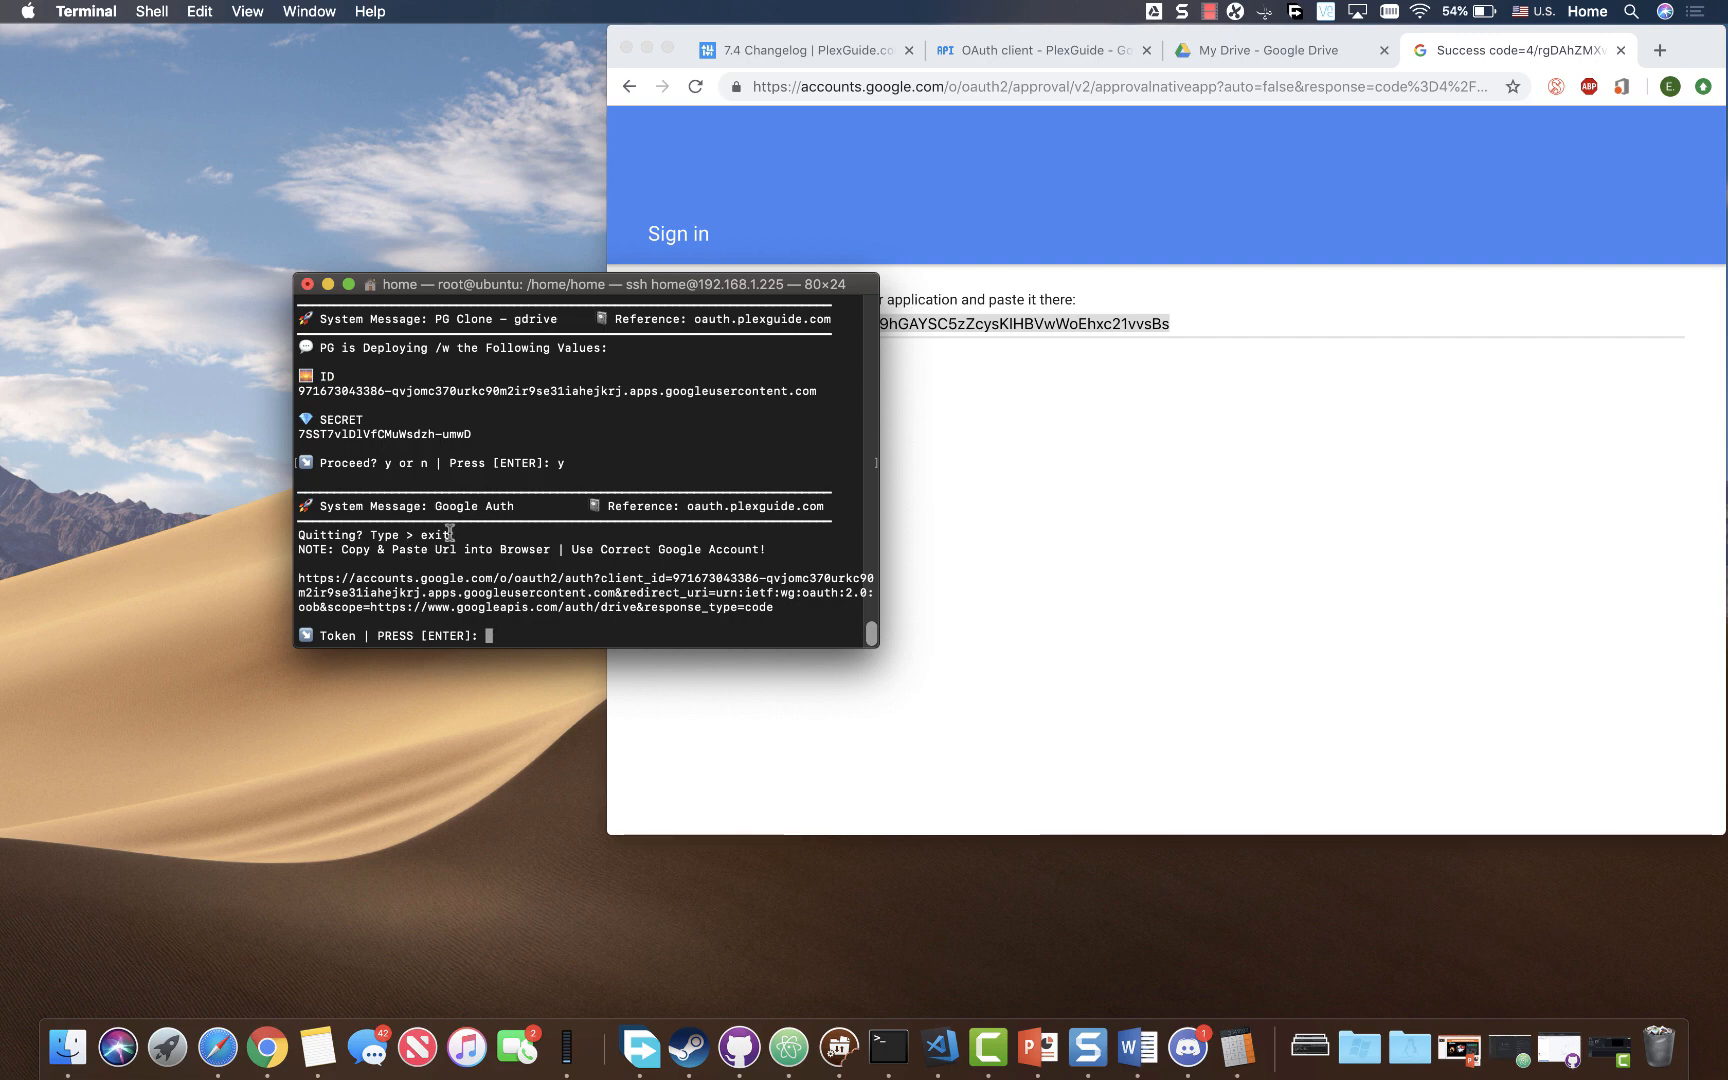
right_click(495, 636)
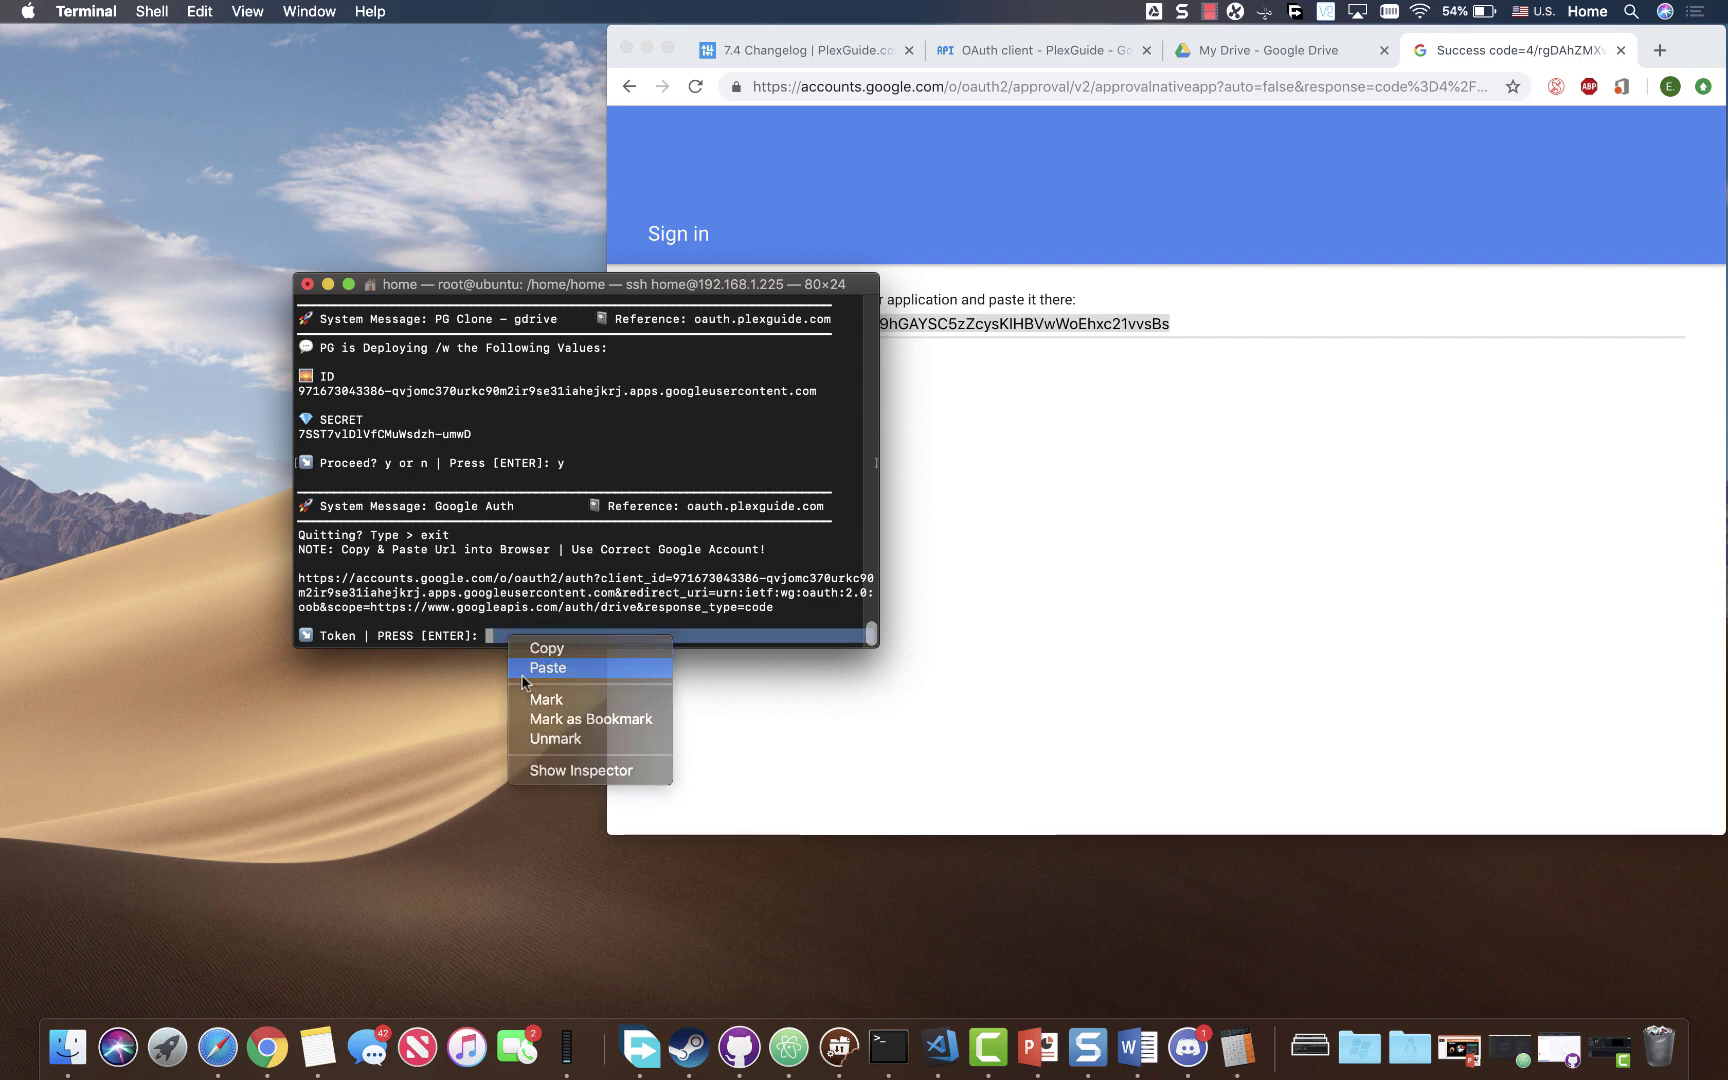
click(549, 668)
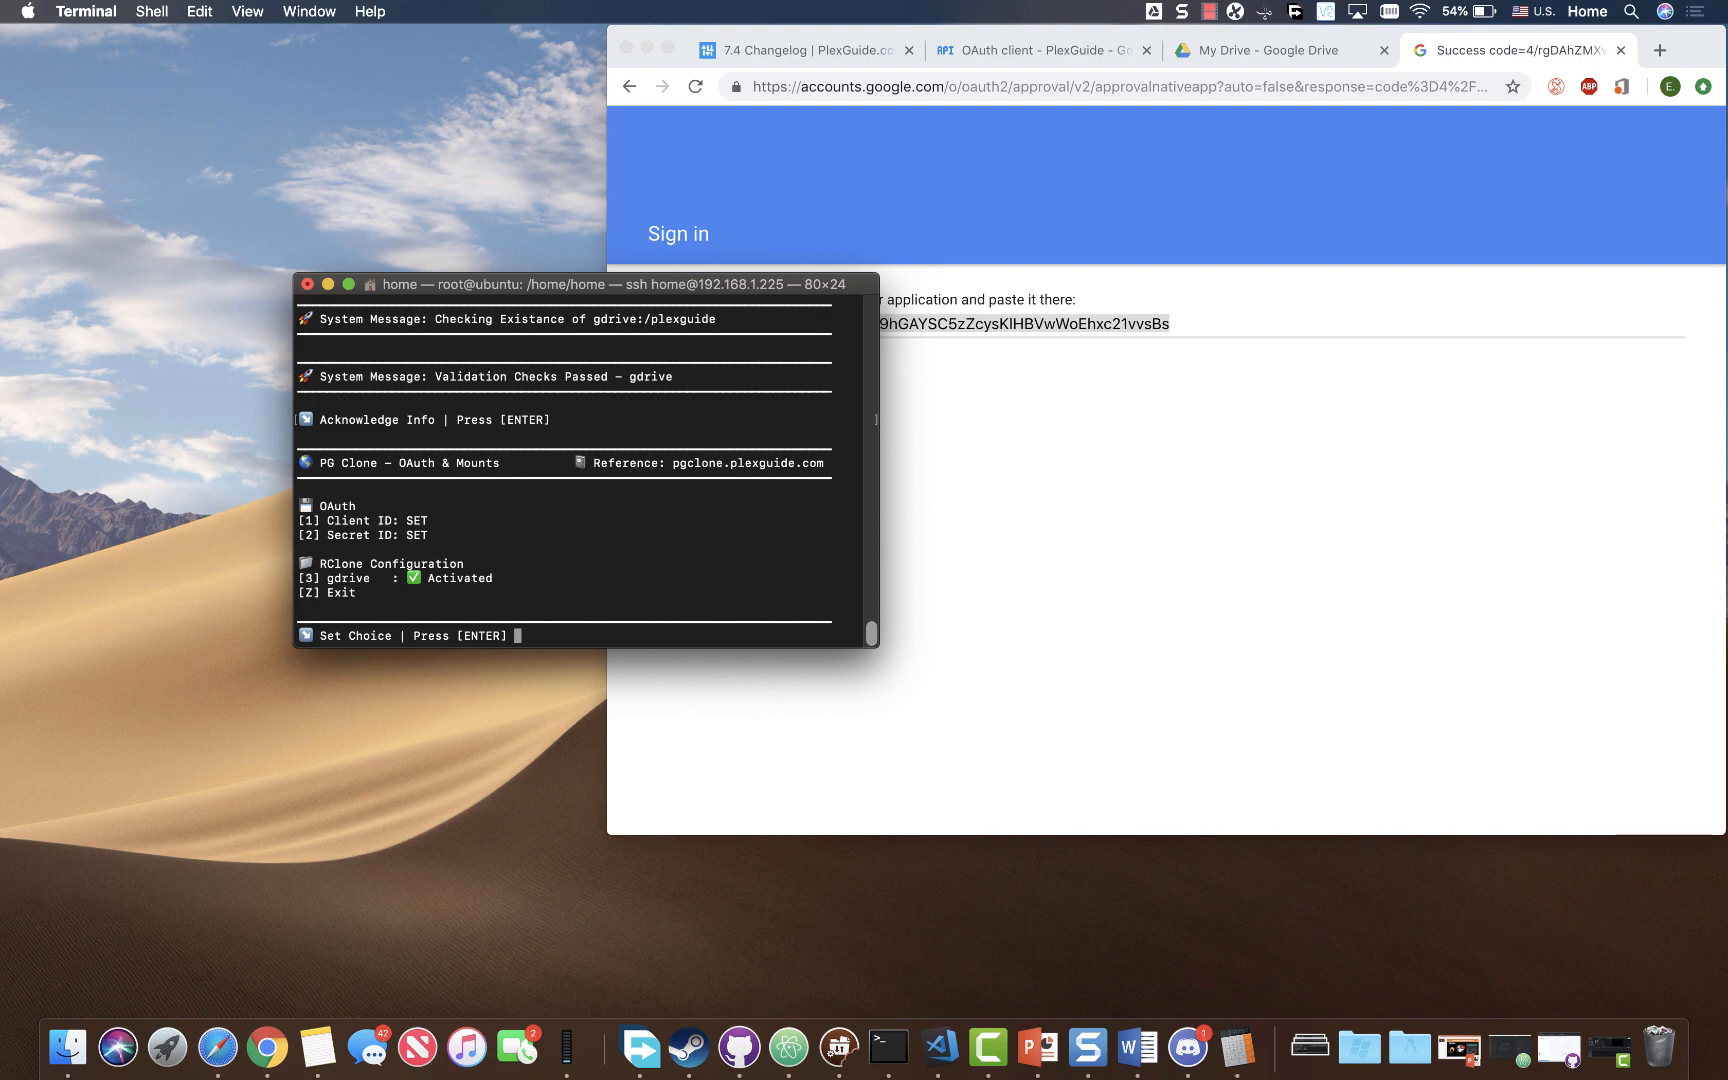
- Exit OAuth & Mounts with z, returning to the main PG Clone menu
text(z)
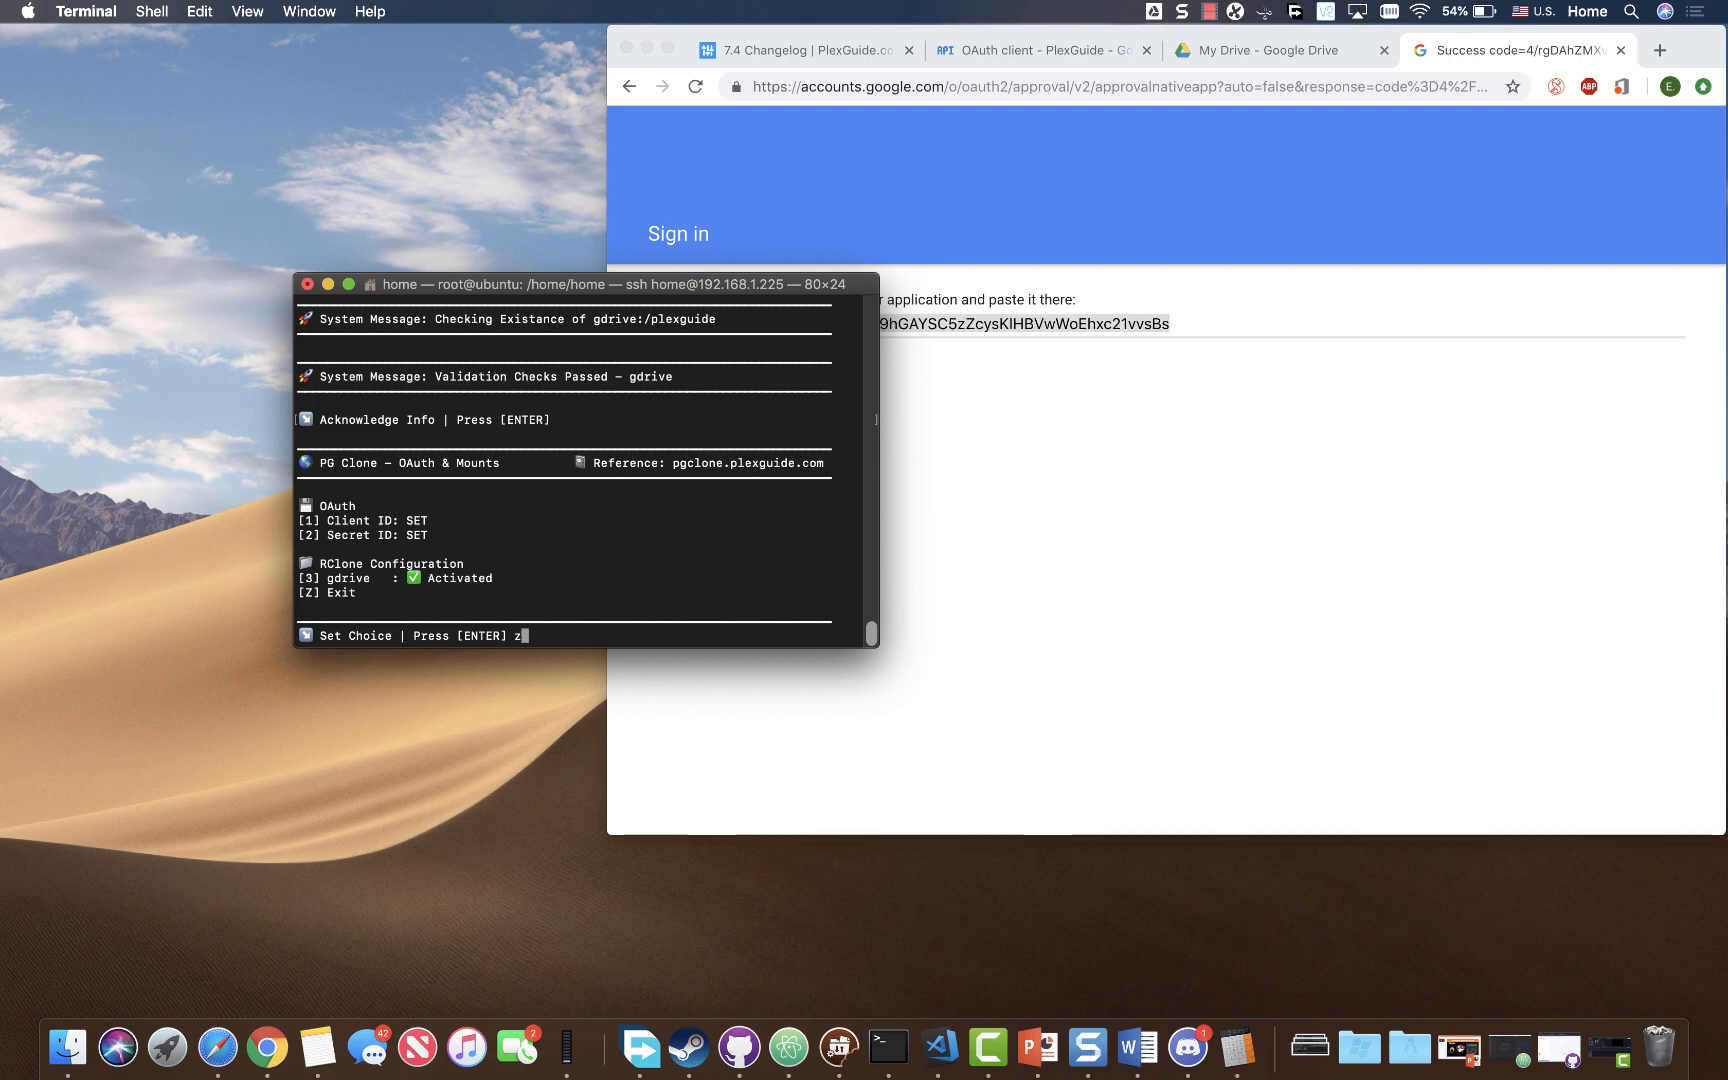
key(enter)
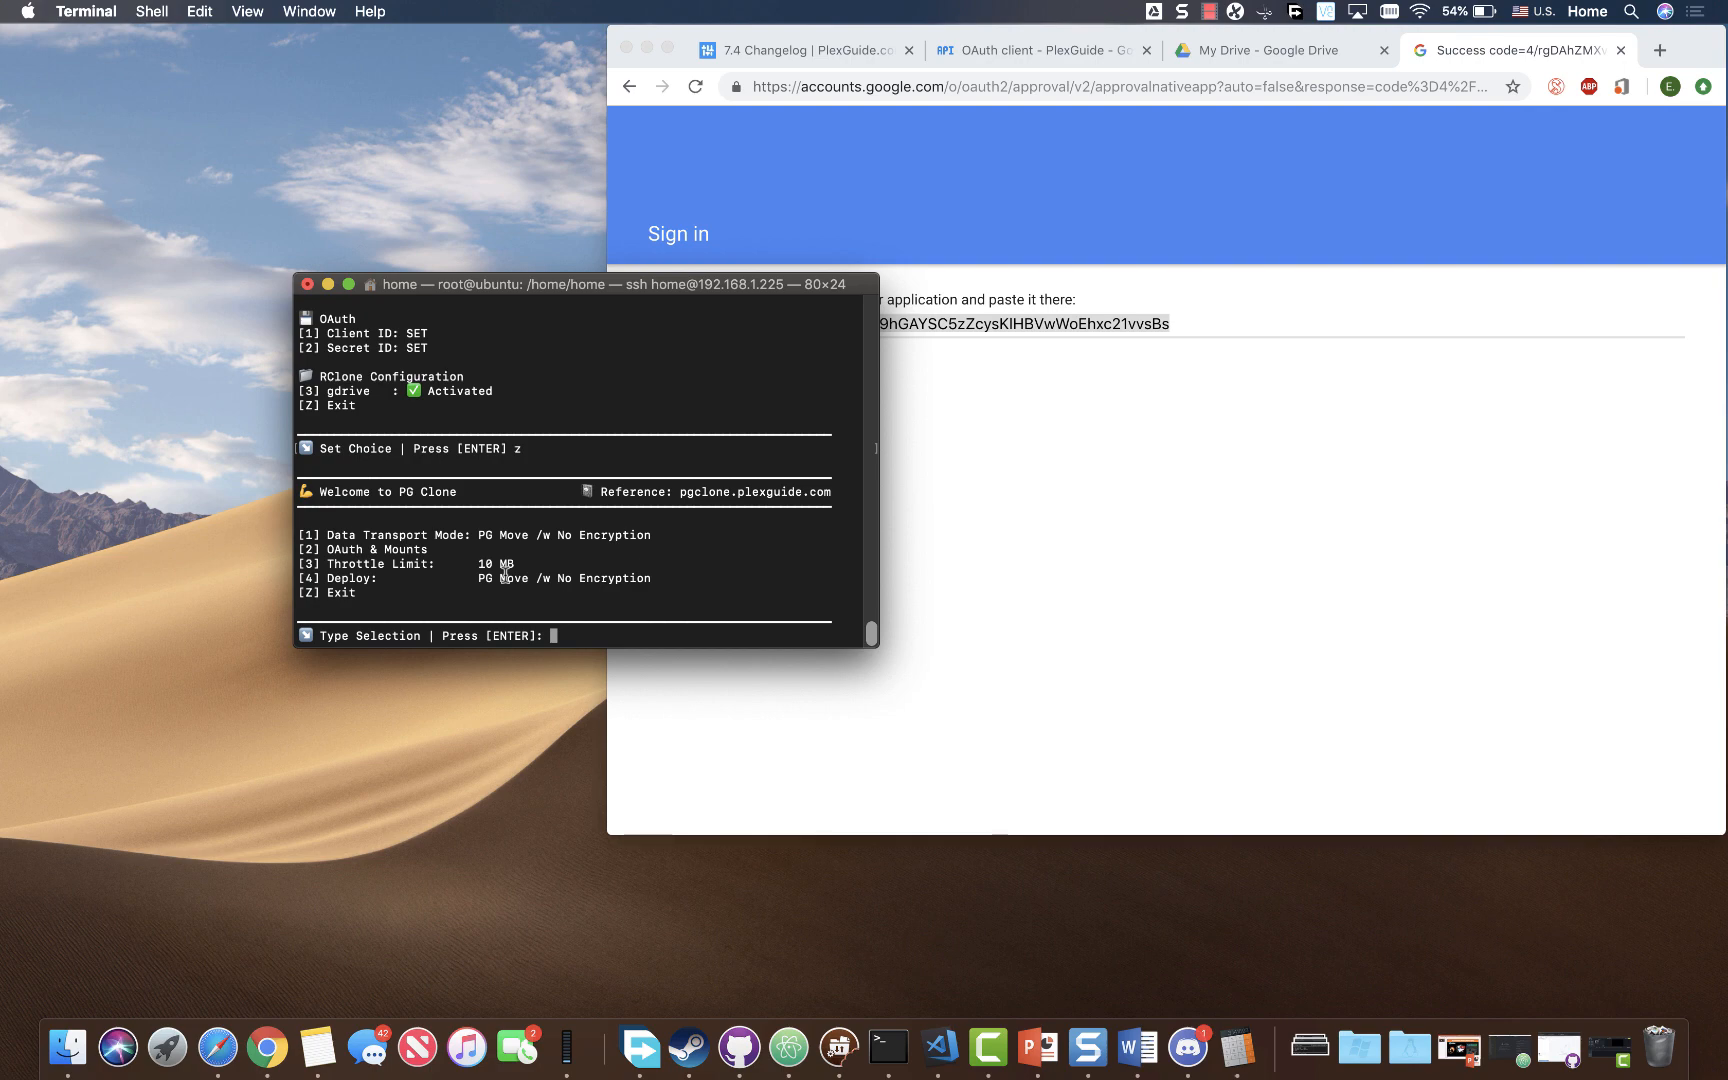
mouse_move(511, 567)
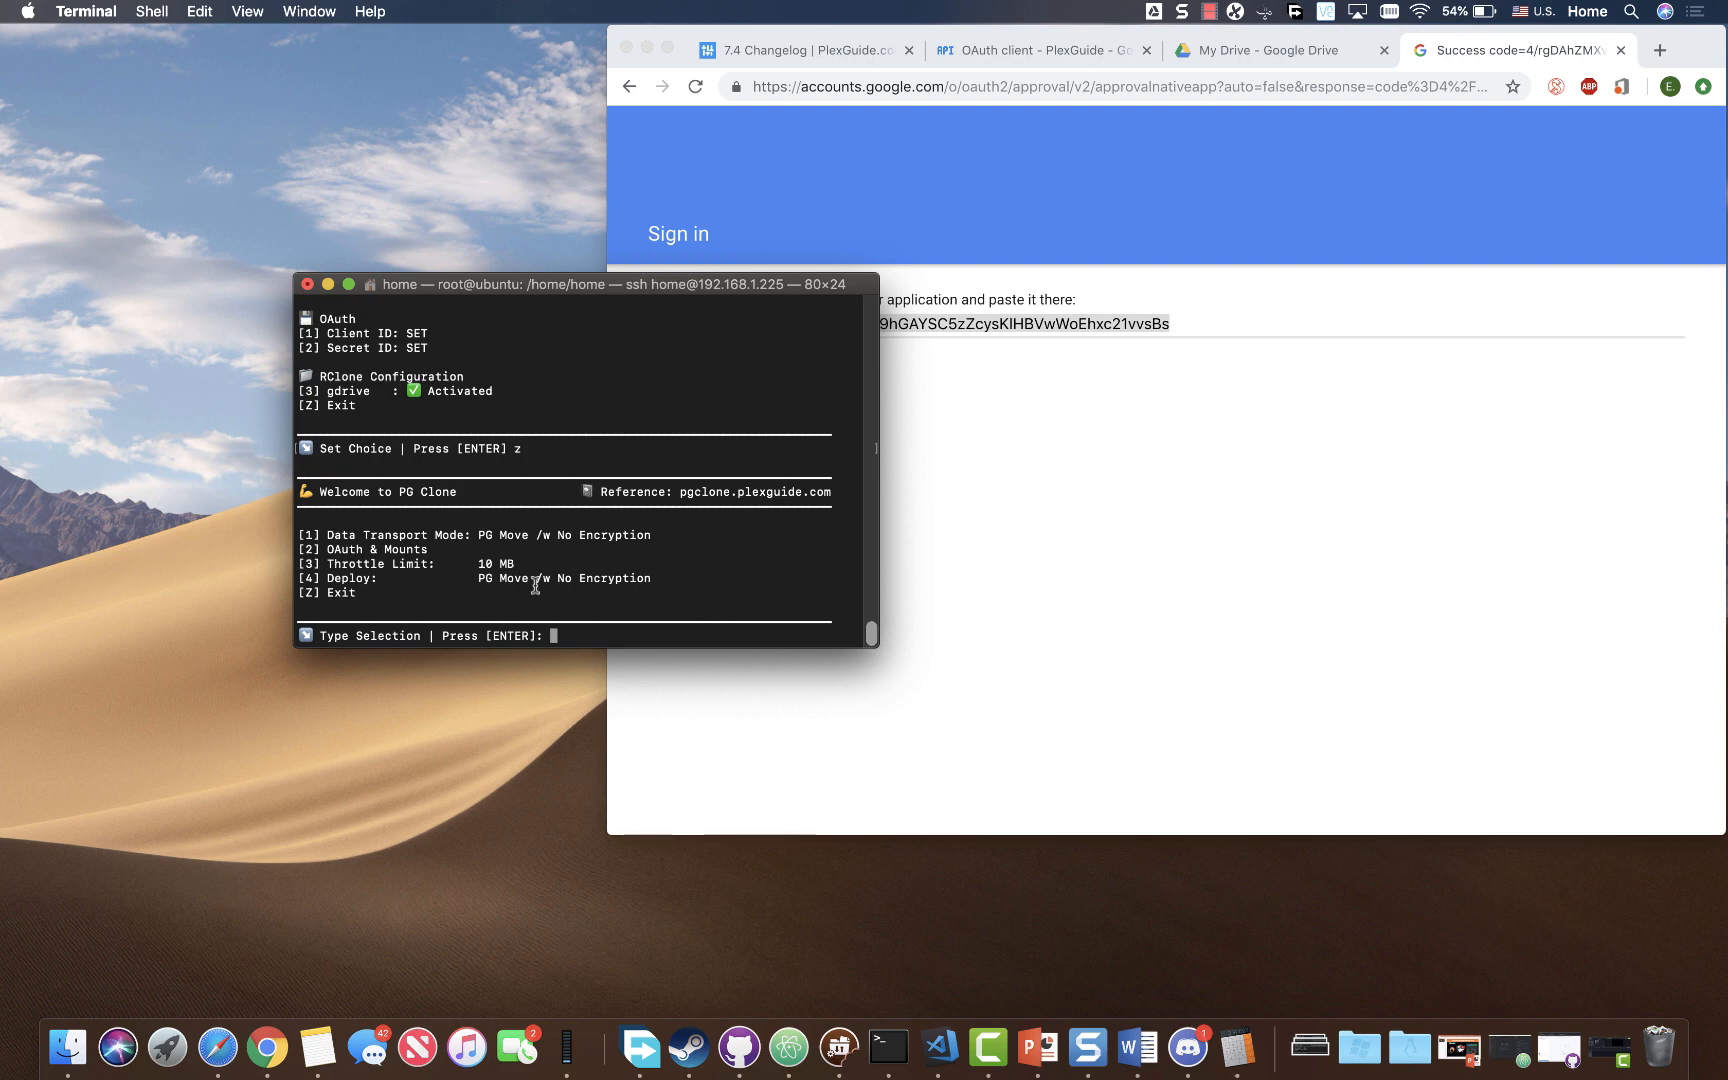
mouse_move(346, 586)
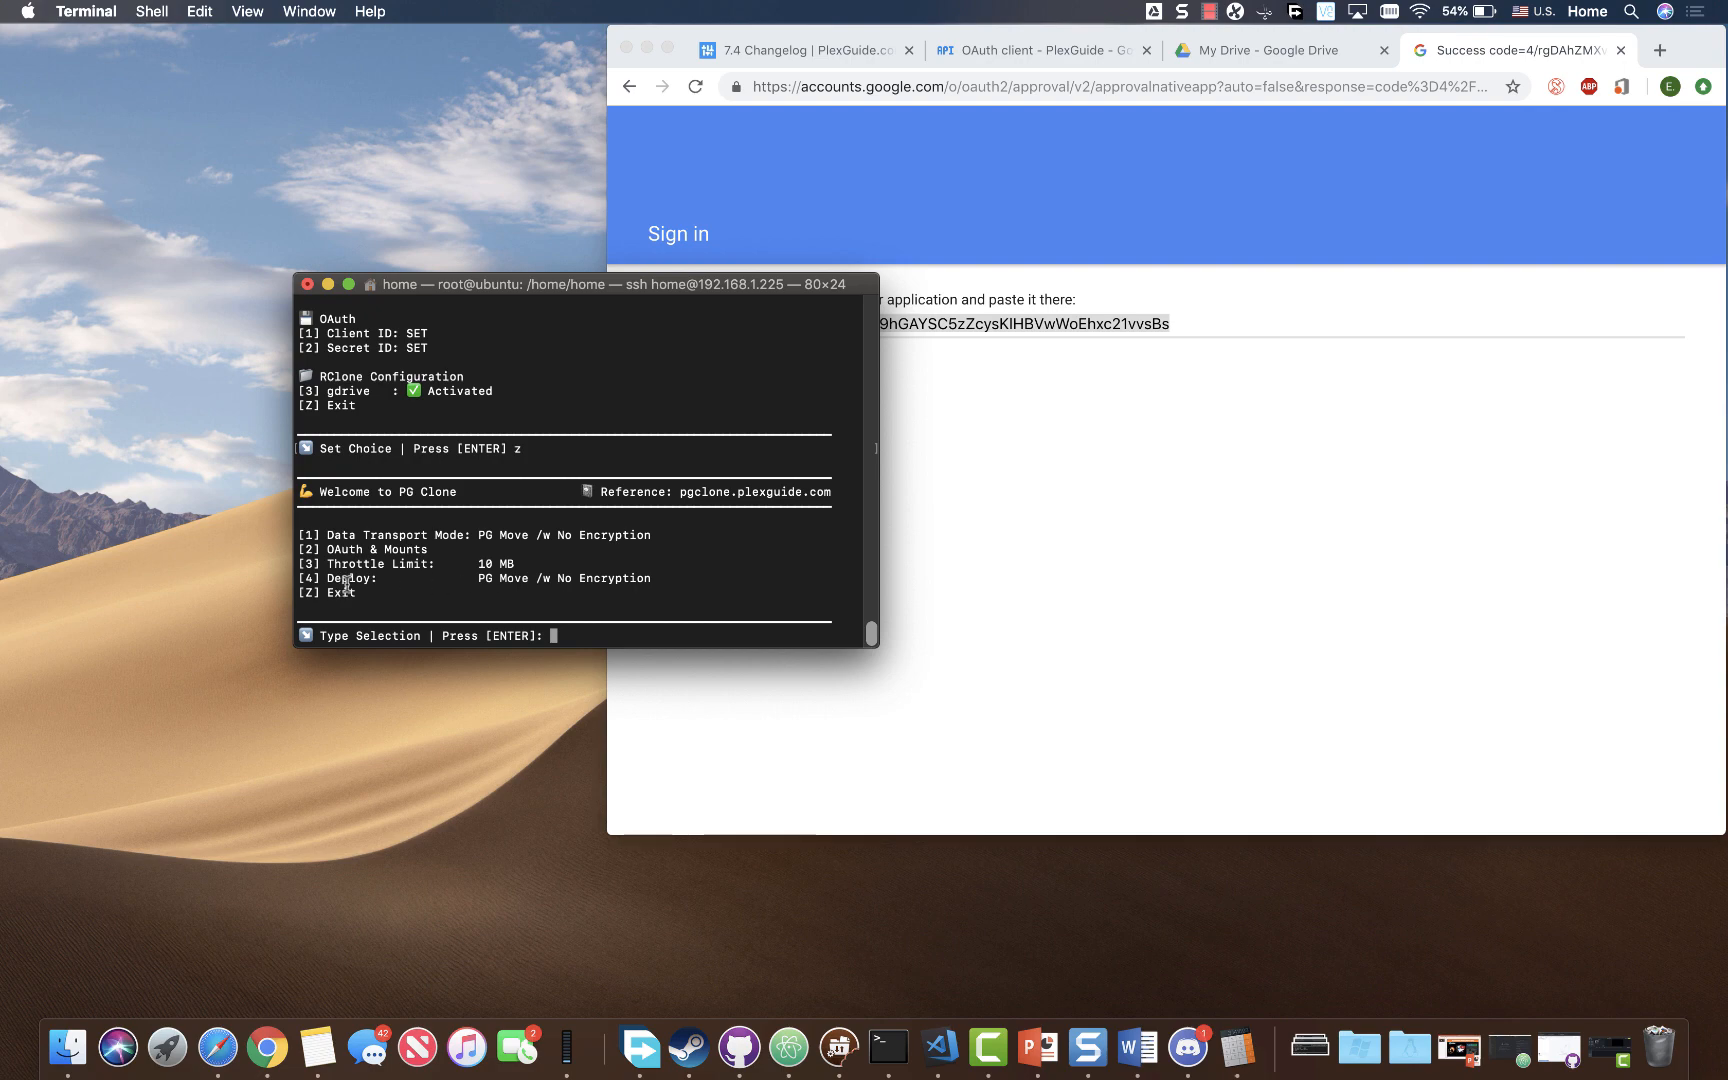
- Deploy PG Move with option 4, installing gdrive, unionfs and move services, then exit PlexGuide
text(4)
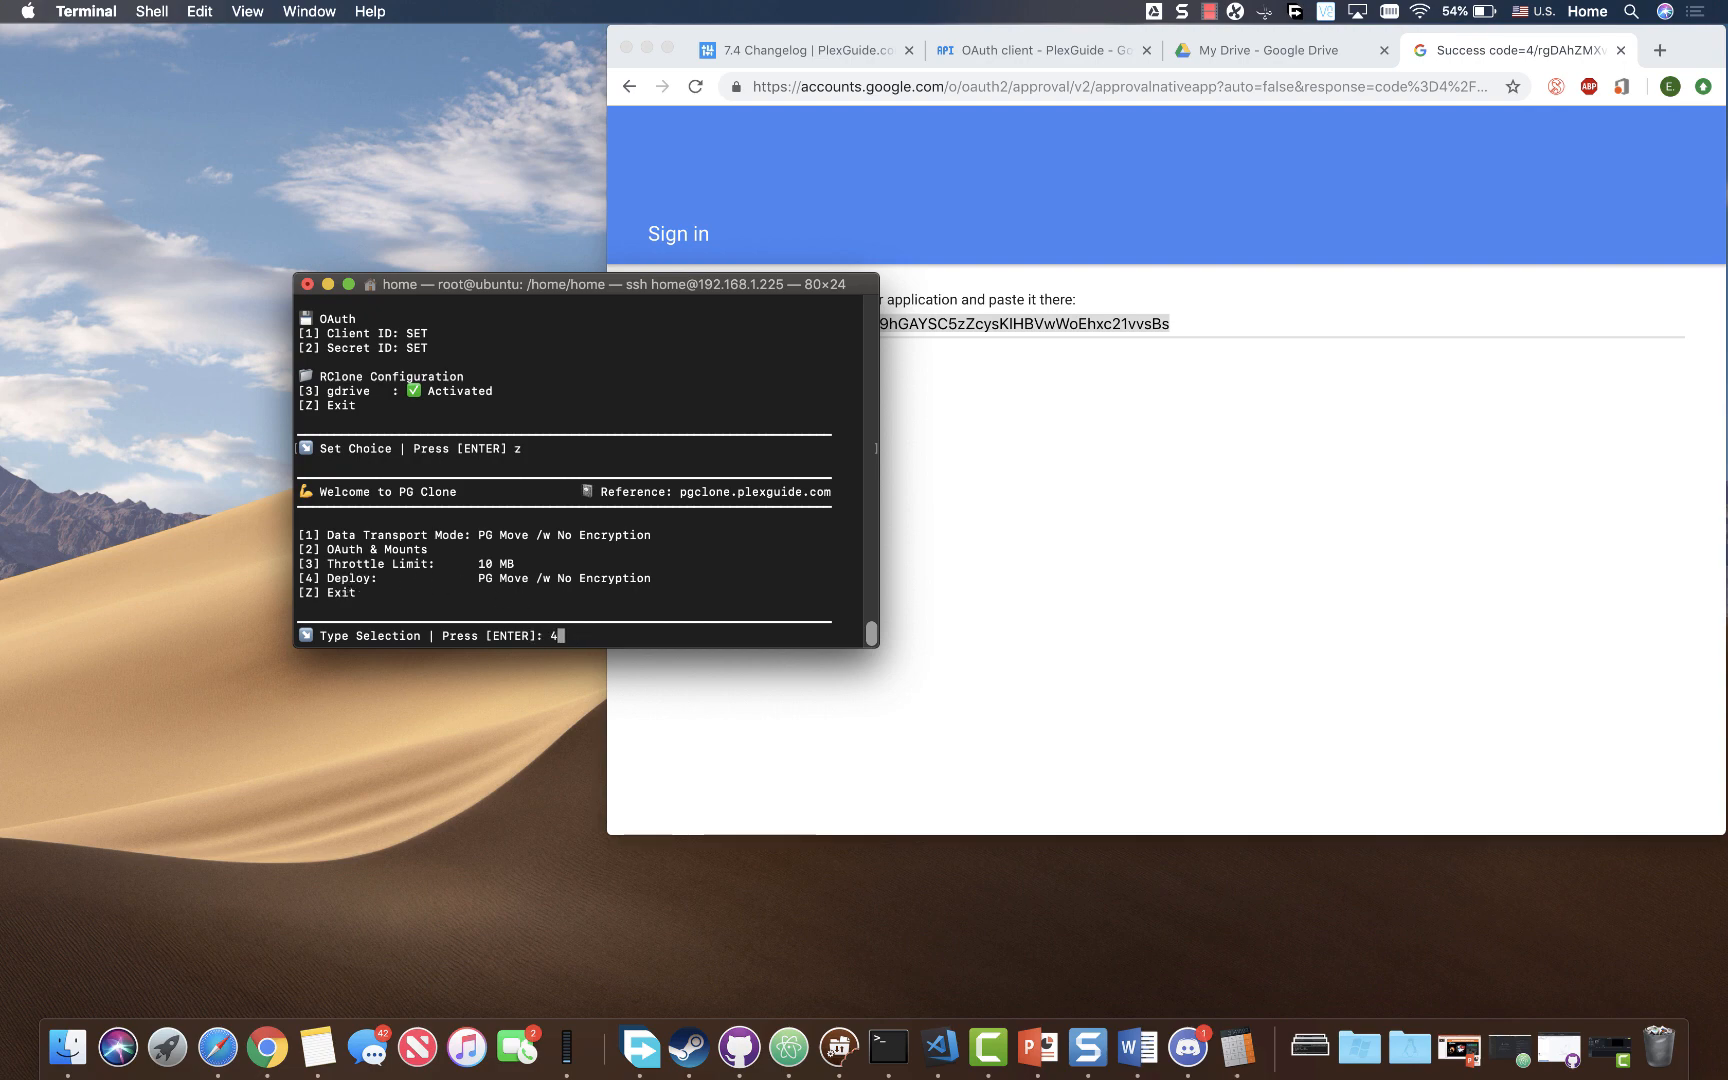
key(Enter)
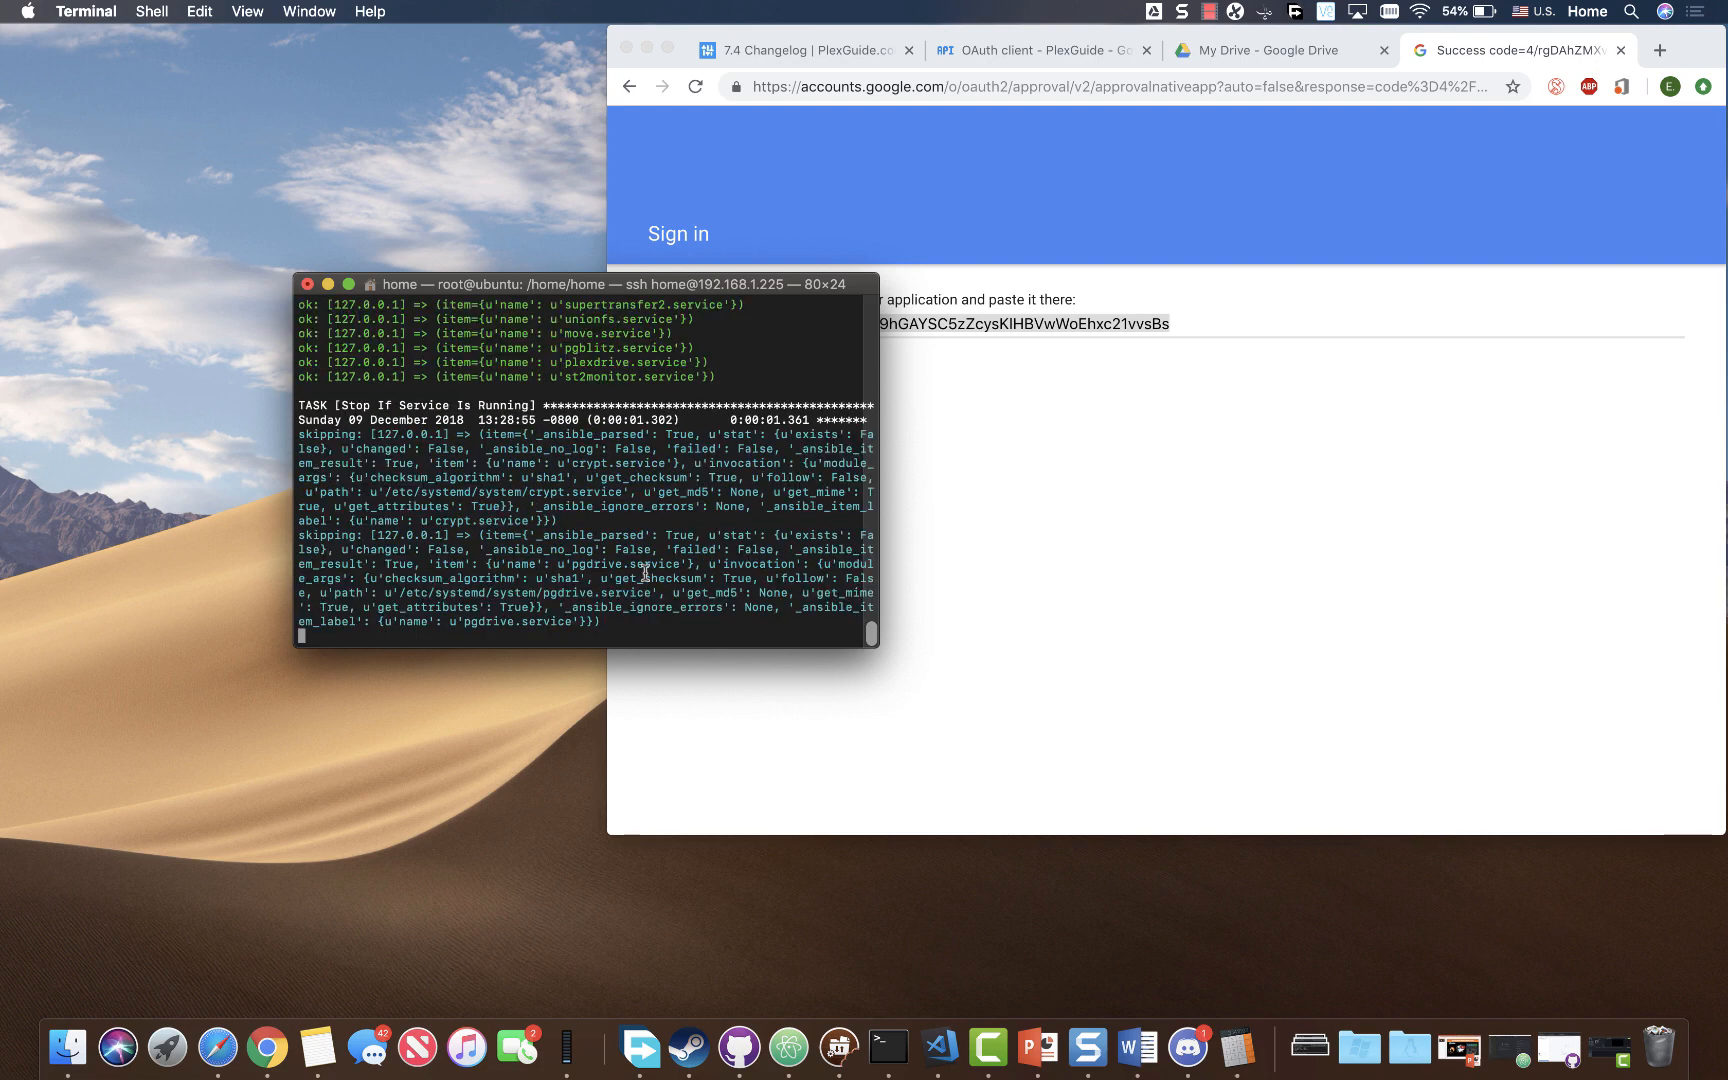
scroll(down, 3)
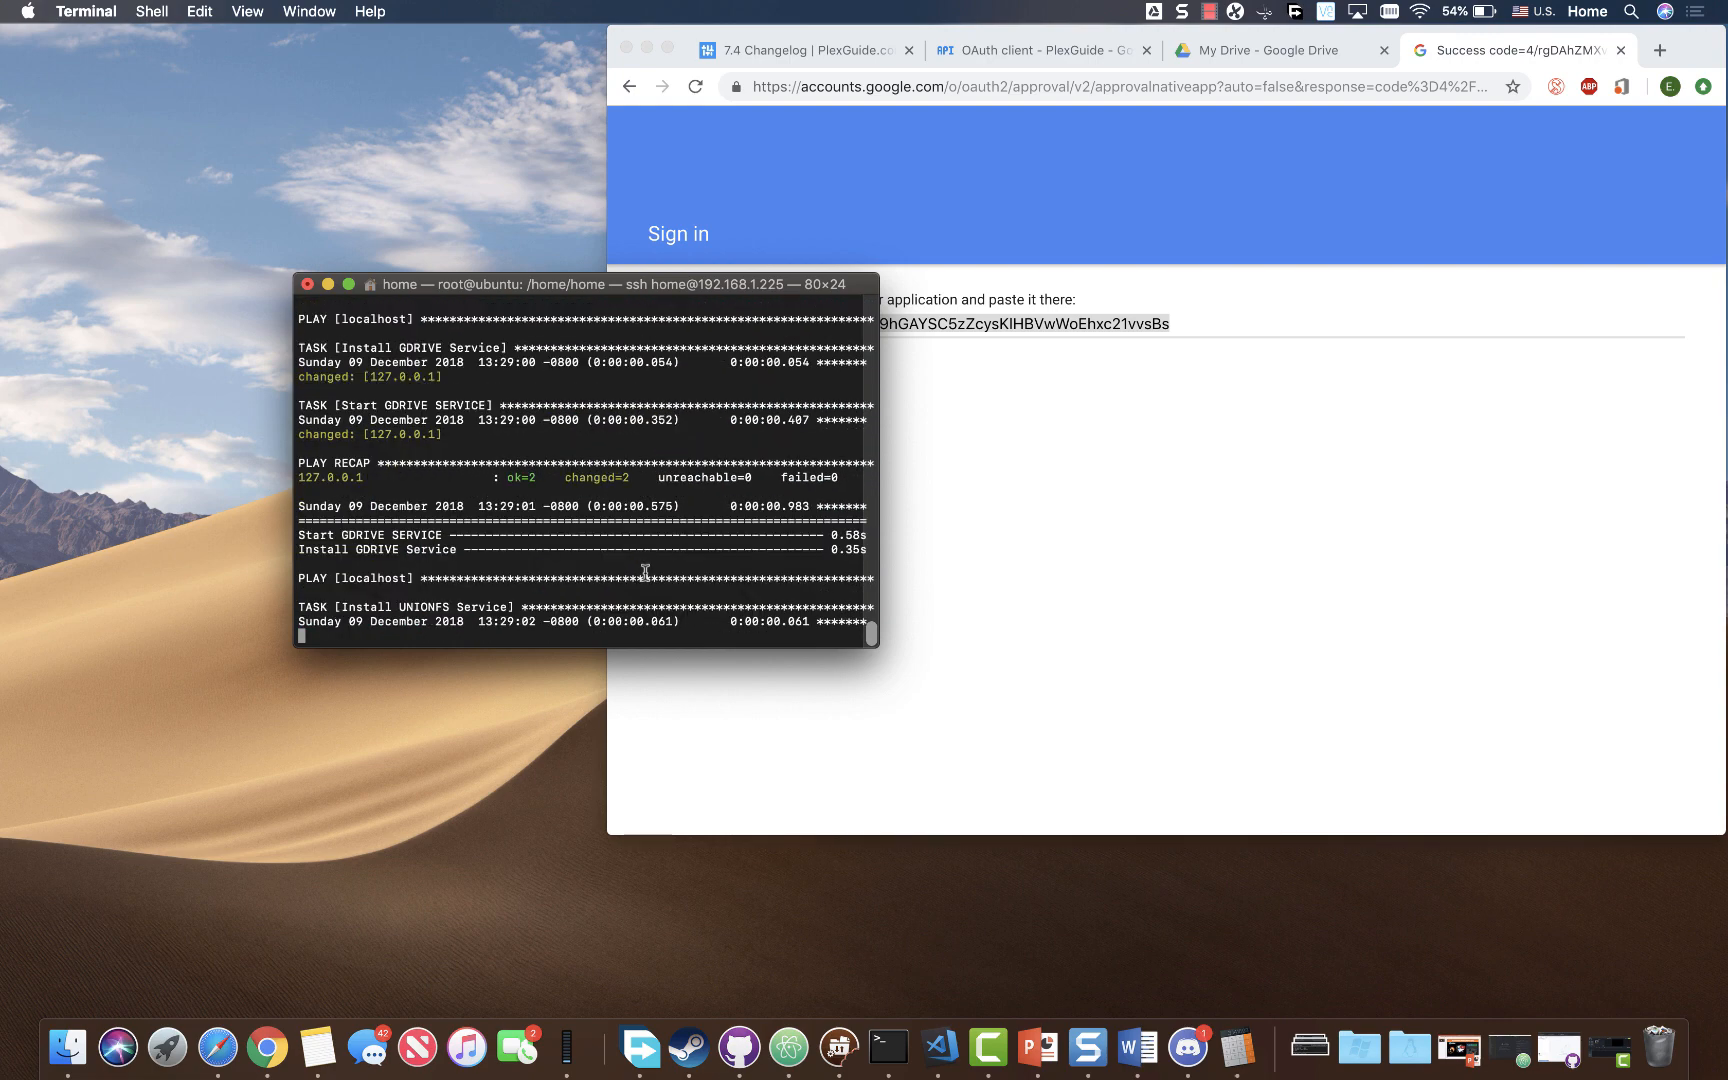
scroll(down, 3)
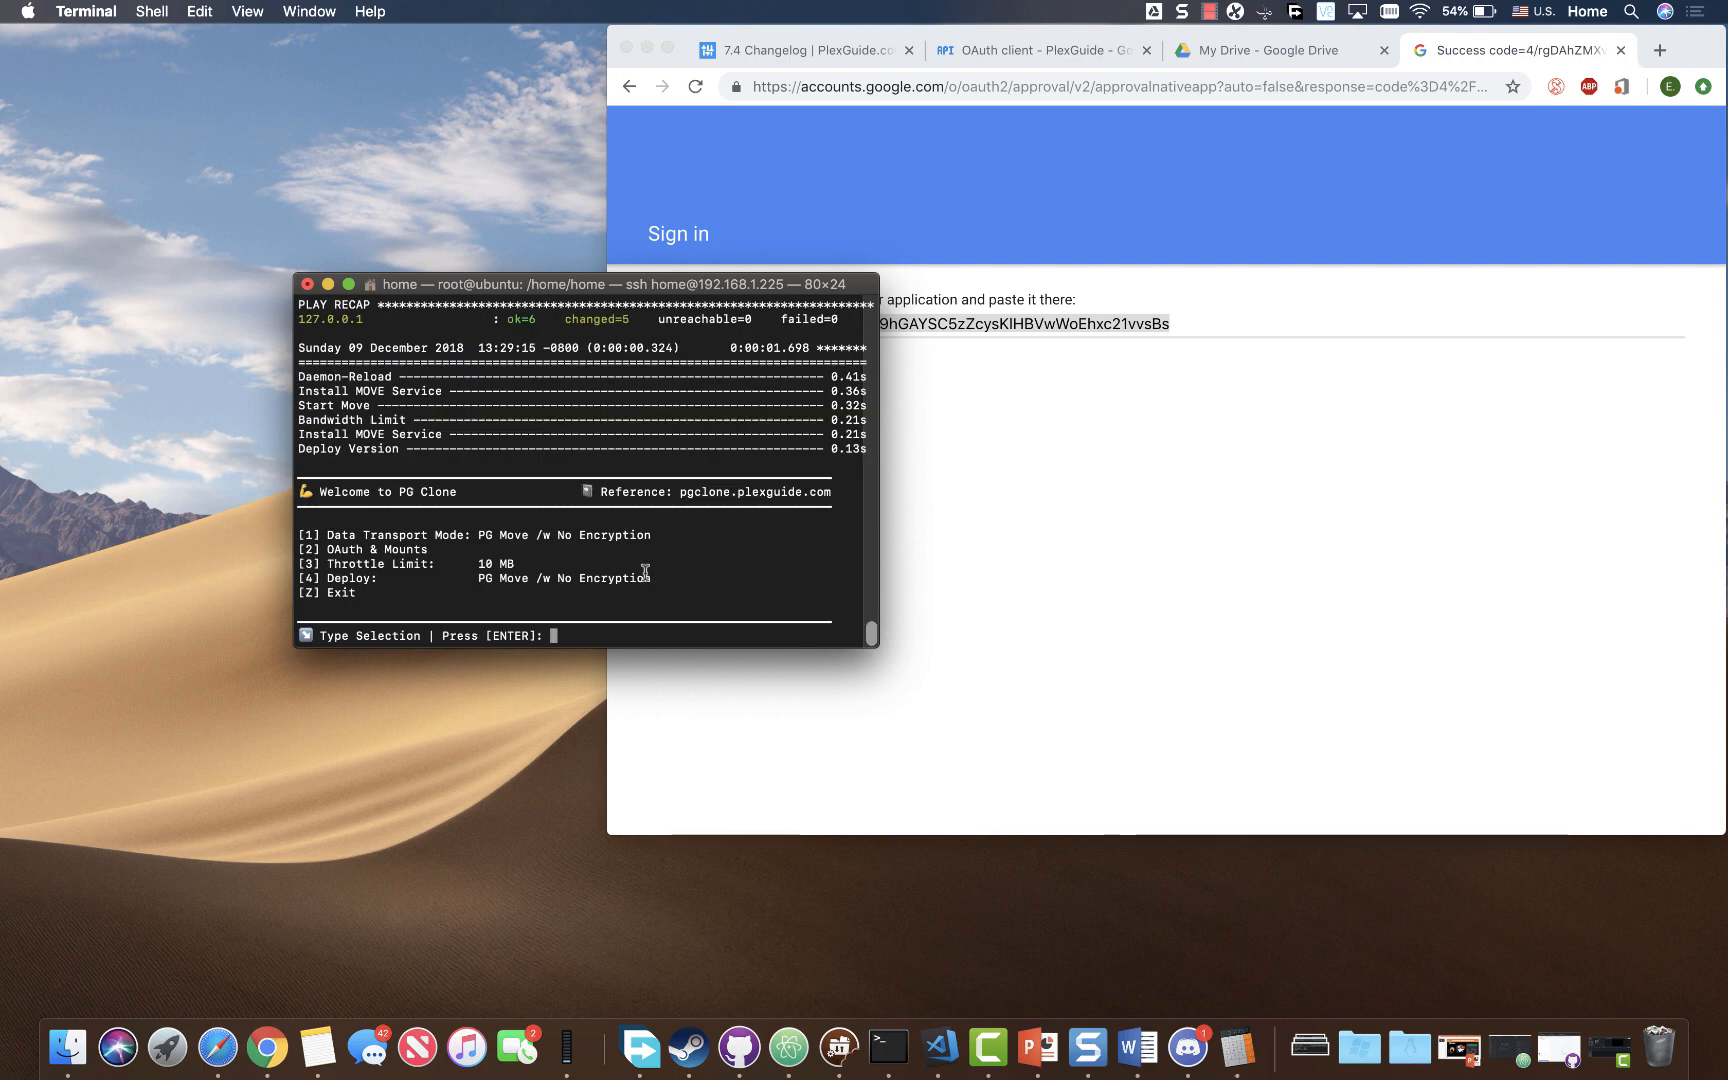
text(z)
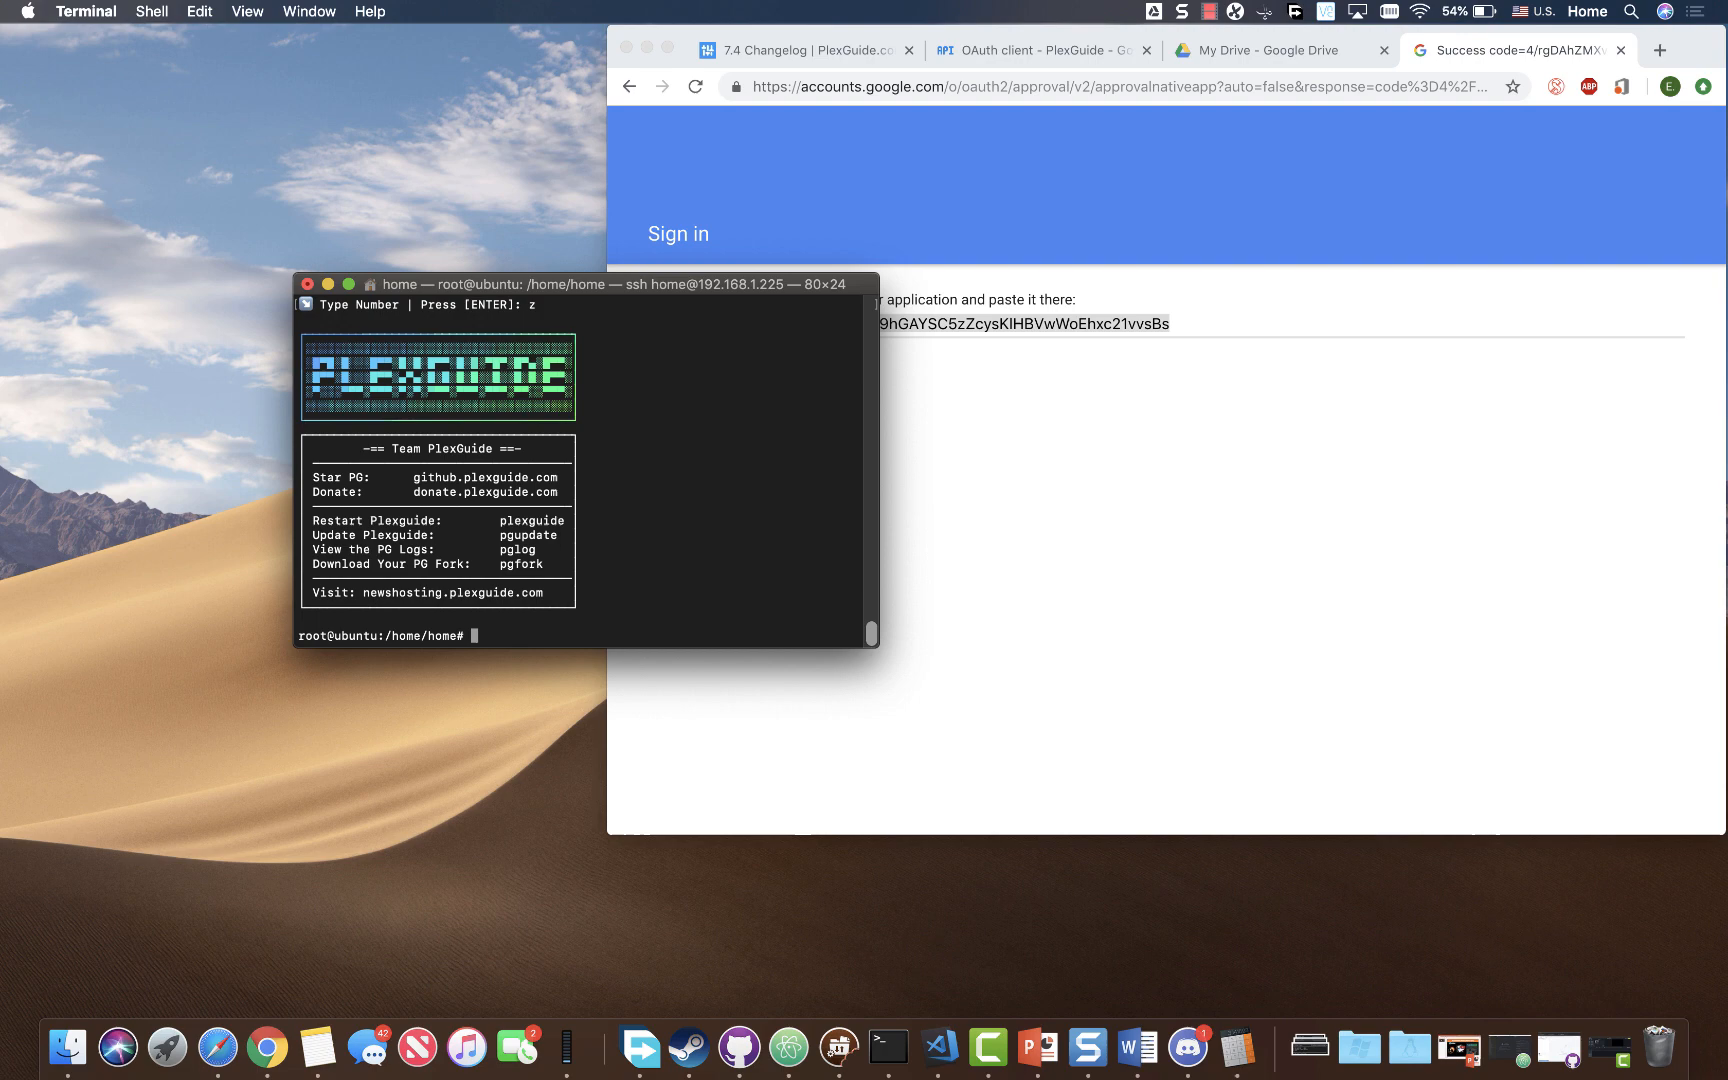
- Check the gdrive daemon is active with sgdrive, then enter ngdrive at the prompt
text(s)
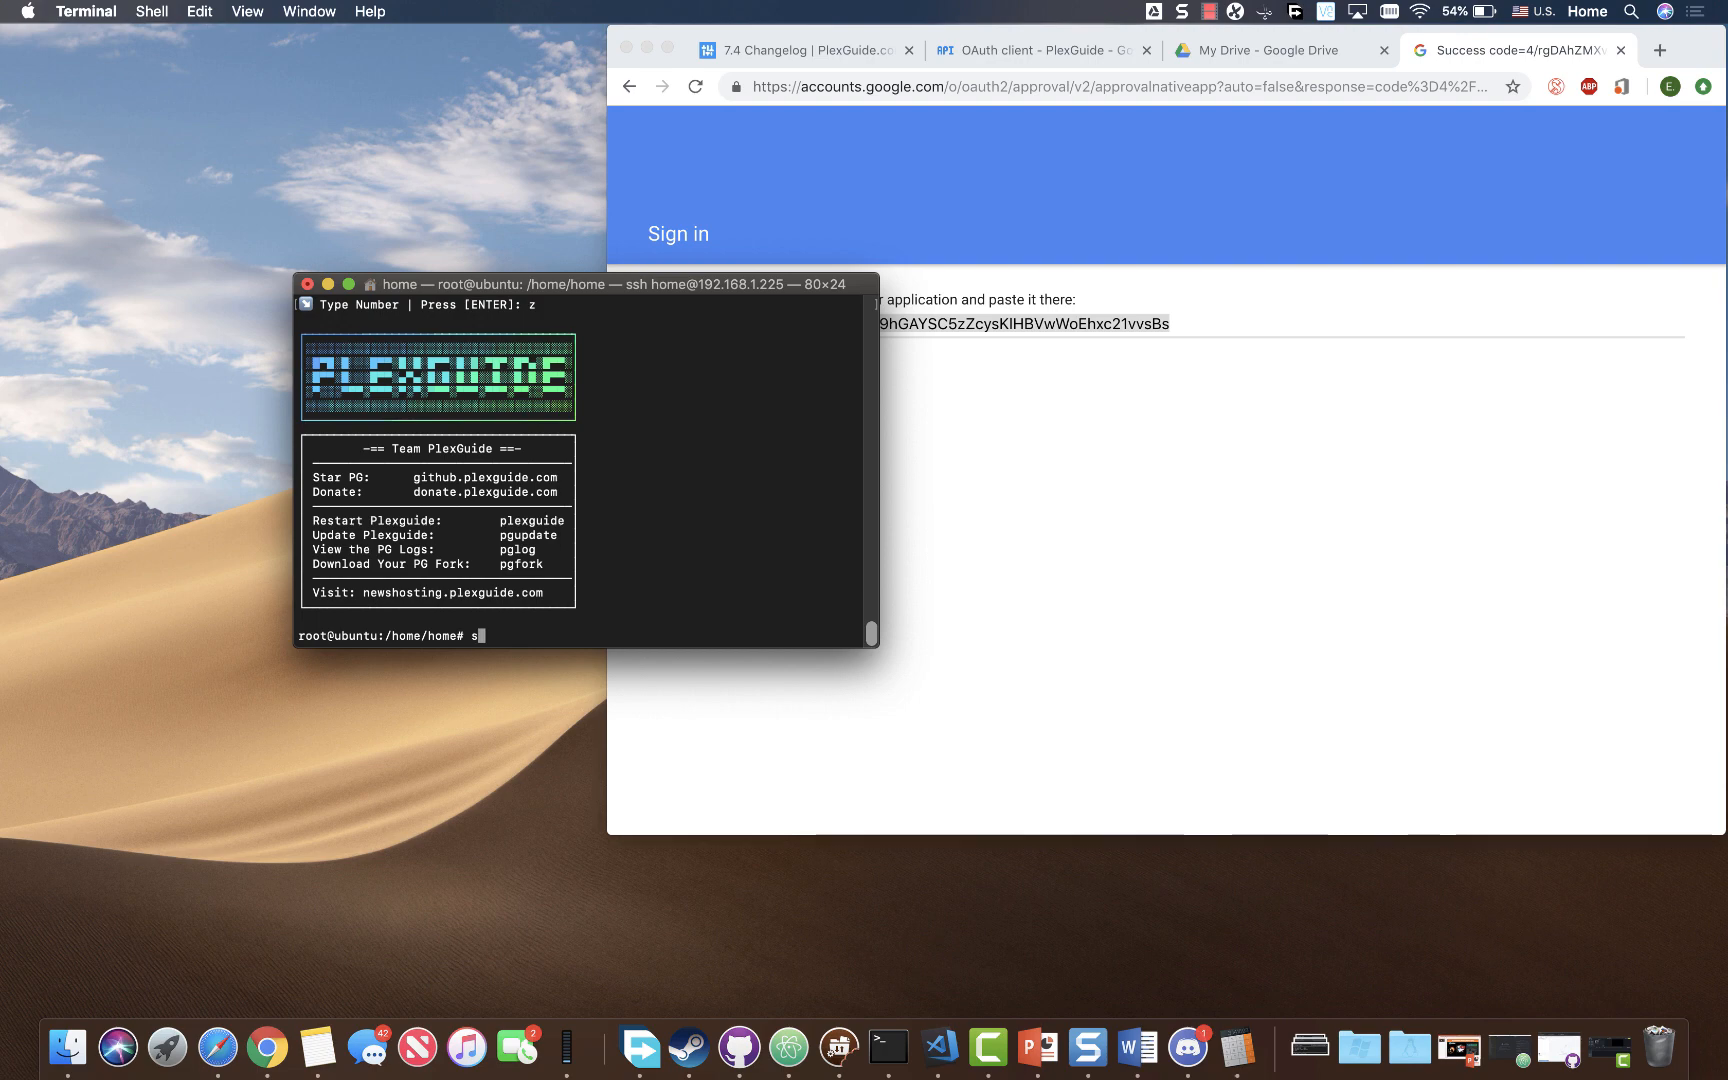
text(gdrive)
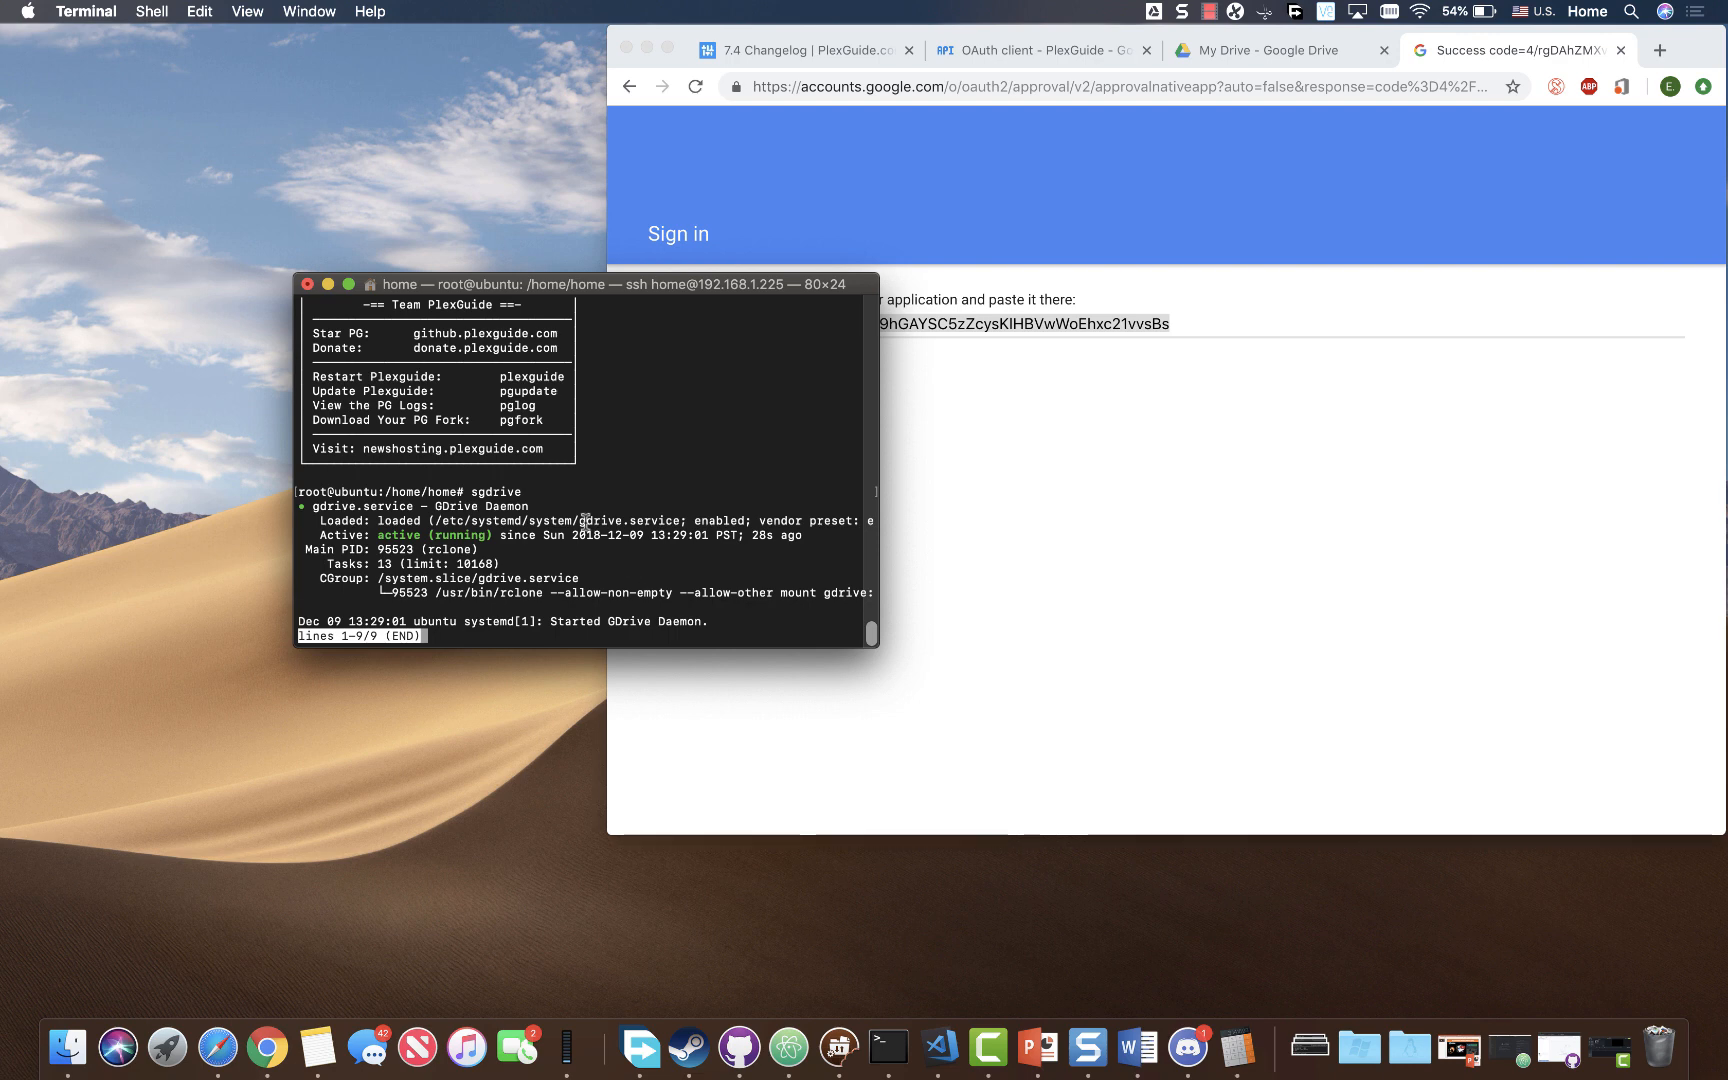
mouse_move(669, 620)
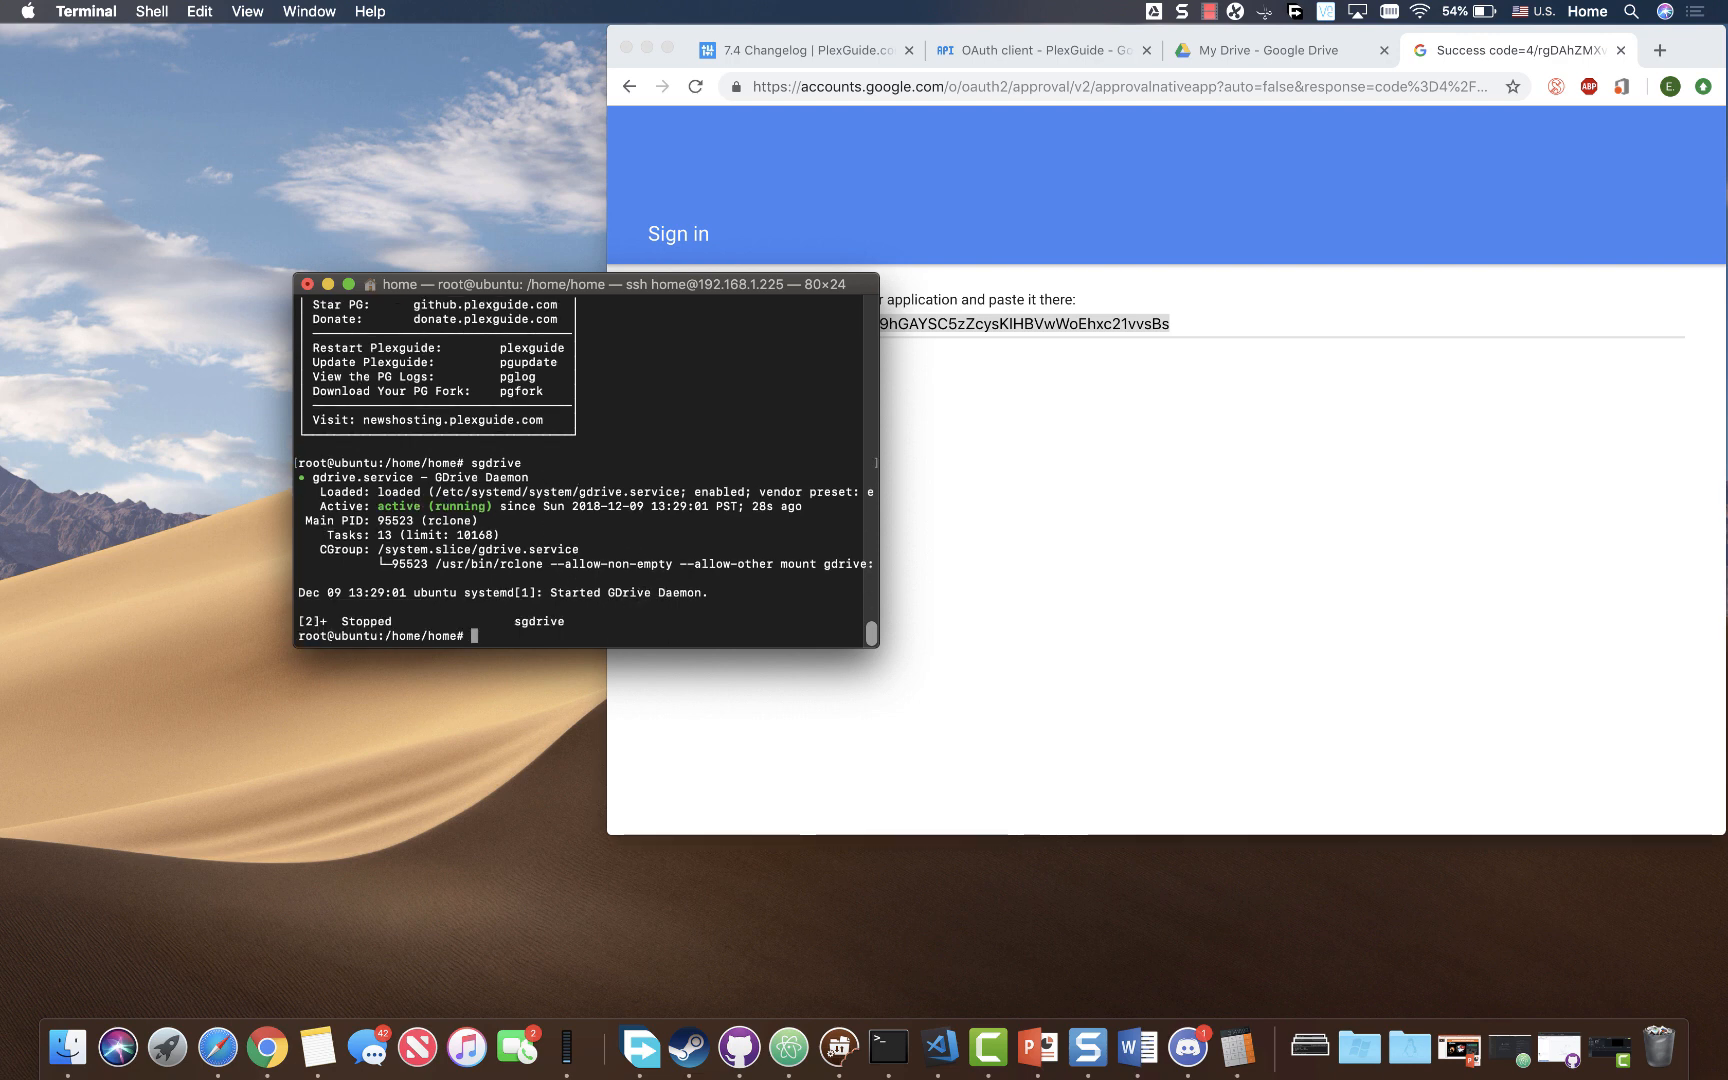
text(sgdrive)
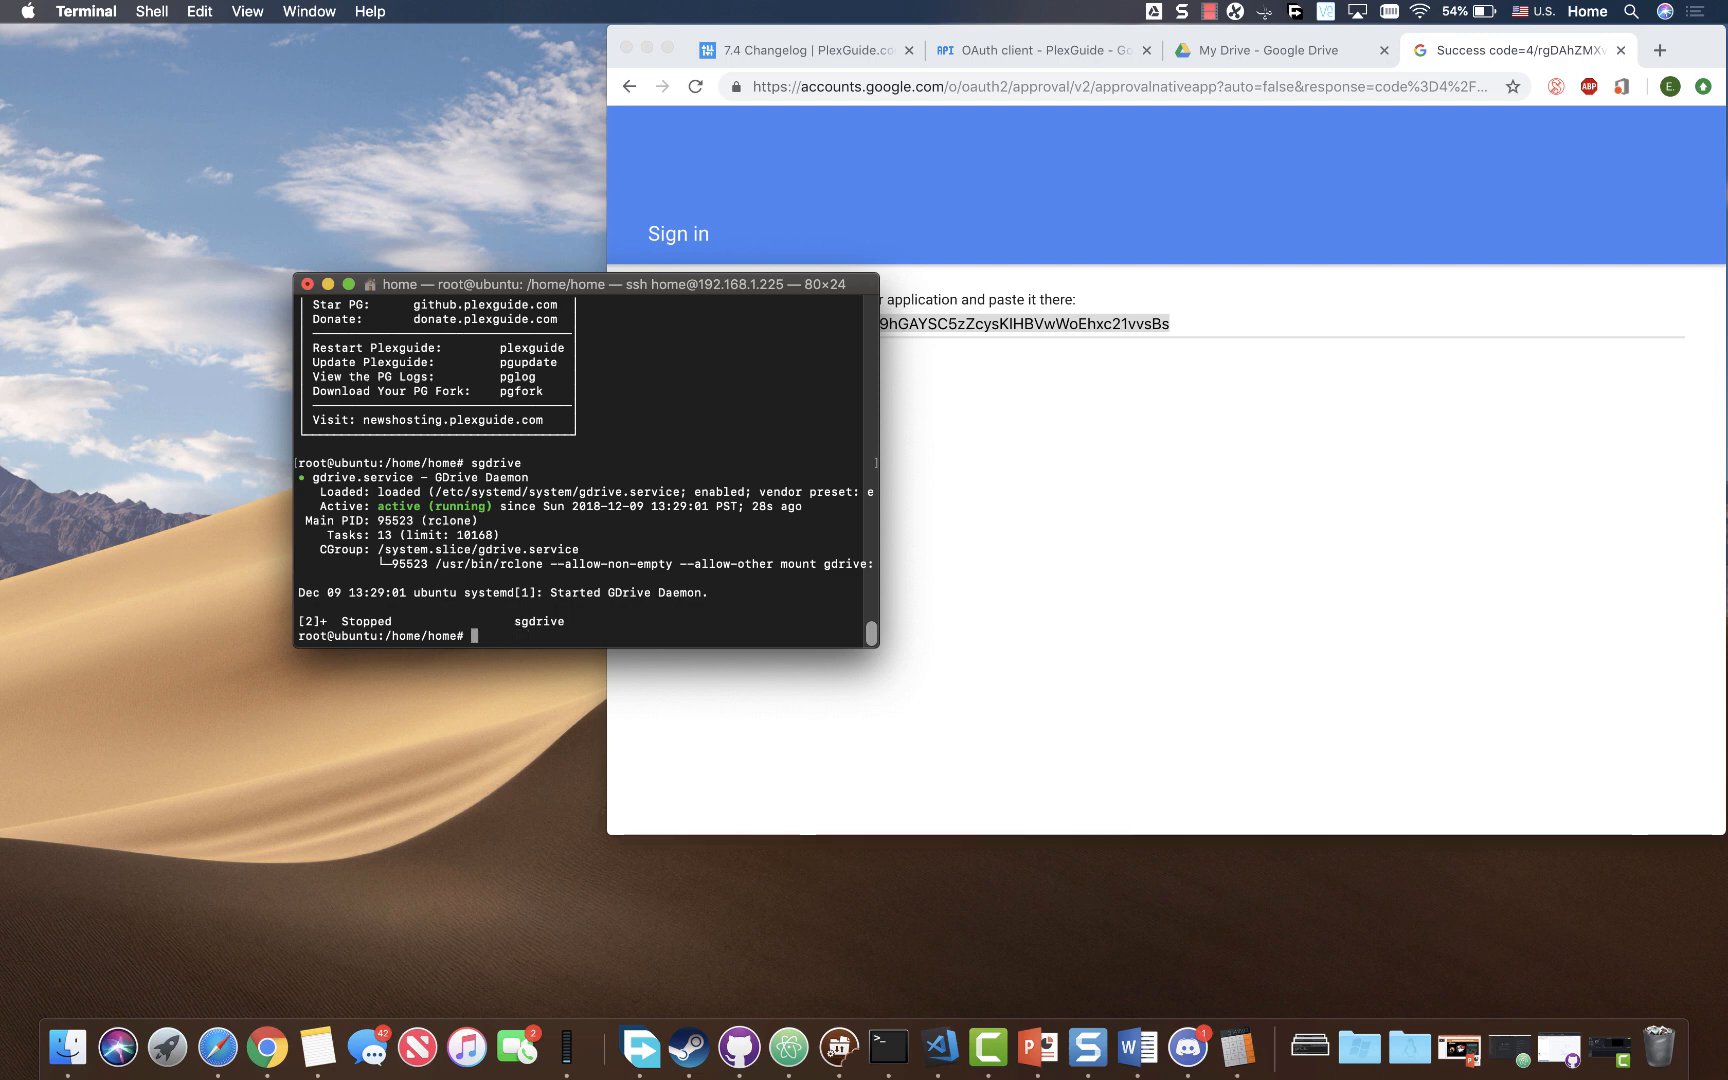
text(ngdrive)
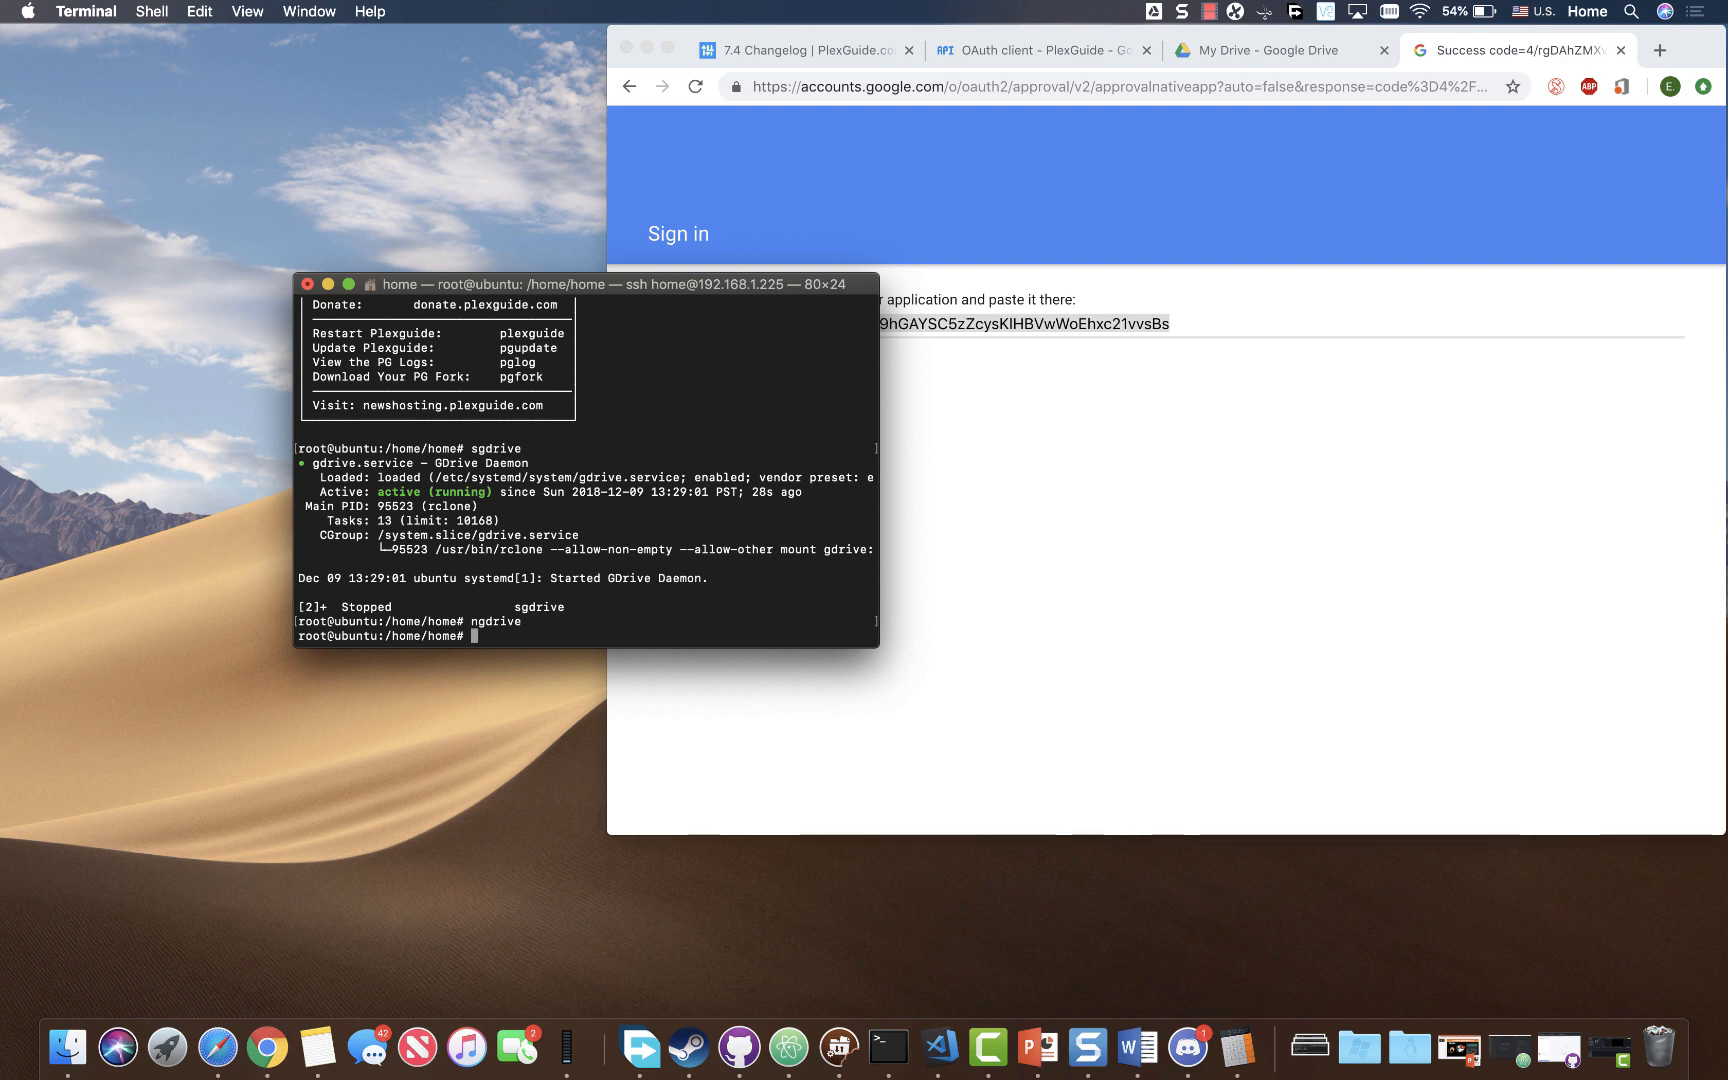
- List /mnt/gdrive with ls -la to show the mounted Google Drive folders and files
text(ls -la /mn t)
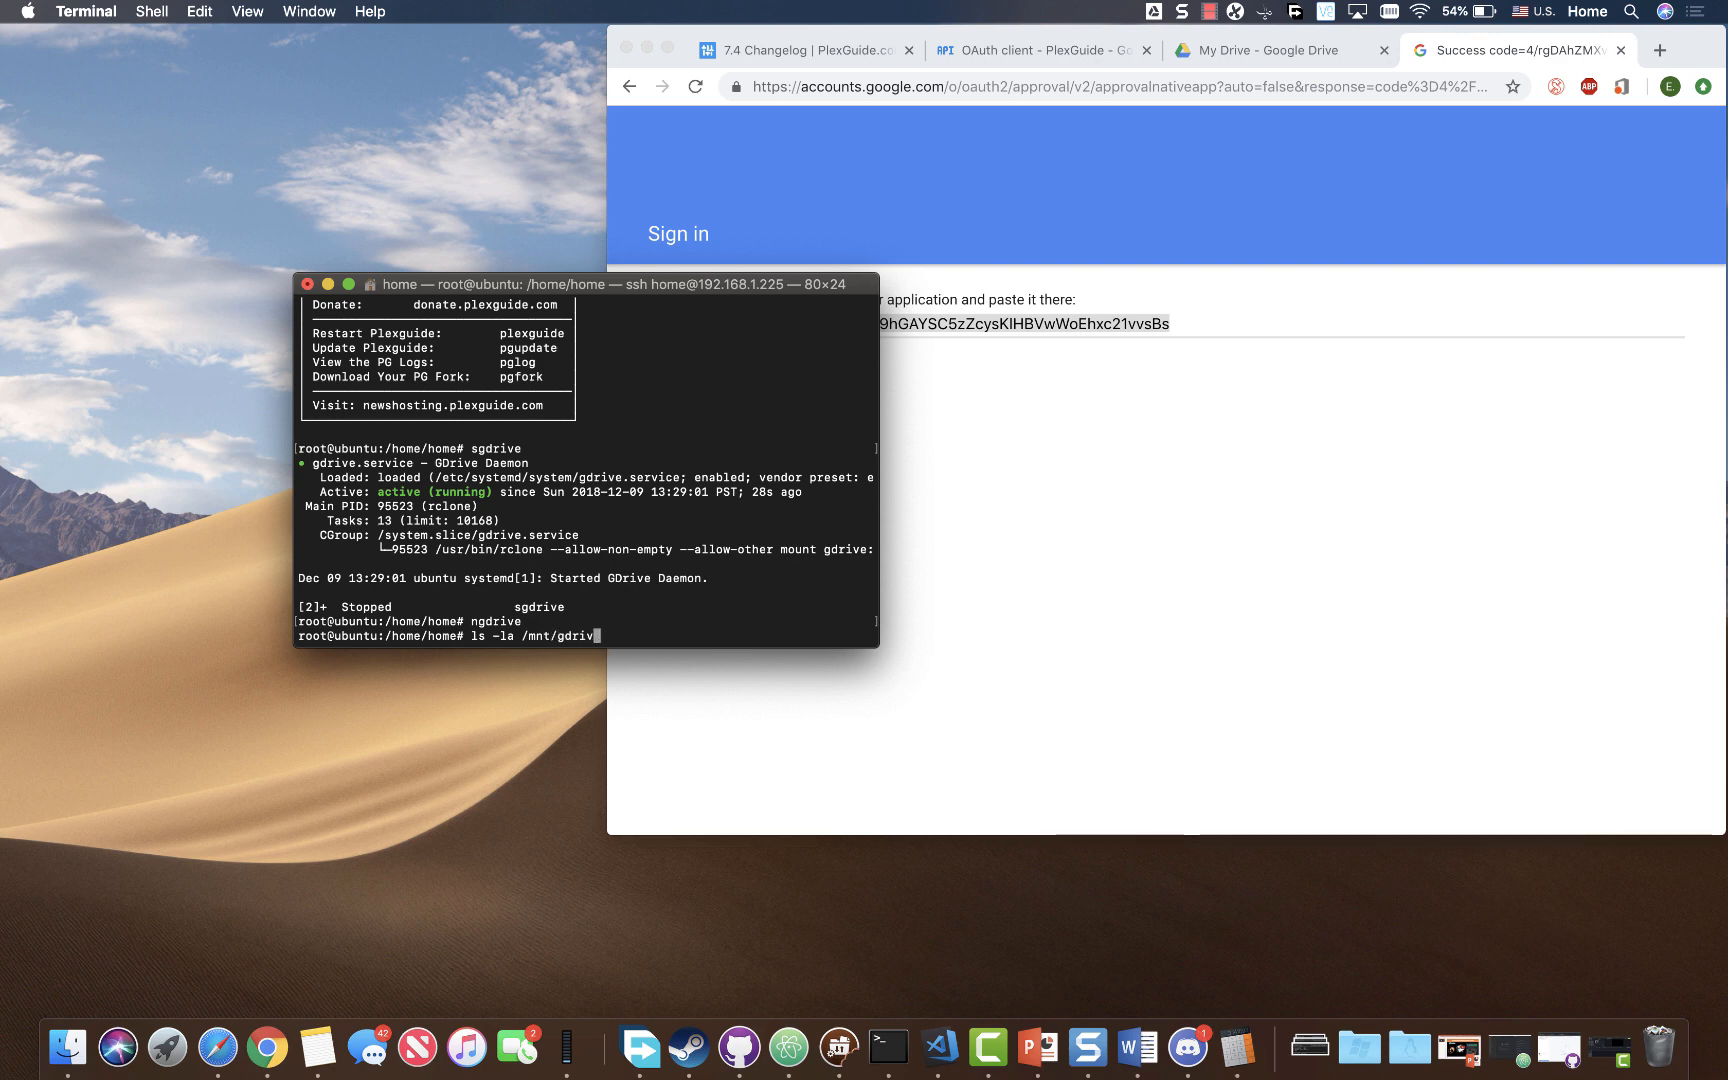
key(Return)
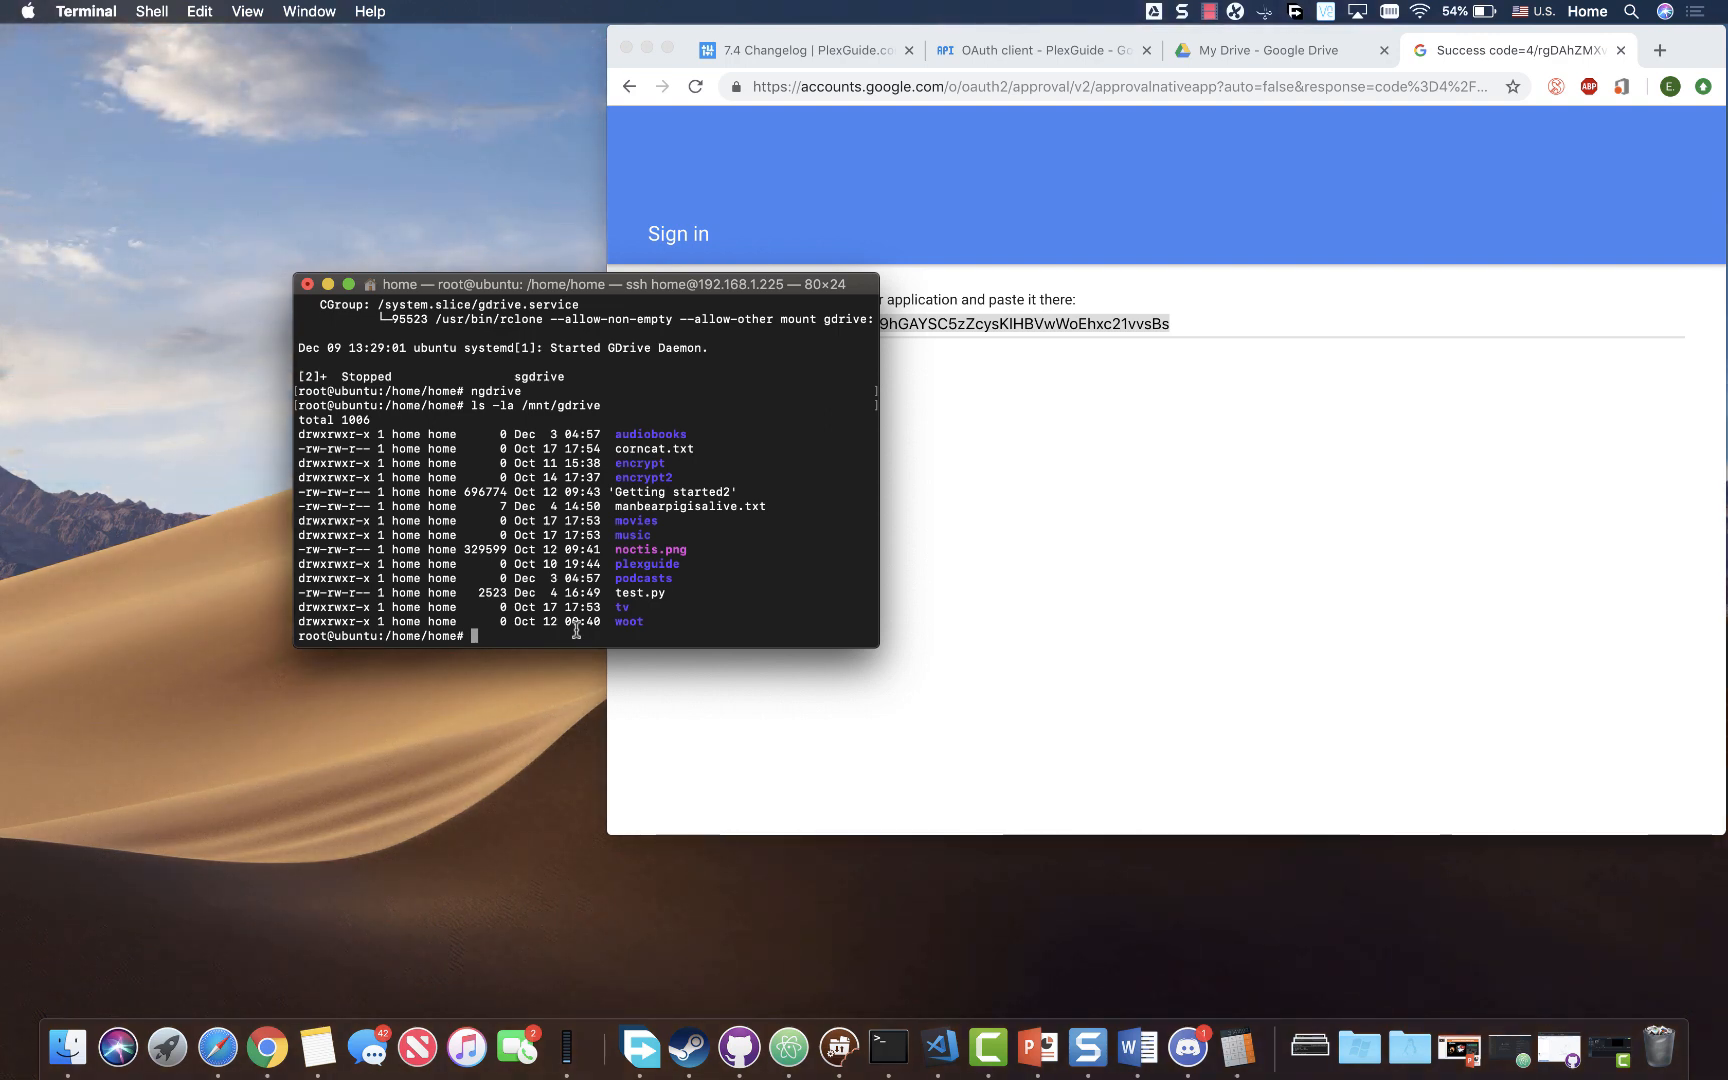
mouse_move(614, 561)
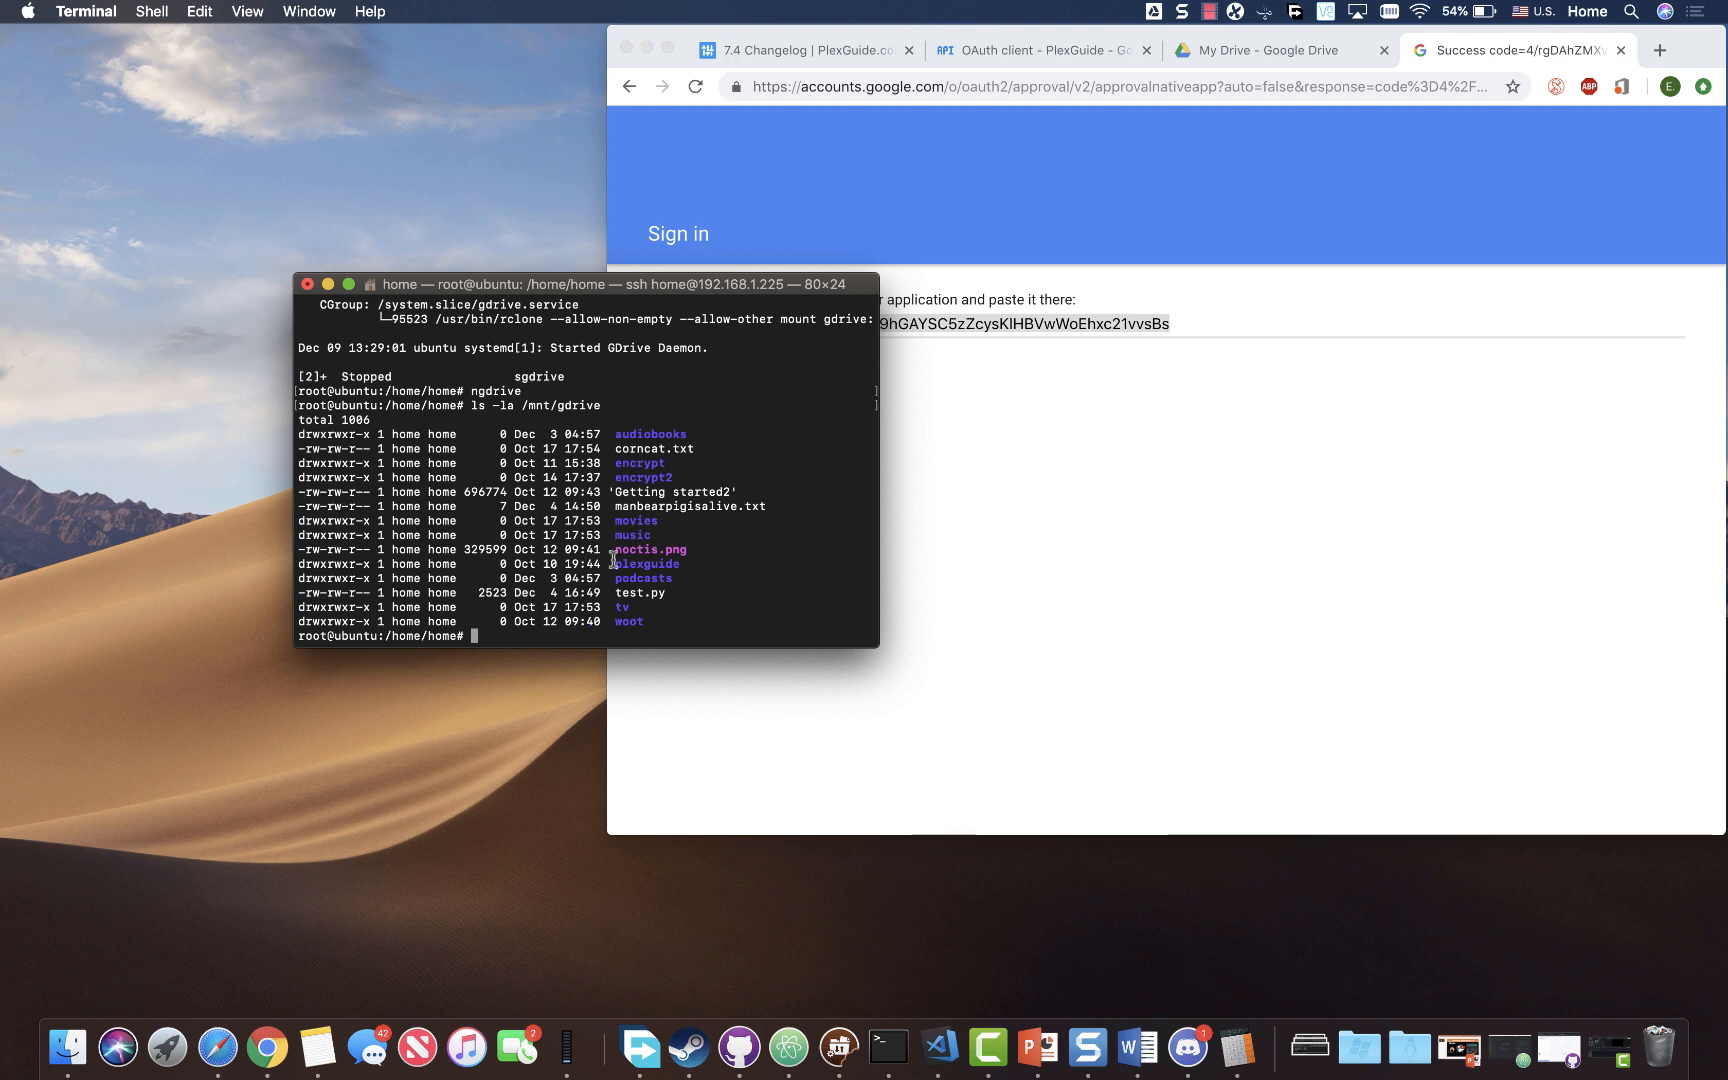